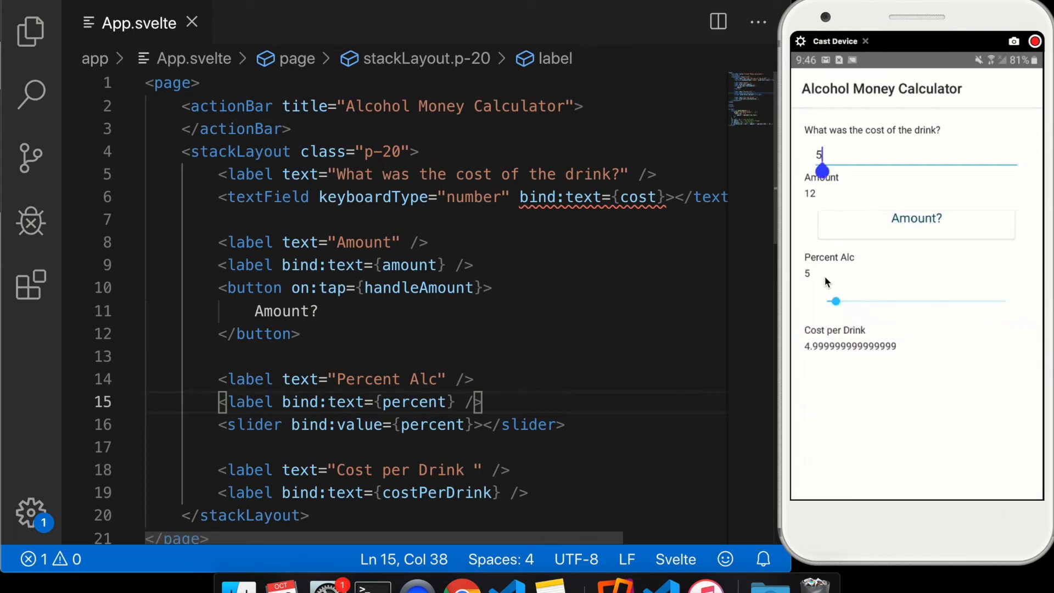
Show the NativeScript Styling docs at the Supported CSS Properties table
left_click_drag(835, 301, 859, 301)
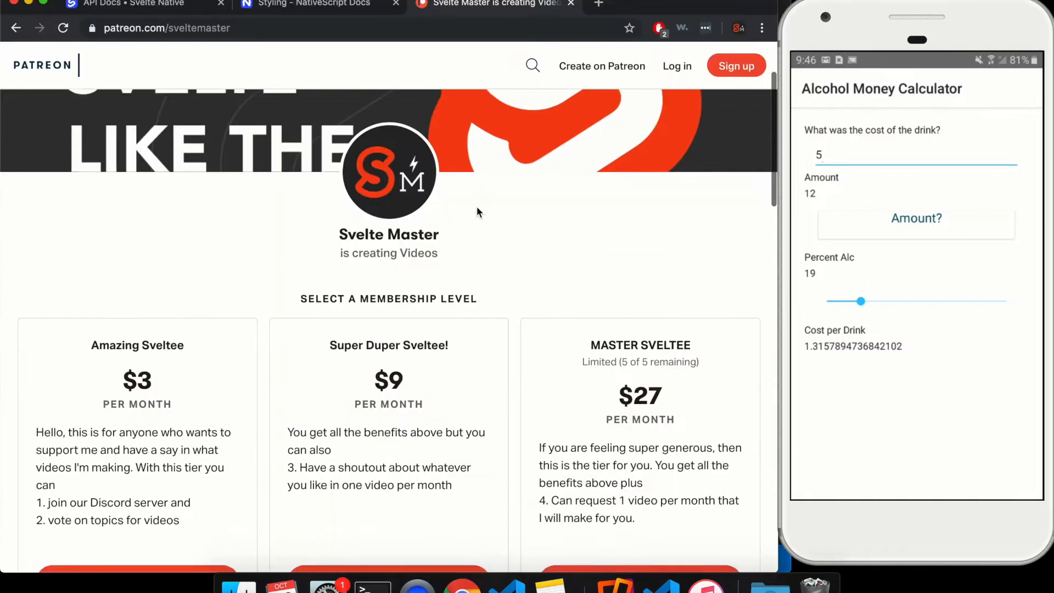
left_click(309, 4)
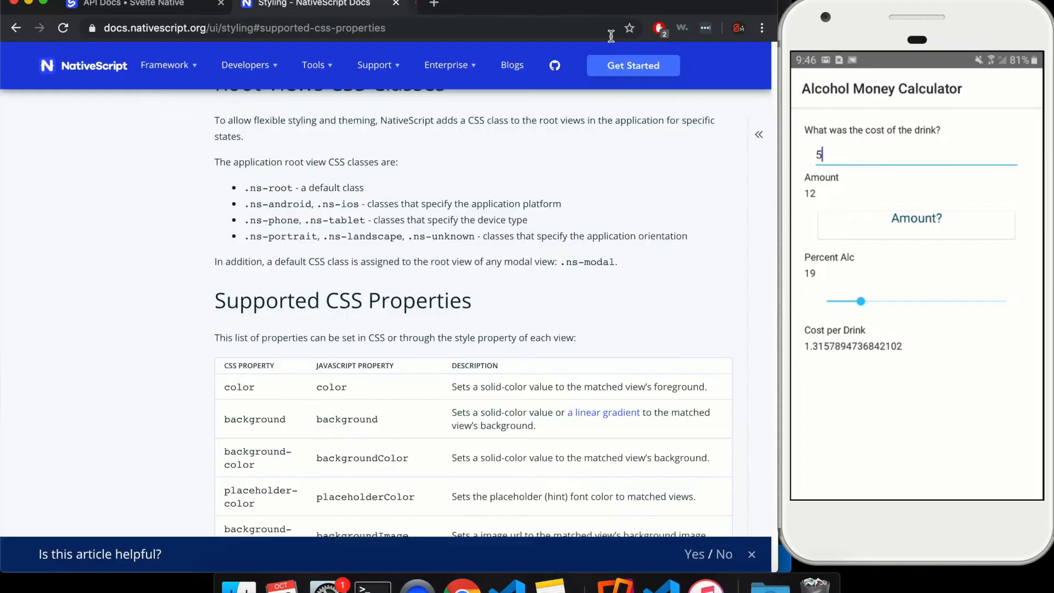
scroll("down", 3)
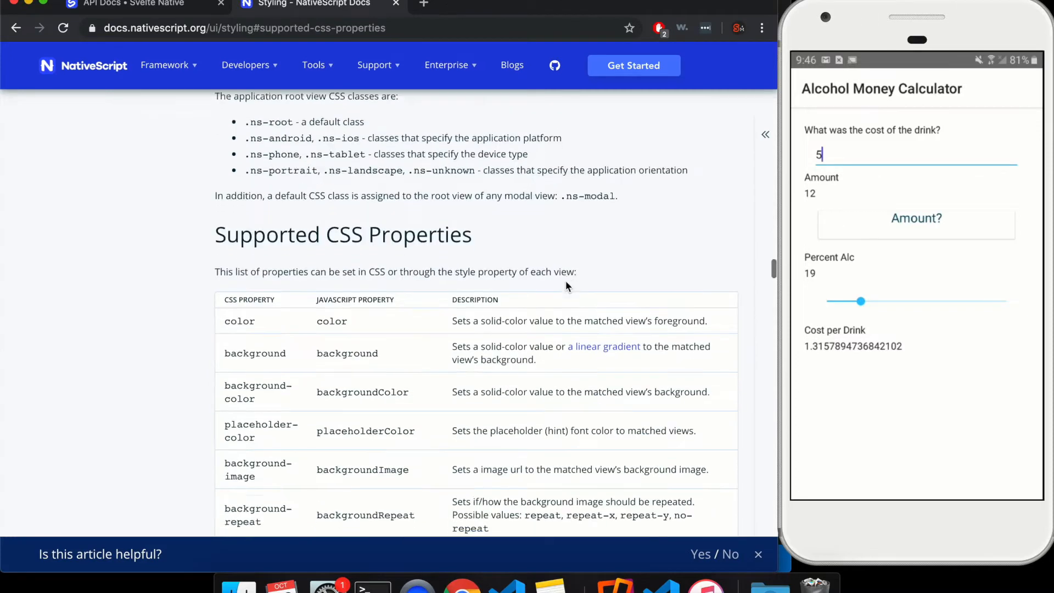
scroll("down", 3)
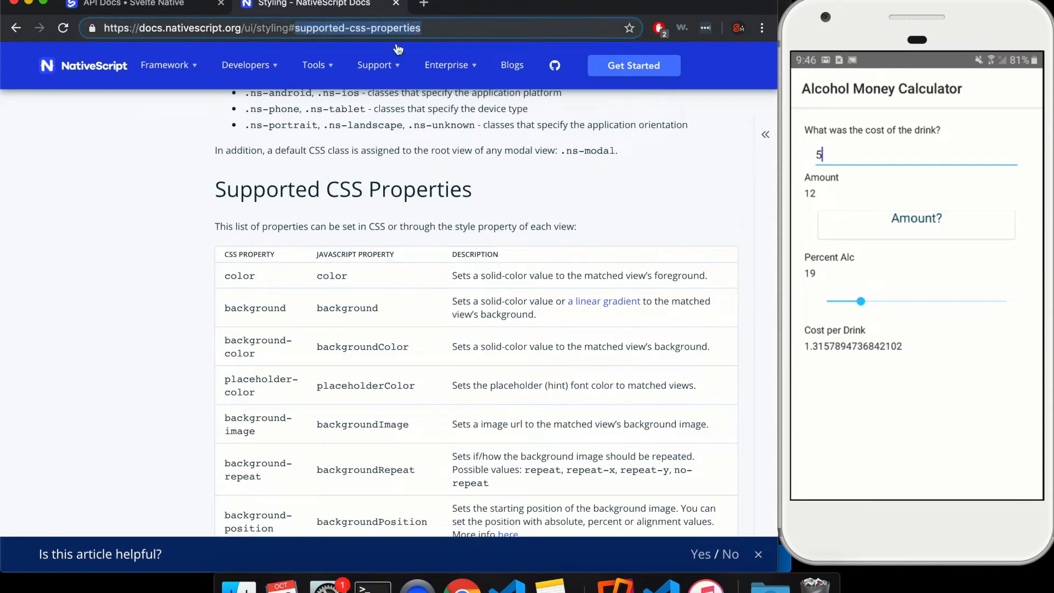
scroll("down", 3)
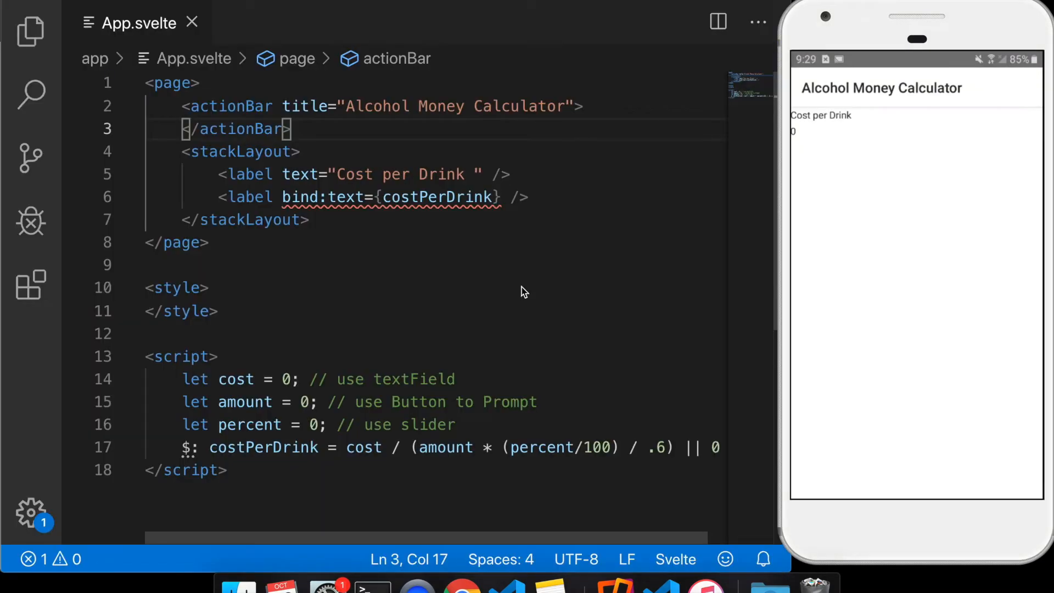
left_click(208, 242)
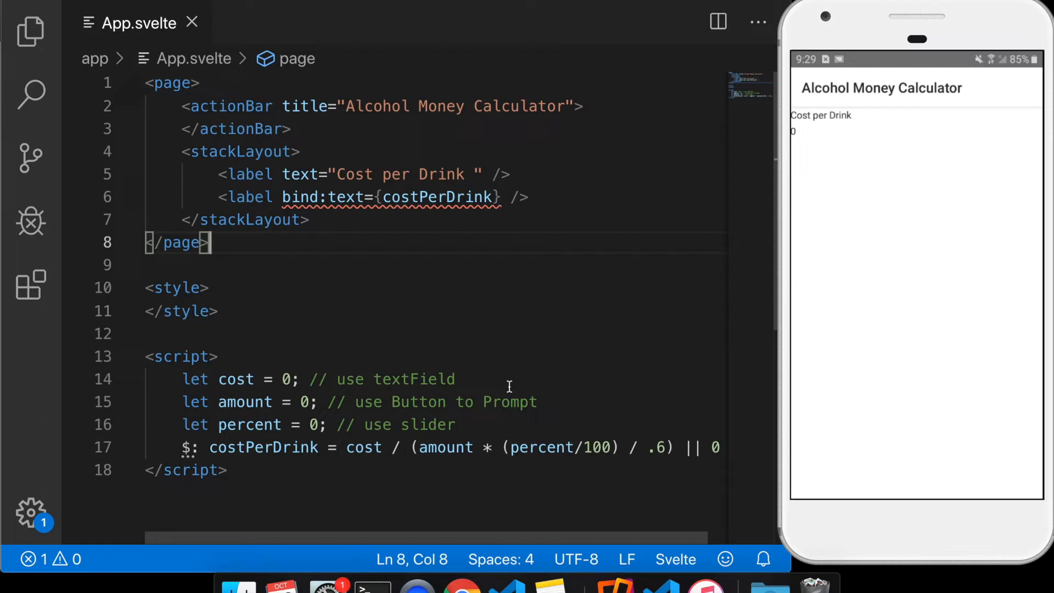
mouse_move(373, 292)
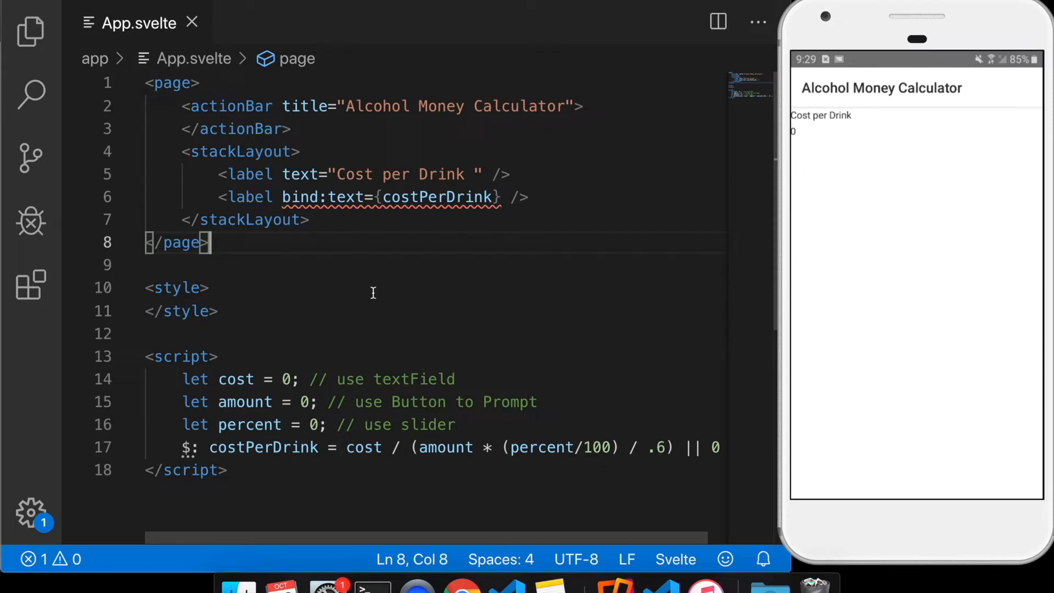
mouse_move(460, 394)
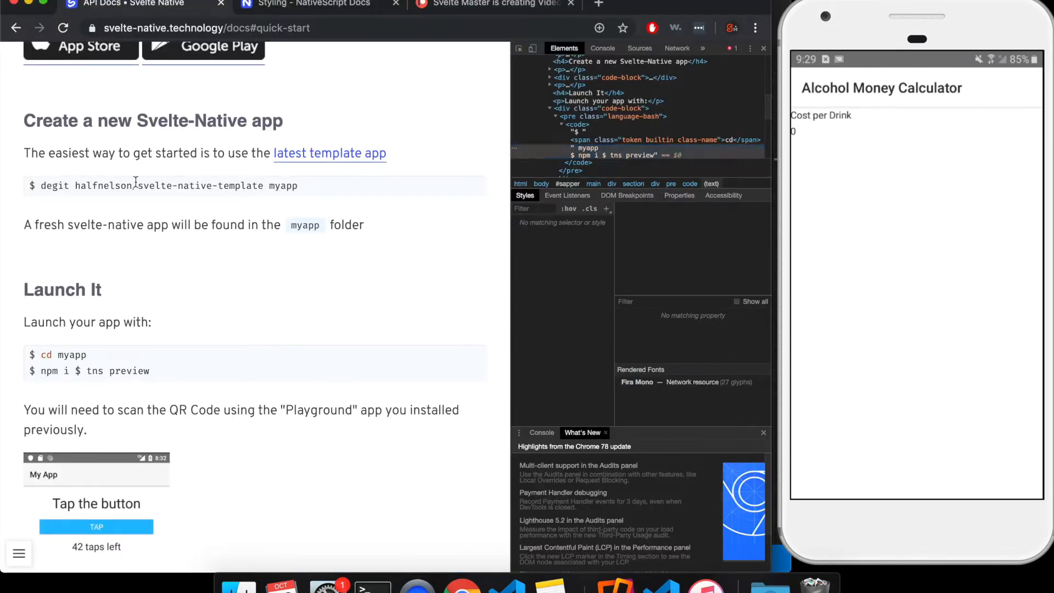
Highlight the degit template clone and npm i commands in the Svelte Native Quick Start
double_click(151, 186)
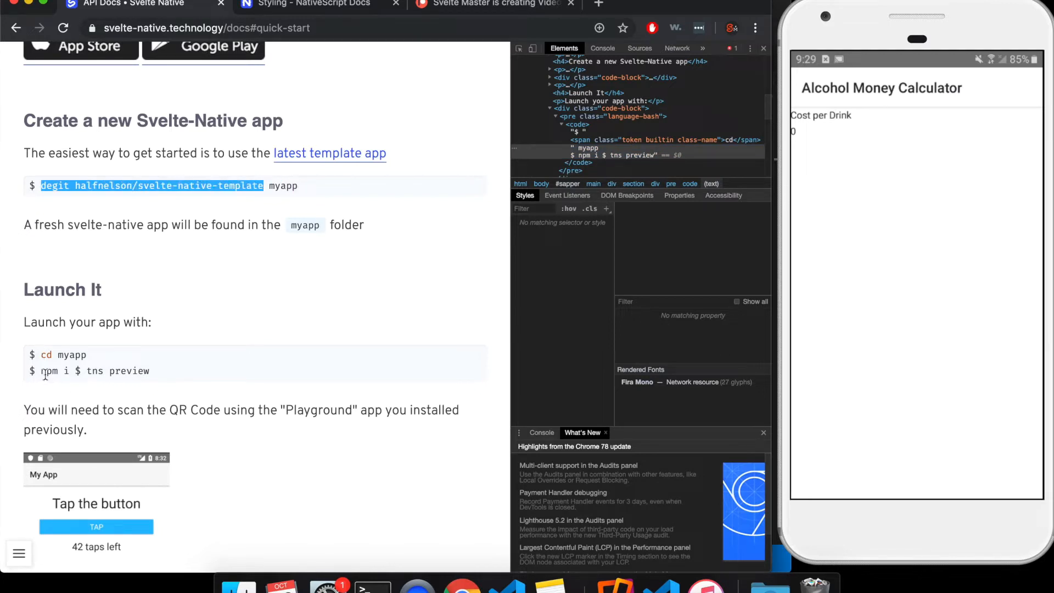
double_click(49, 370)
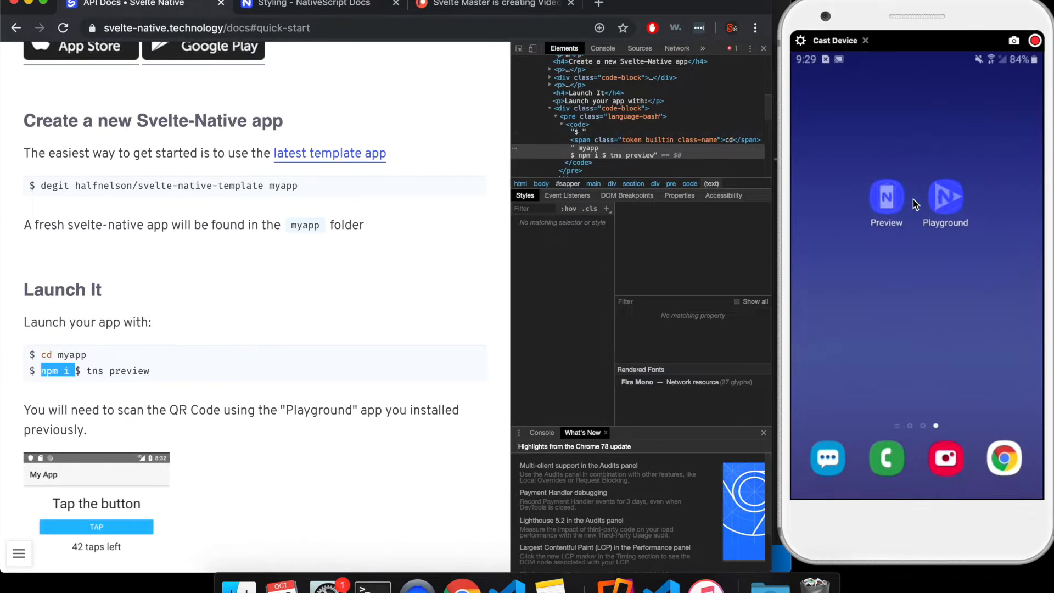
mouse_move(886, 228)
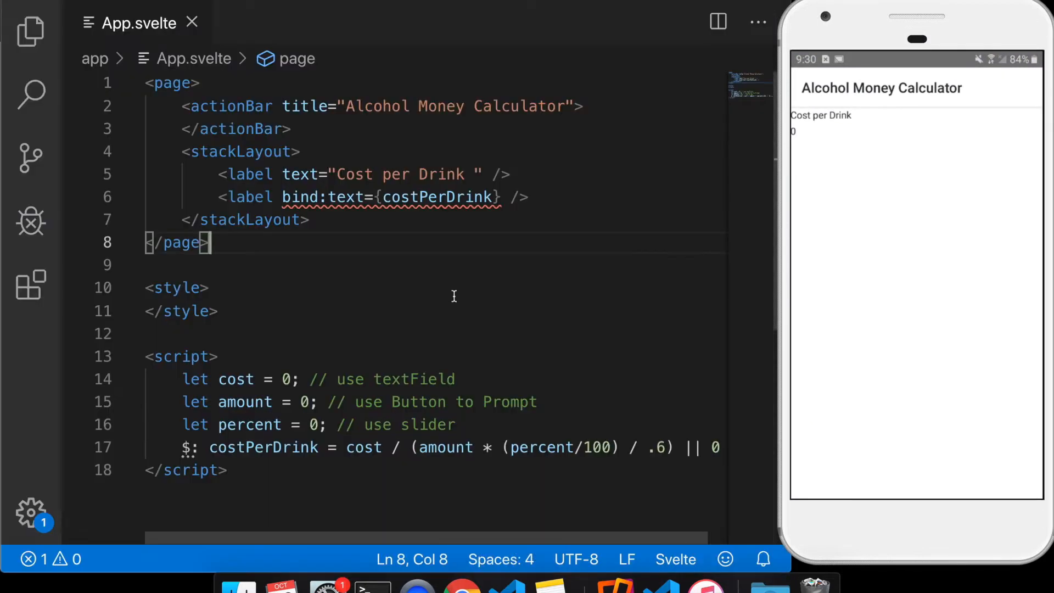
double_click(228, 107)
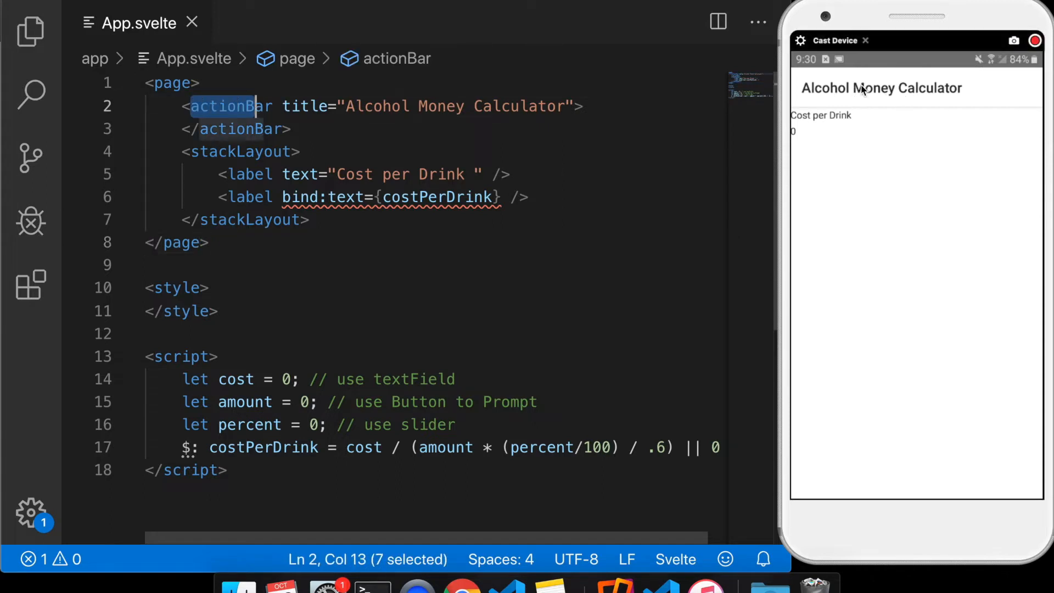
left_click(194, 152)
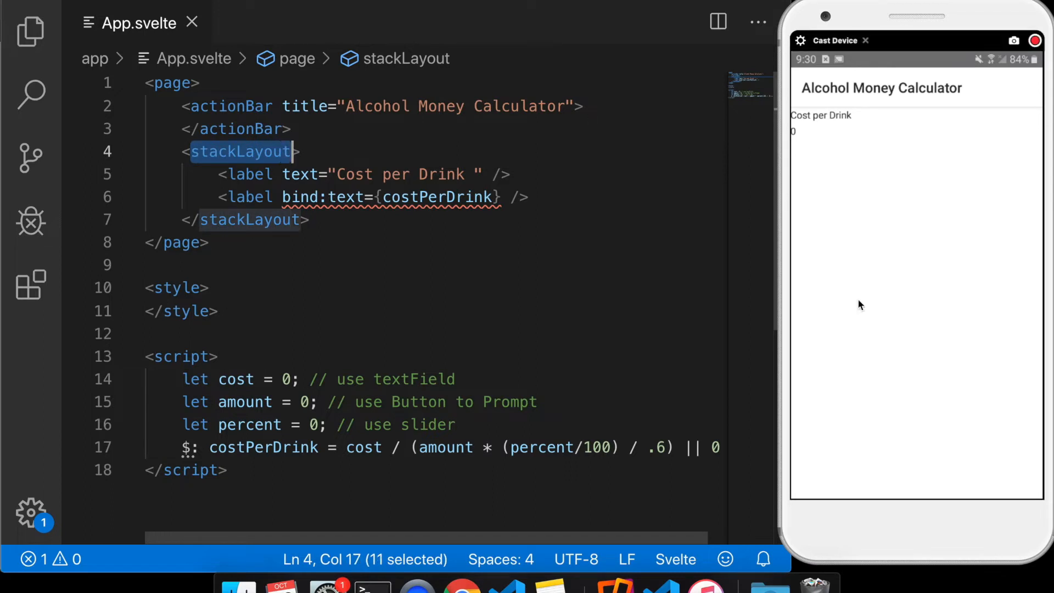
mouse_move(842, 113)
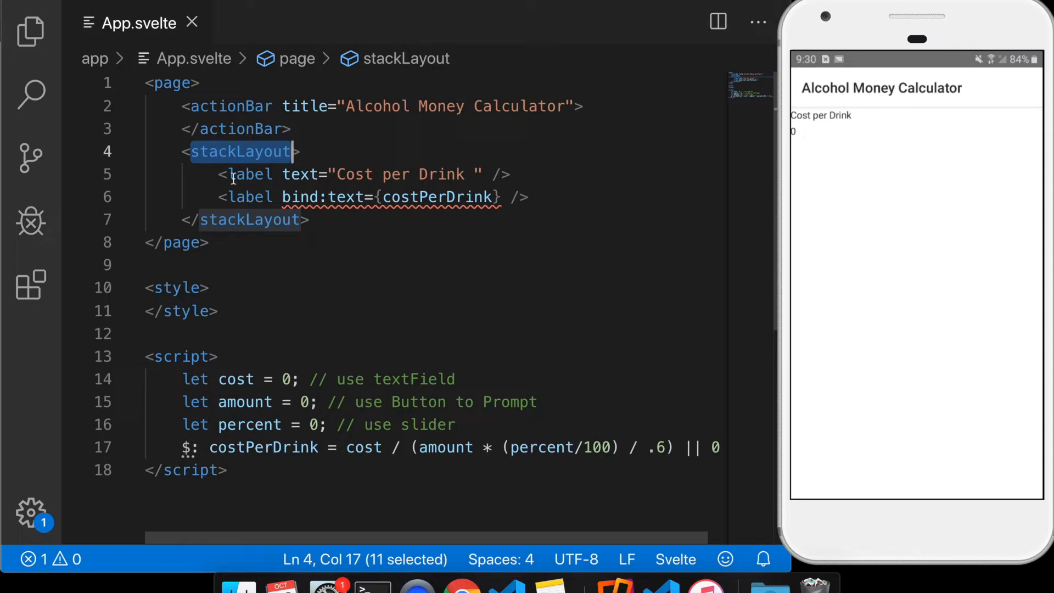
double_click(249, 175)
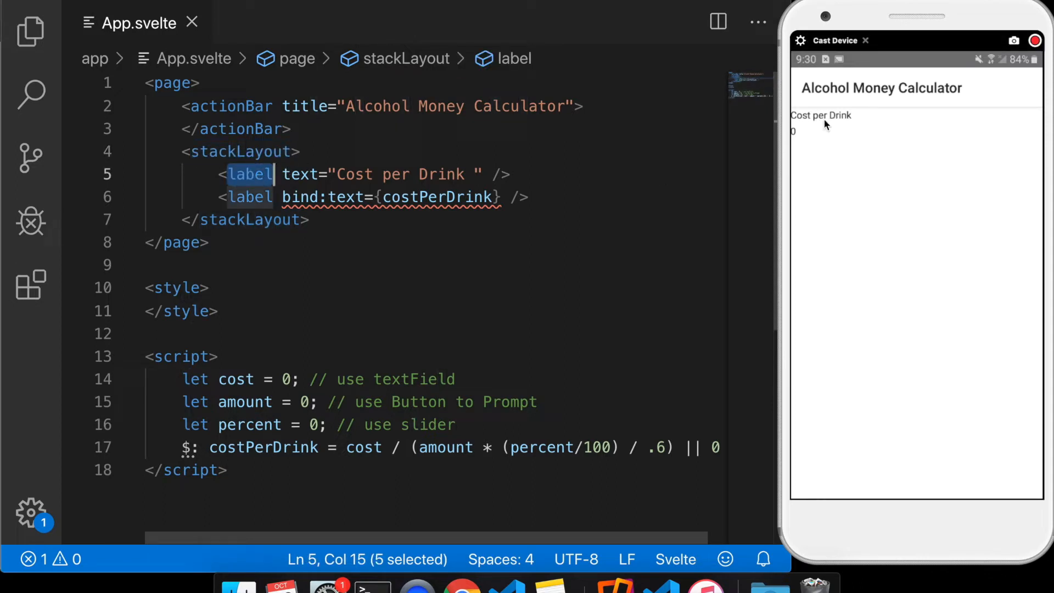
left_click(520, 197)
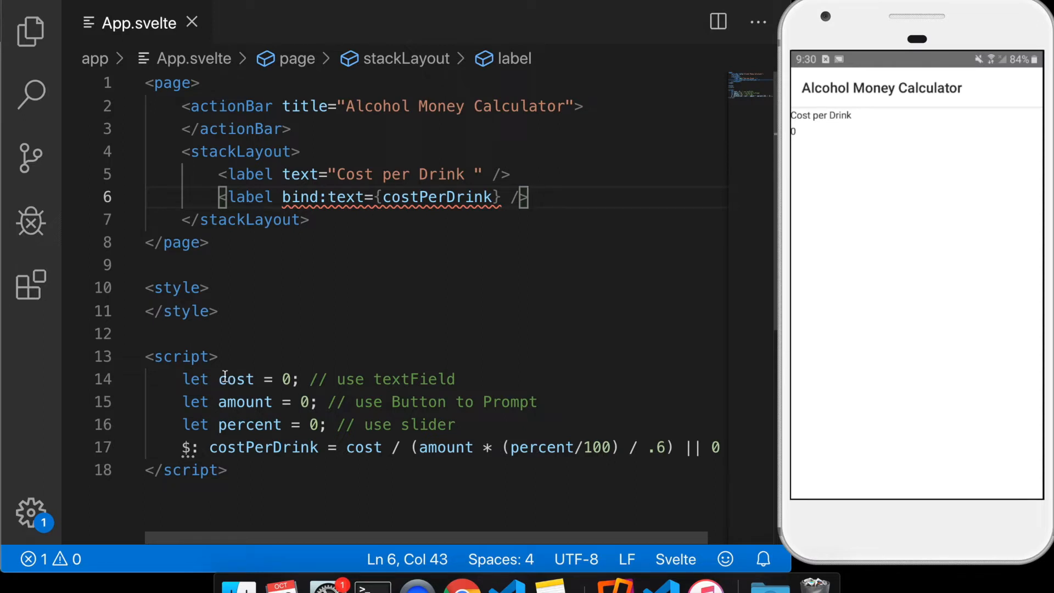
double_click(236, 378)
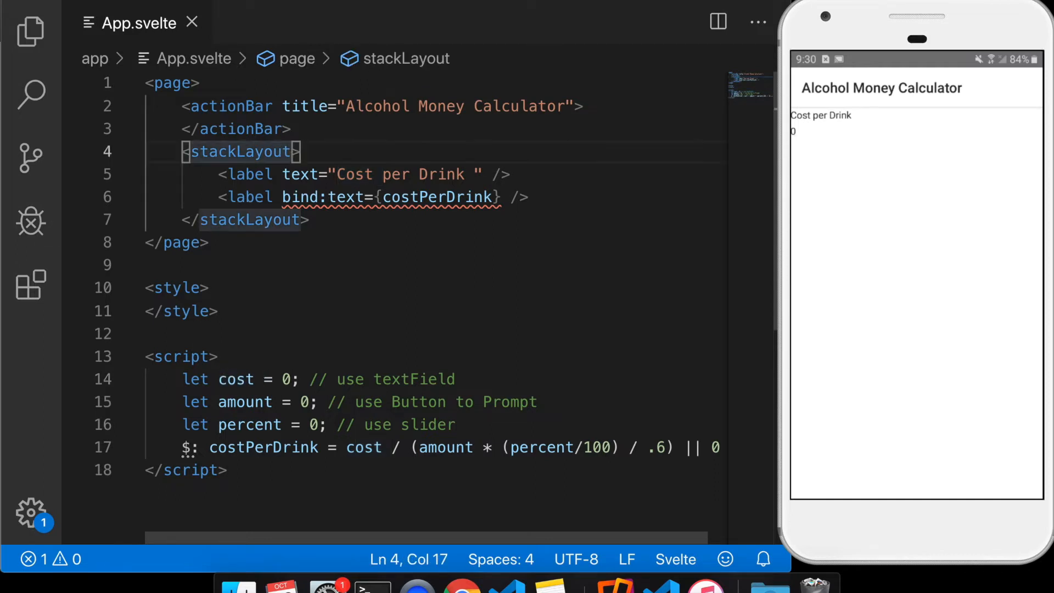
Add class="p-20" to the stackLayout, first written as style, then note the textField hint
type("style=")
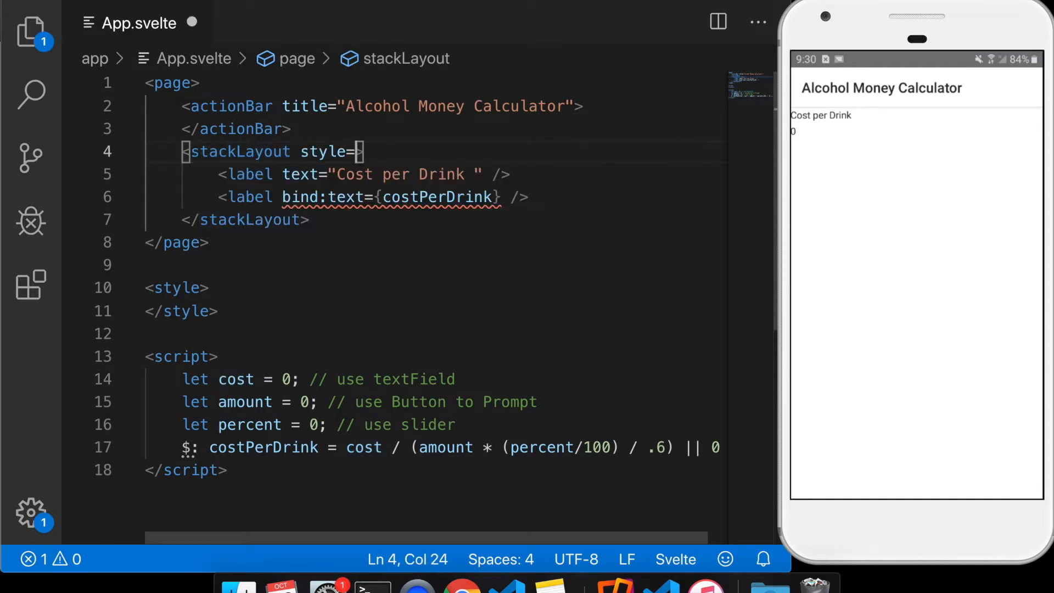
type("p-20\"")
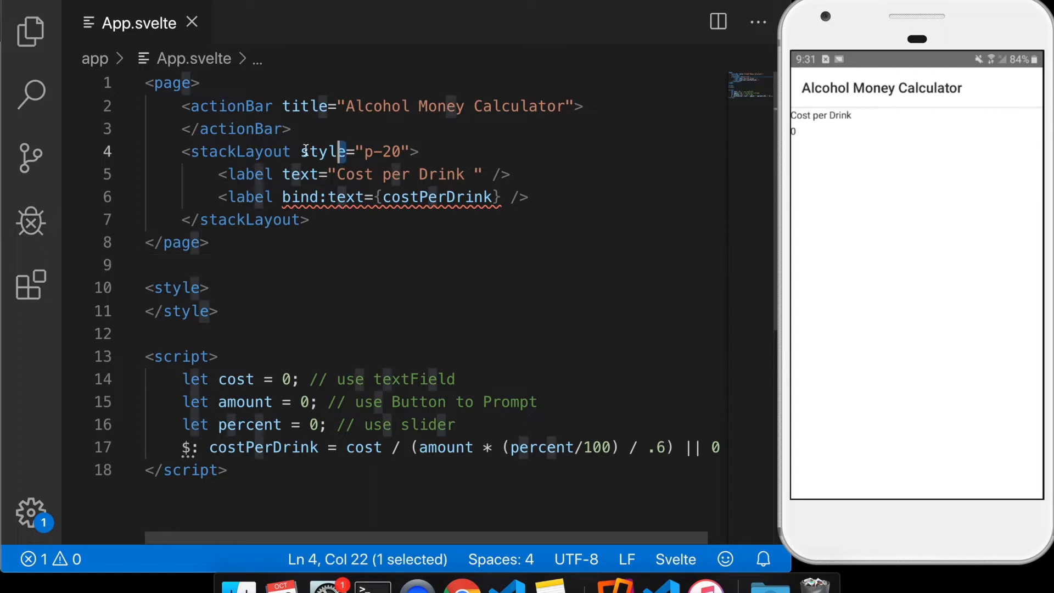
type("class")
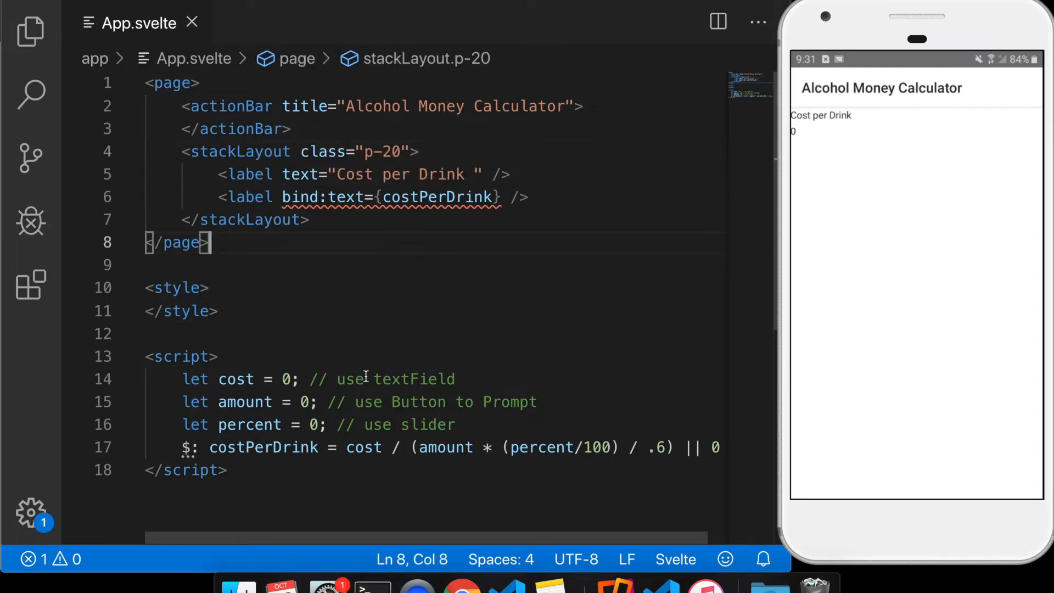
left_click_drag(336, 379, 430, 378)
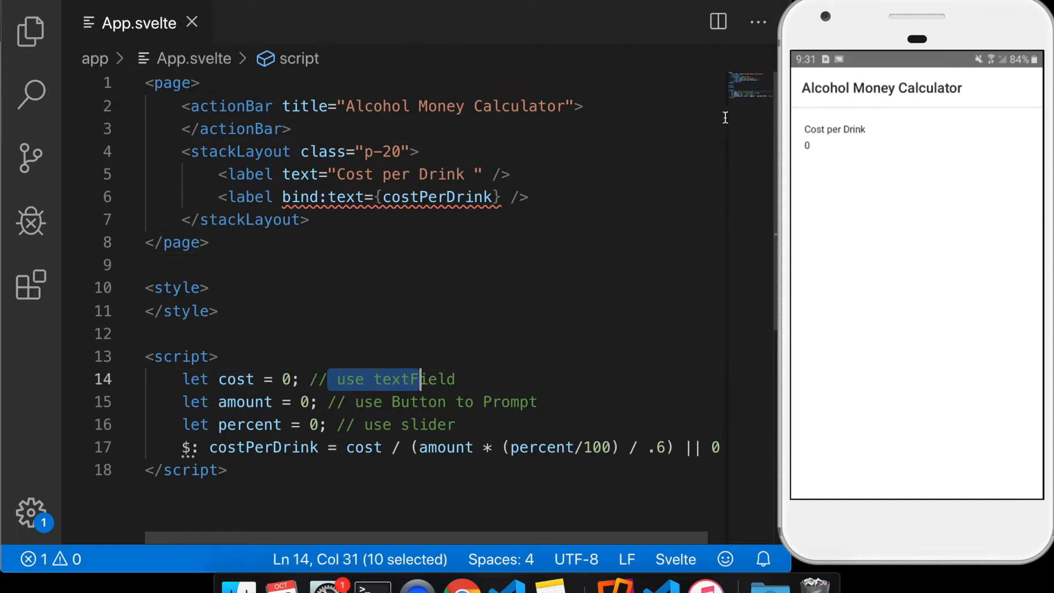
Insert a <textField keyboardType="number"> above the Cost per Drink label
left_click(431, 152)
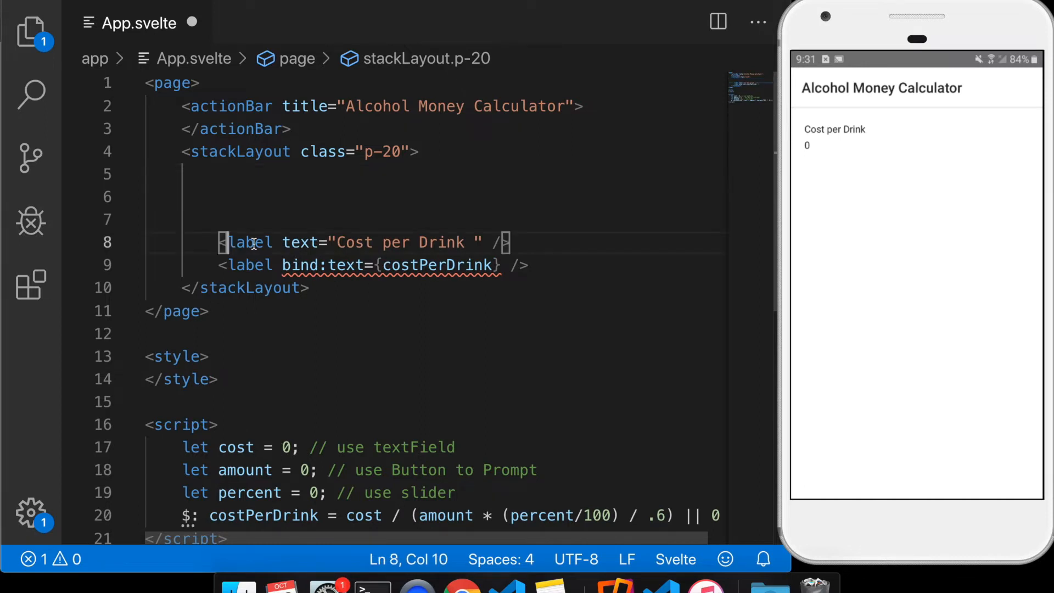
left_click(218, 174)
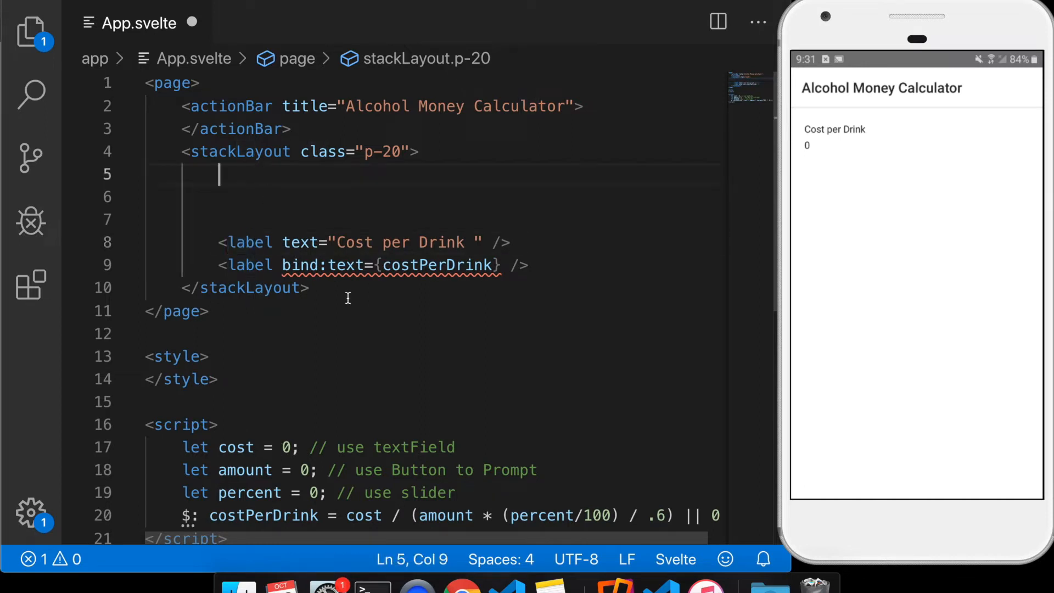
mouse_move(316, 264)
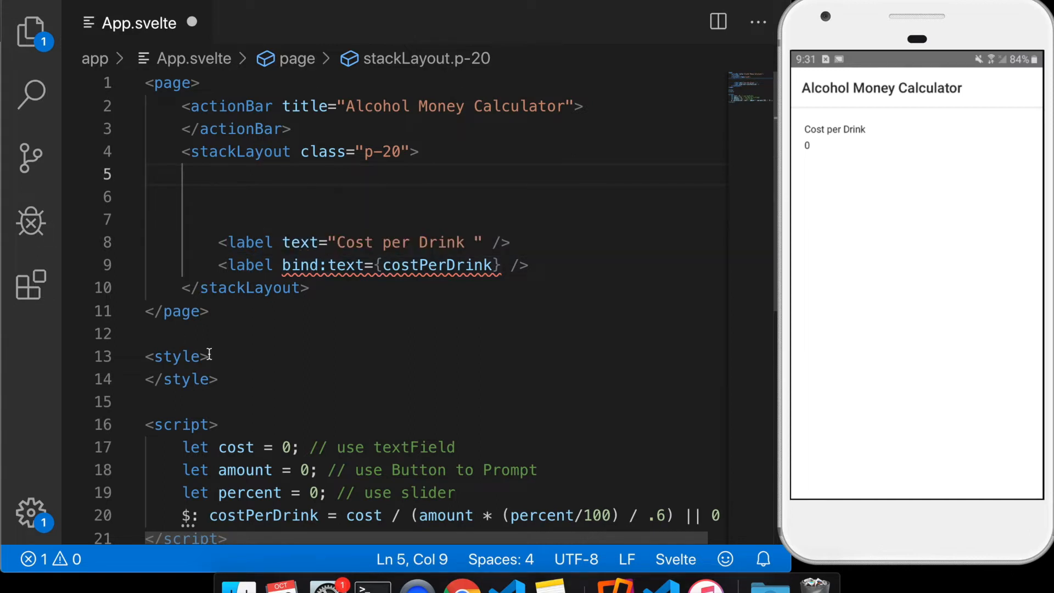
type("<")
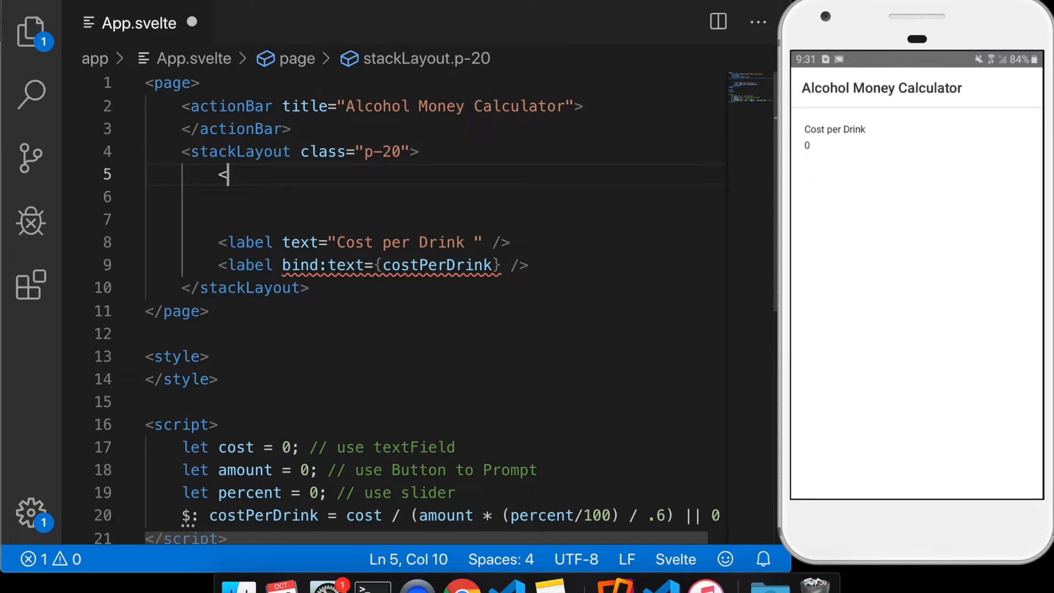
type("textField ></textField>")
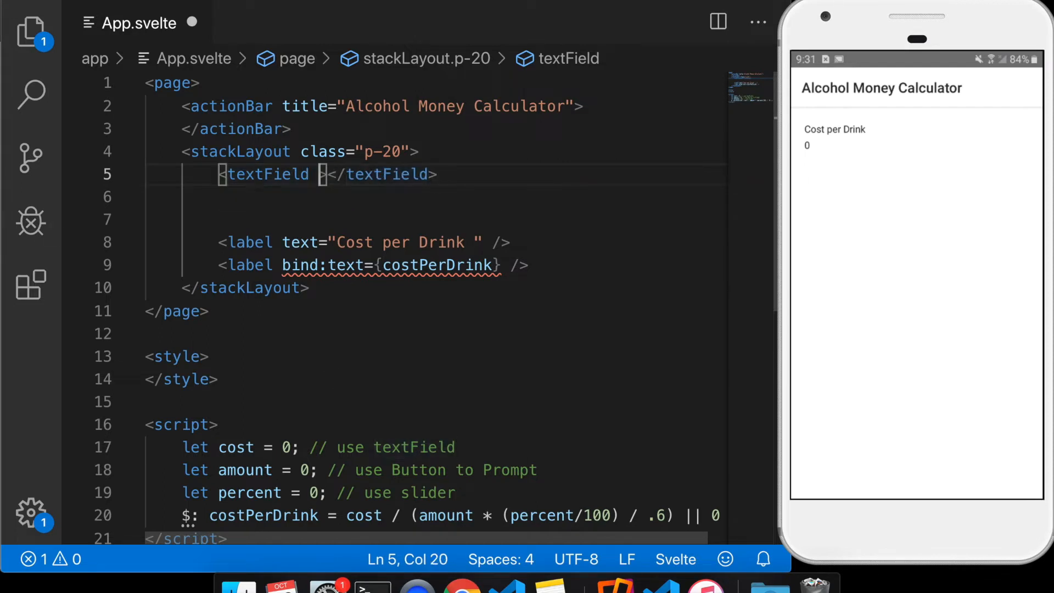
type("keyboard")
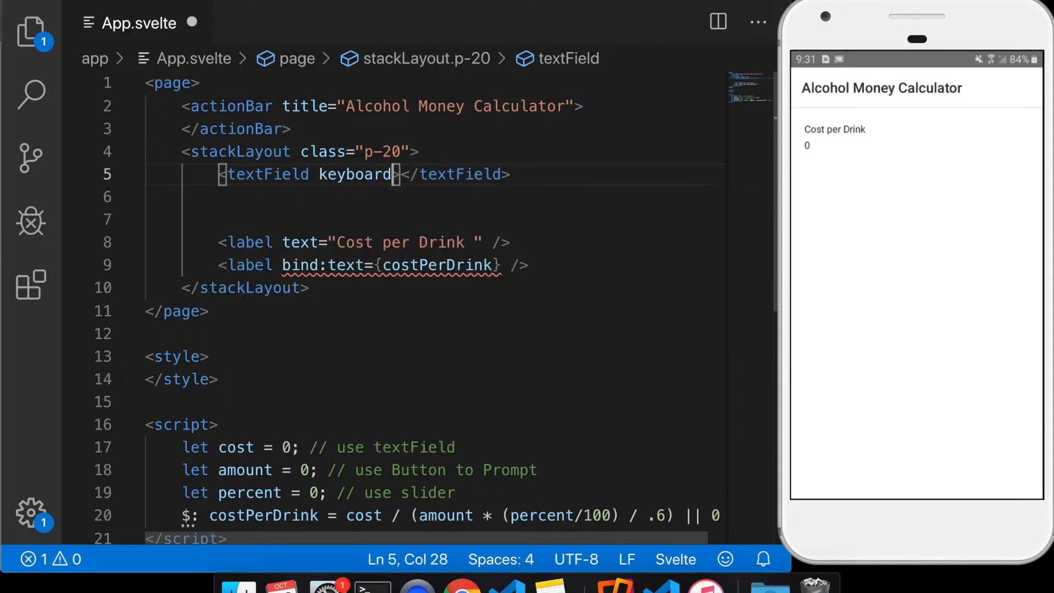
type("Tyo")
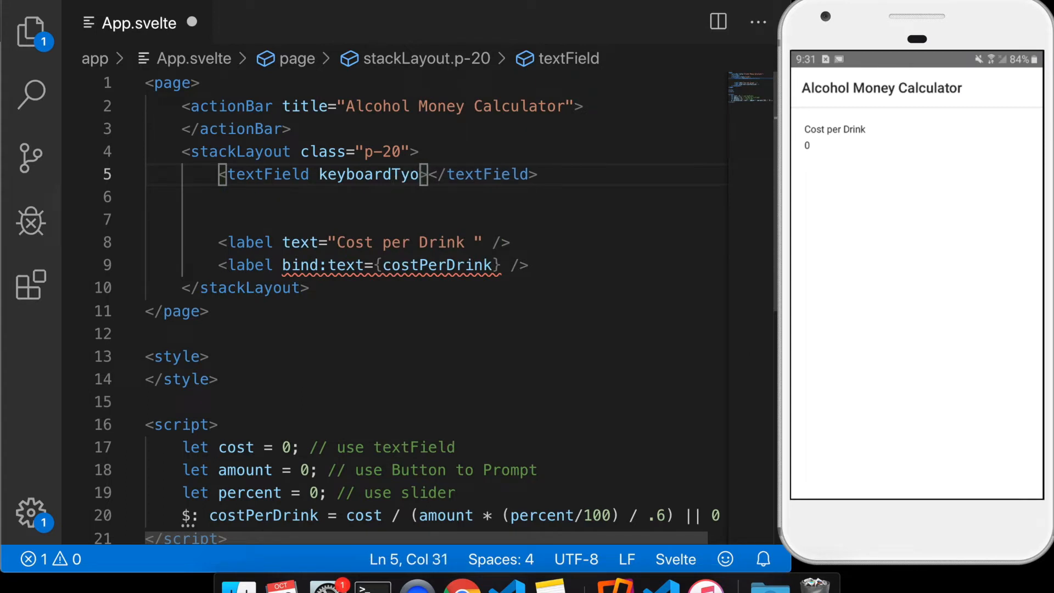
type("pe=\"\"")
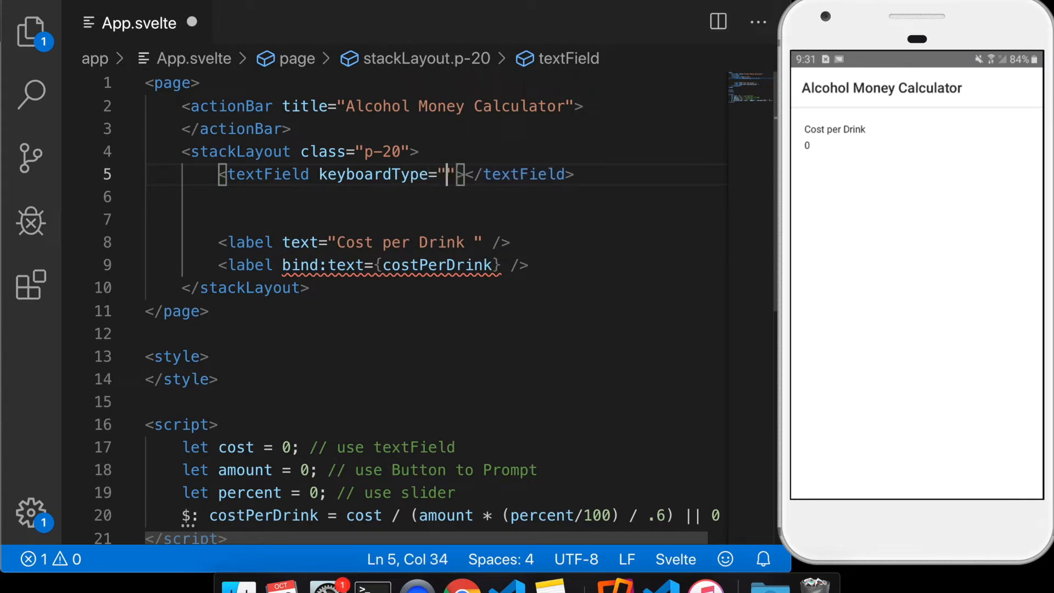
type("number")
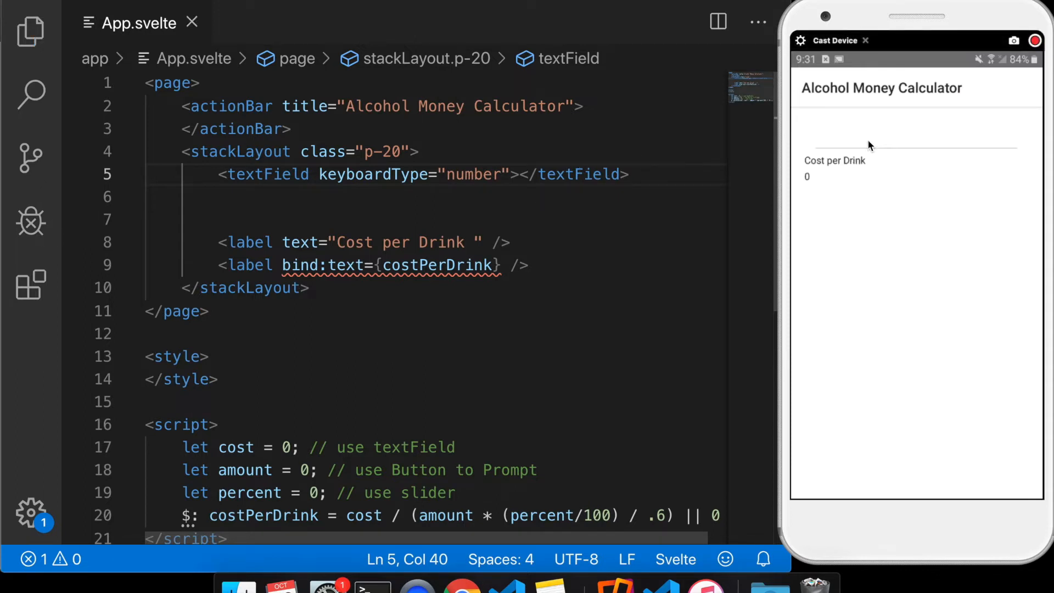
Tap the new field on the phone to confirm it brings up a numeric keypad
left_click(915, 134)
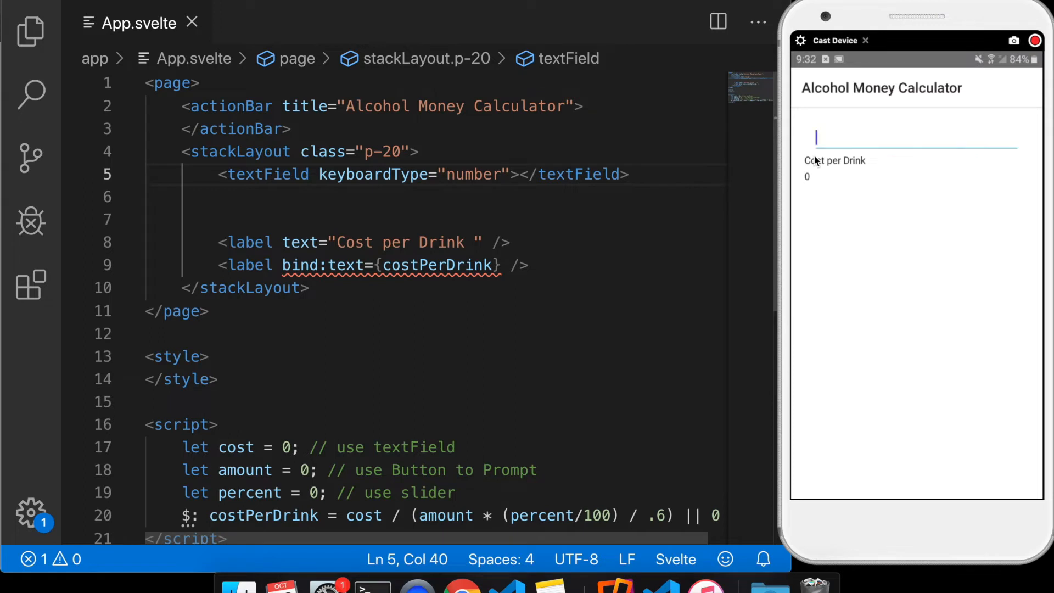
left_click(914, 136)
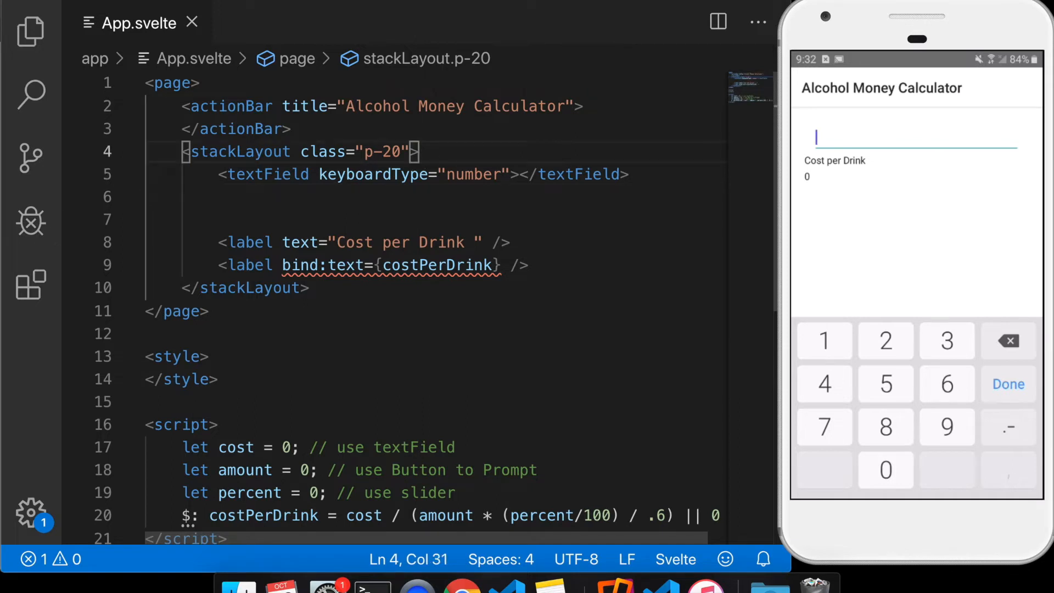
Write <label text="What was the cost of the drink?" /> on a new line above the textField
key("Enter")
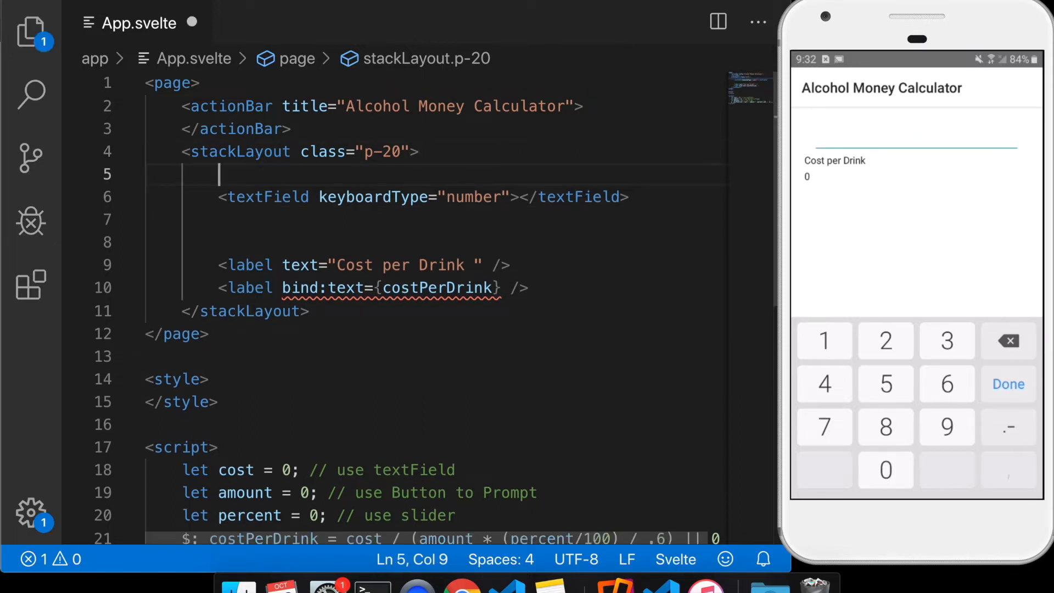
type("<label")
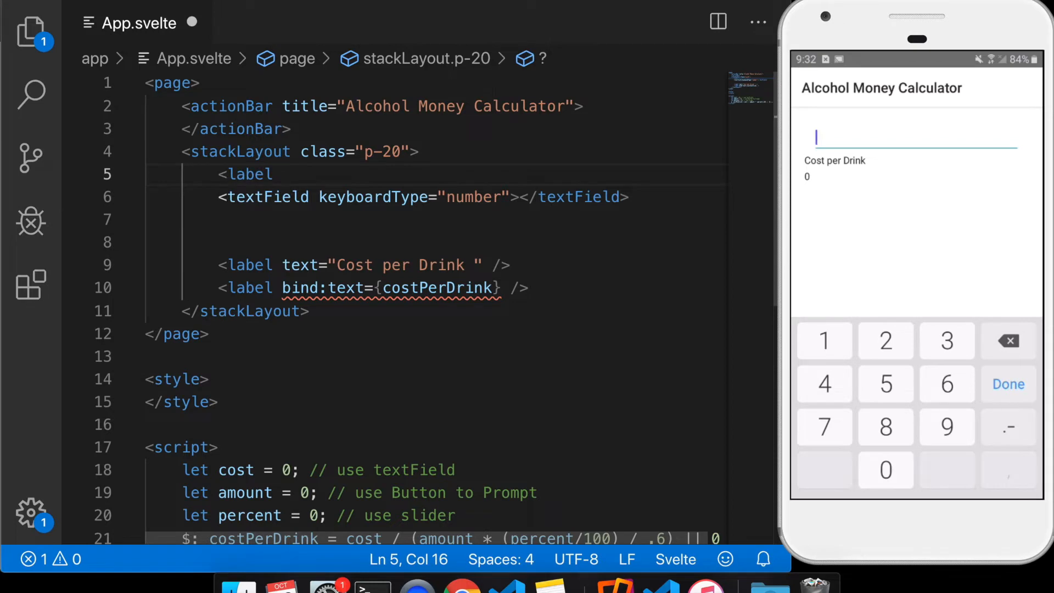
type("text=\"What")
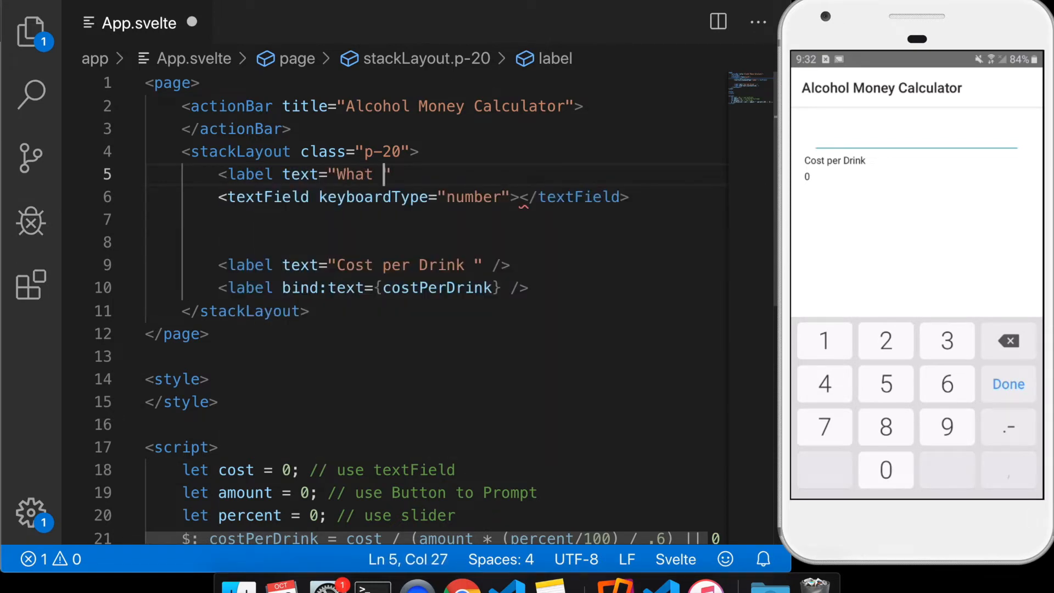
type("was the cost of")
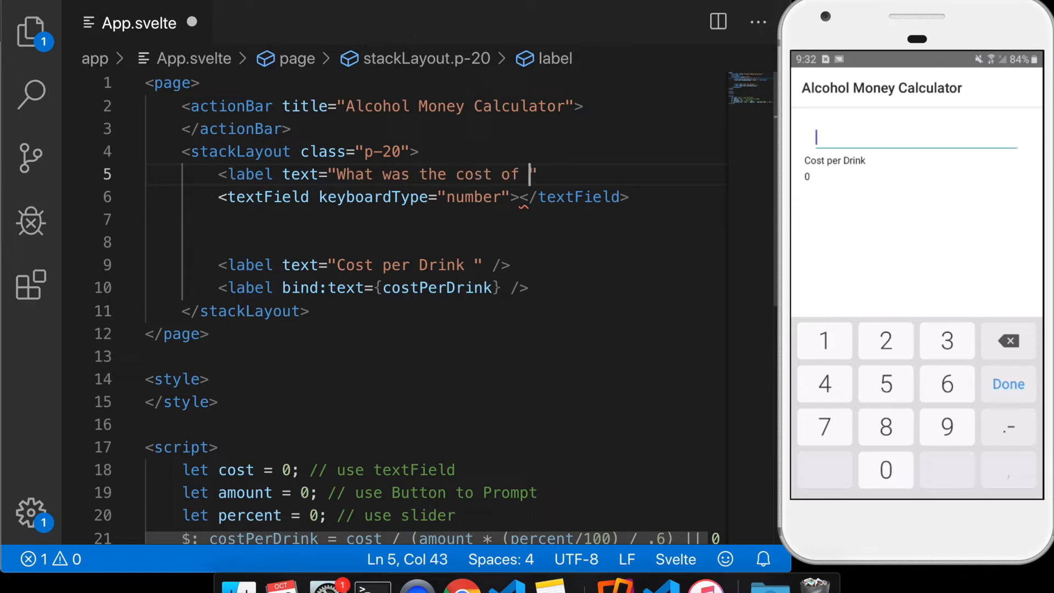
type("the drink?\"")
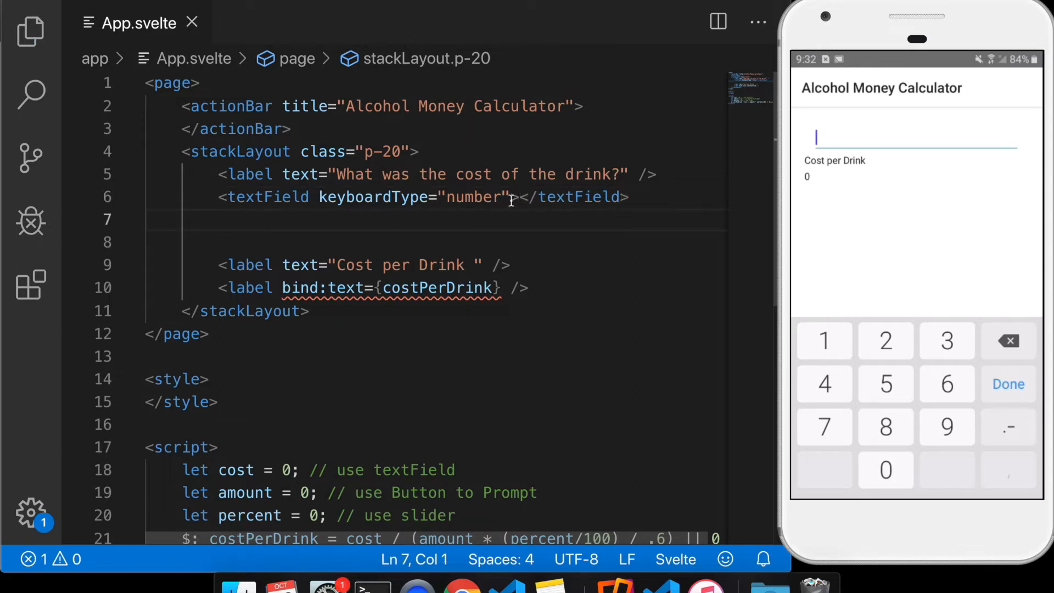
Add bind:text={cost} to the textField and start amount and percent at 1
type("bind:")
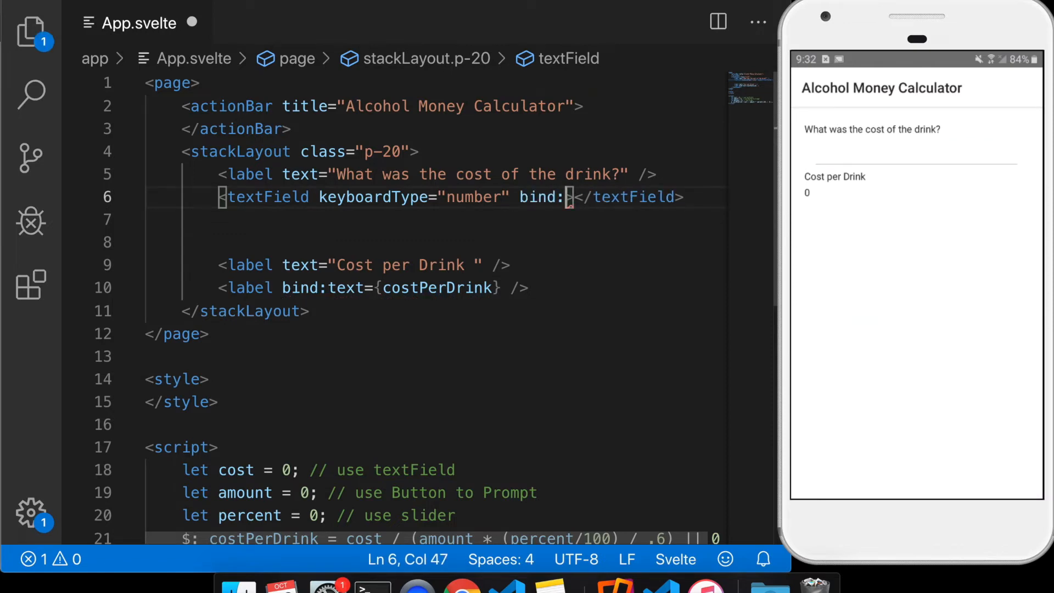
type("text")
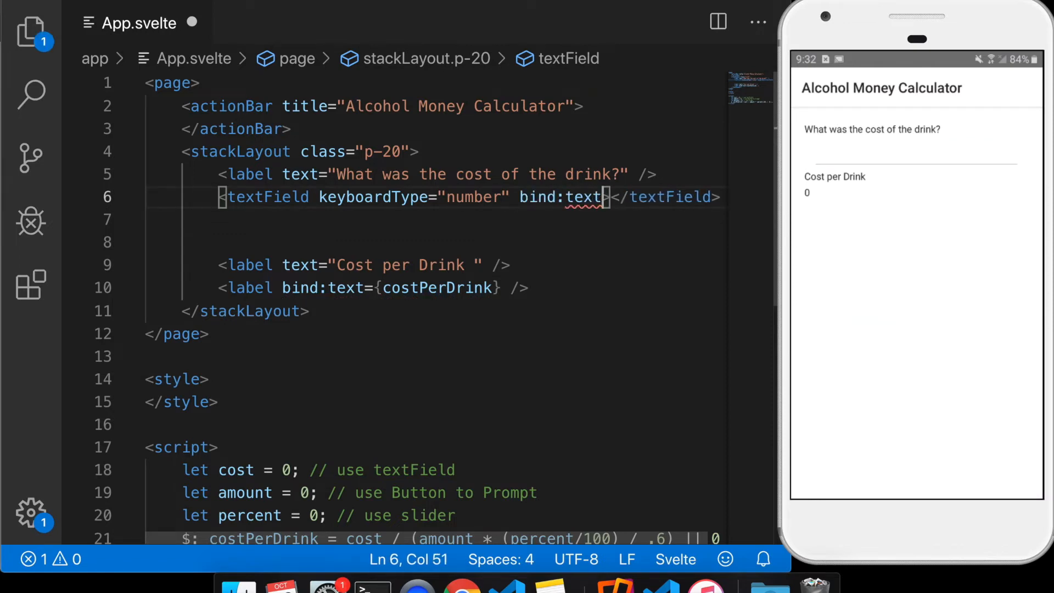
type("{c")
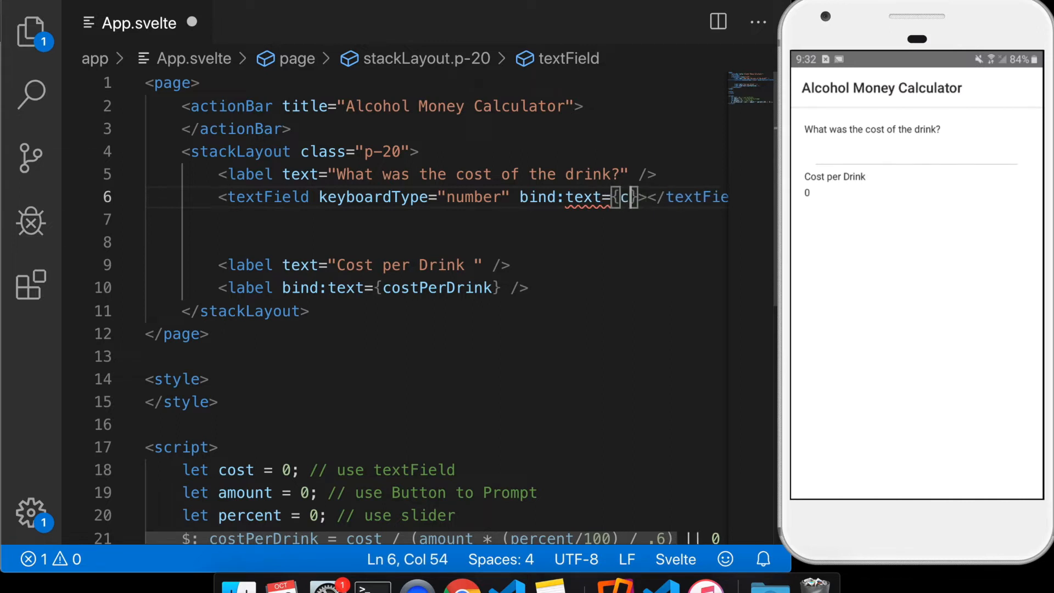
type("ost")
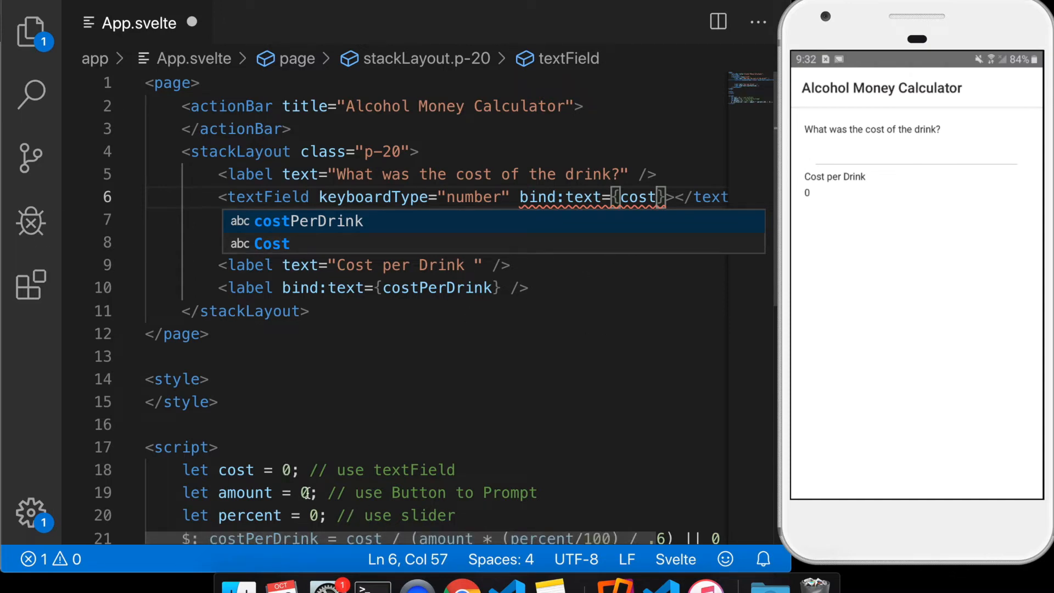
type("1")
left_click(319, 514)
type("1")
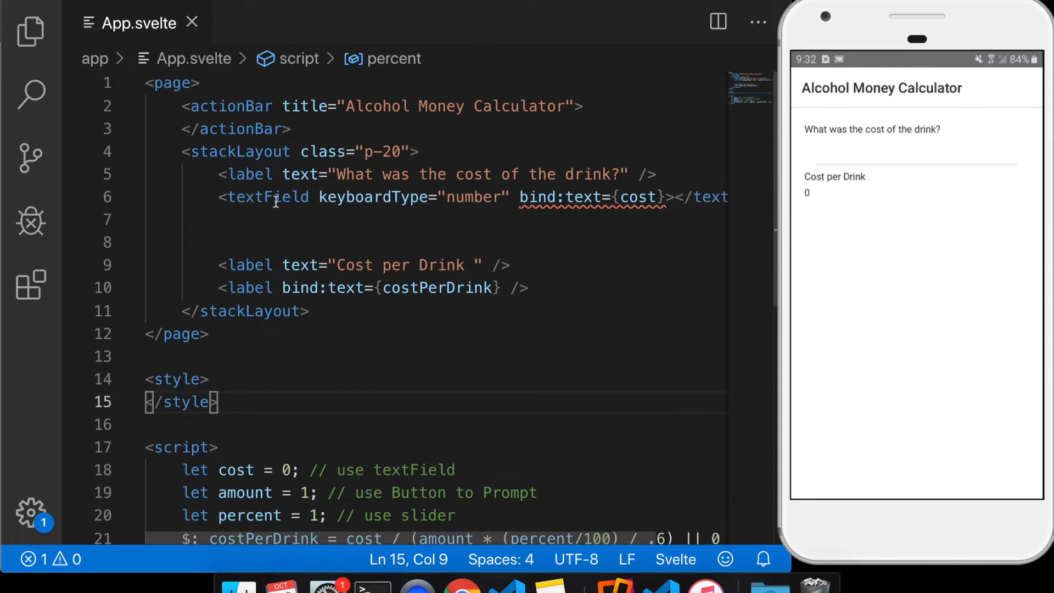
double_click(267, 196)
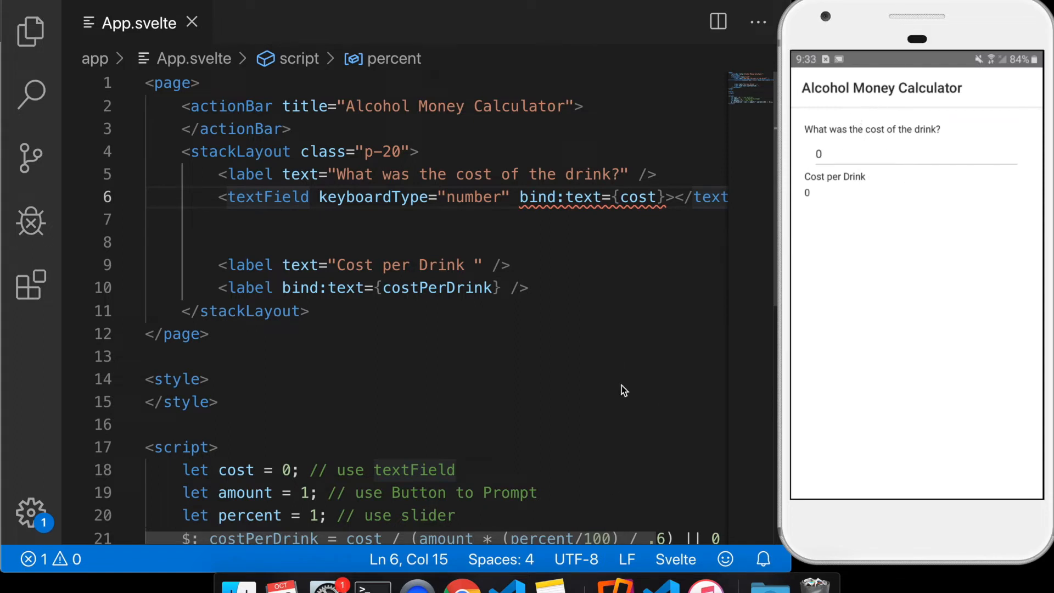
Enter a test cost on the phone and check the Cost per Drink updates
left_click(911, 154)
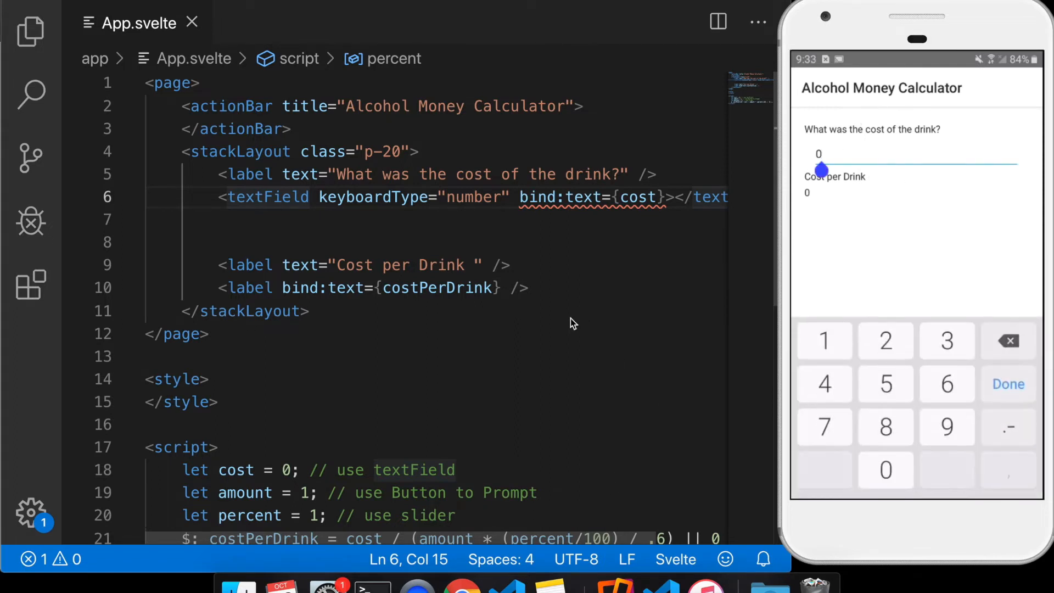
left_click(946, 340)
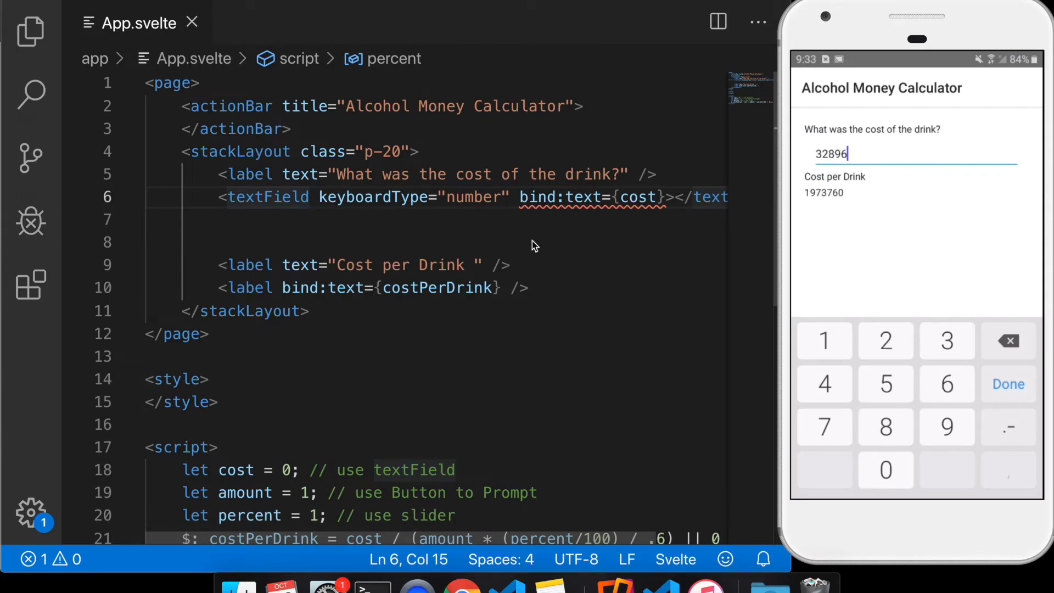
scroll("down", 3)
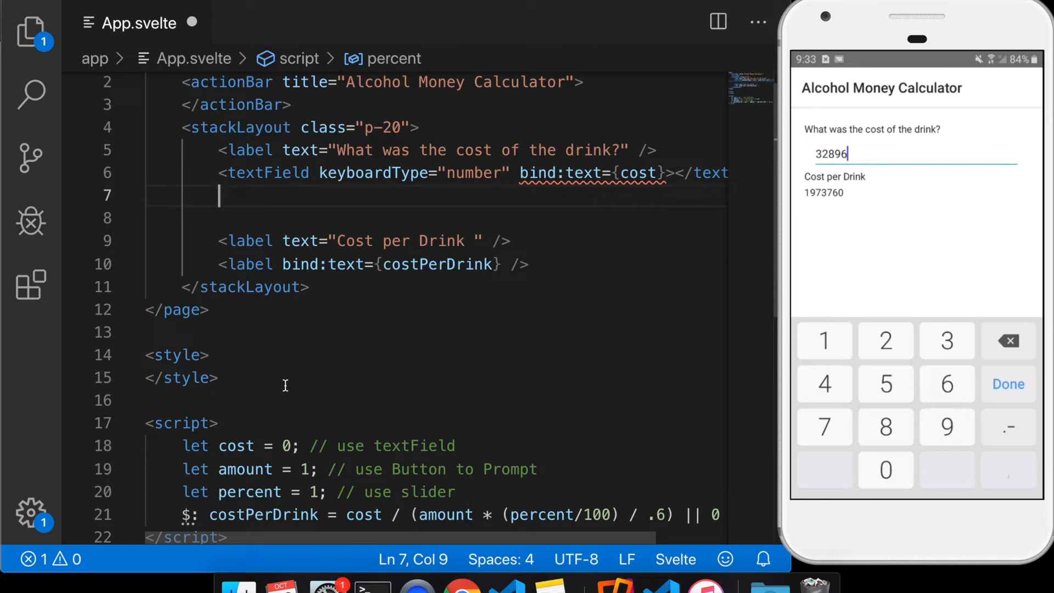
Add a <button>Amount?</button> element under the cost field
type("<b")
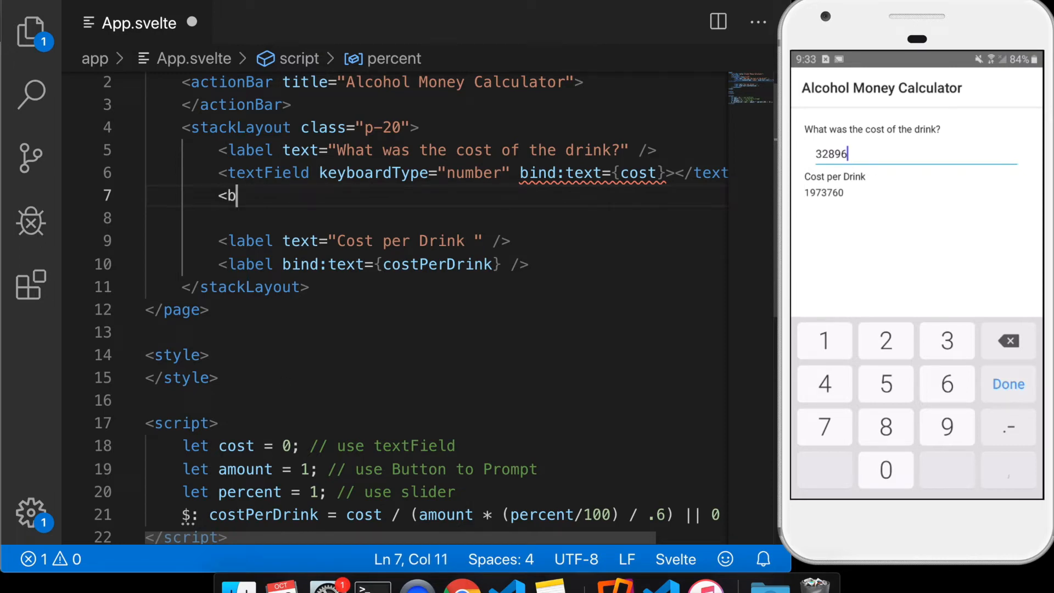
type("utton>")
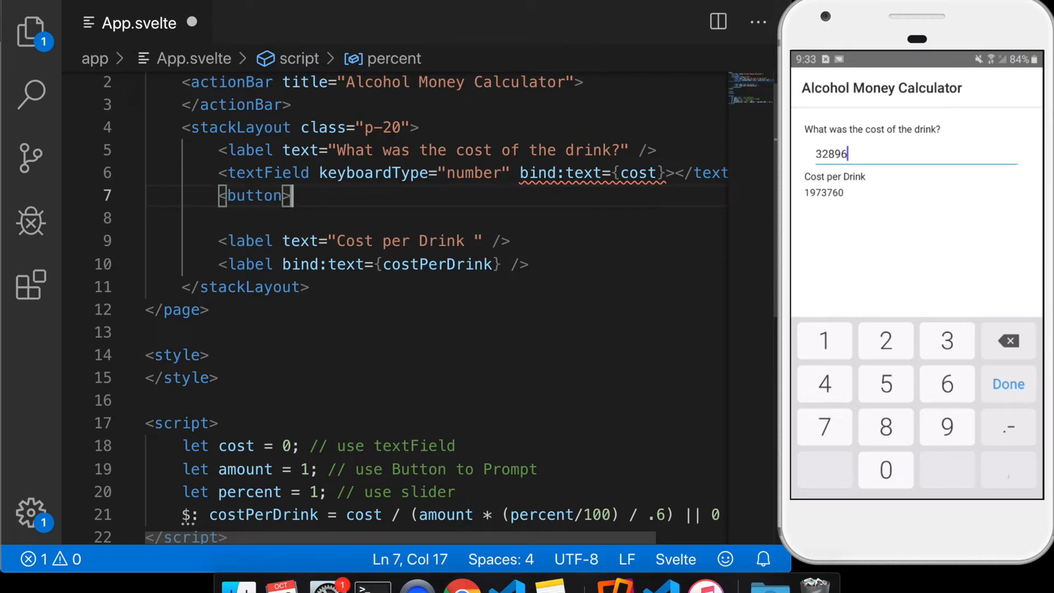
type("</")
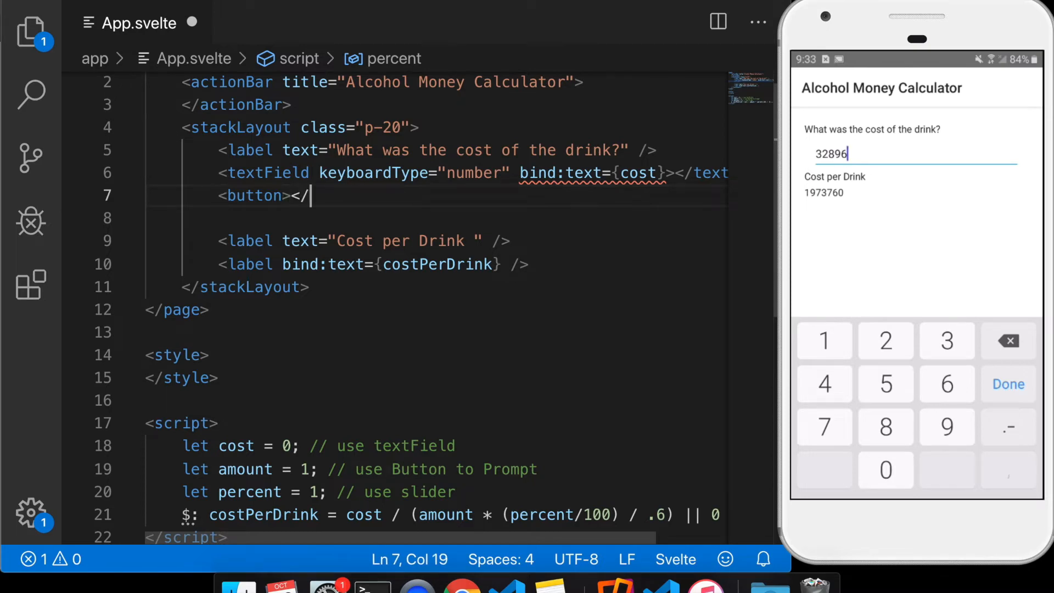
type("button>")
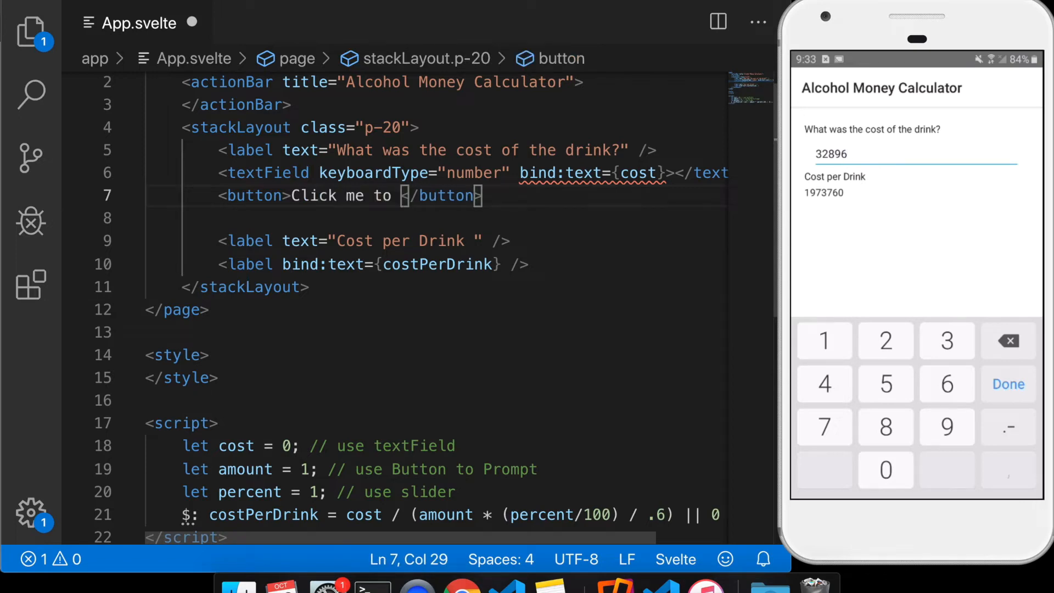
key("Backspace")
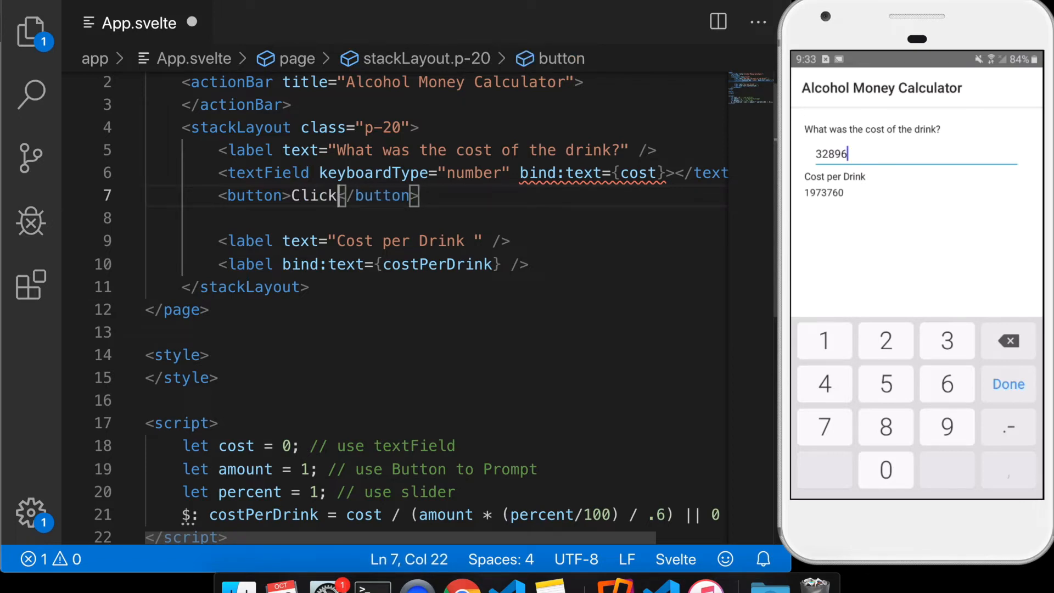
key("Backspace")
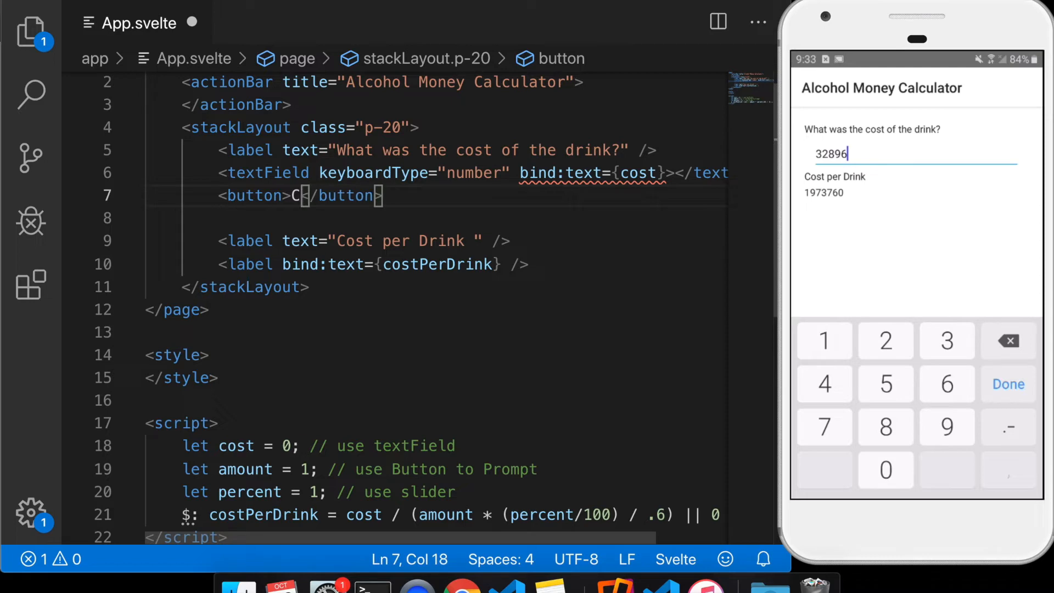
type("Amount?")
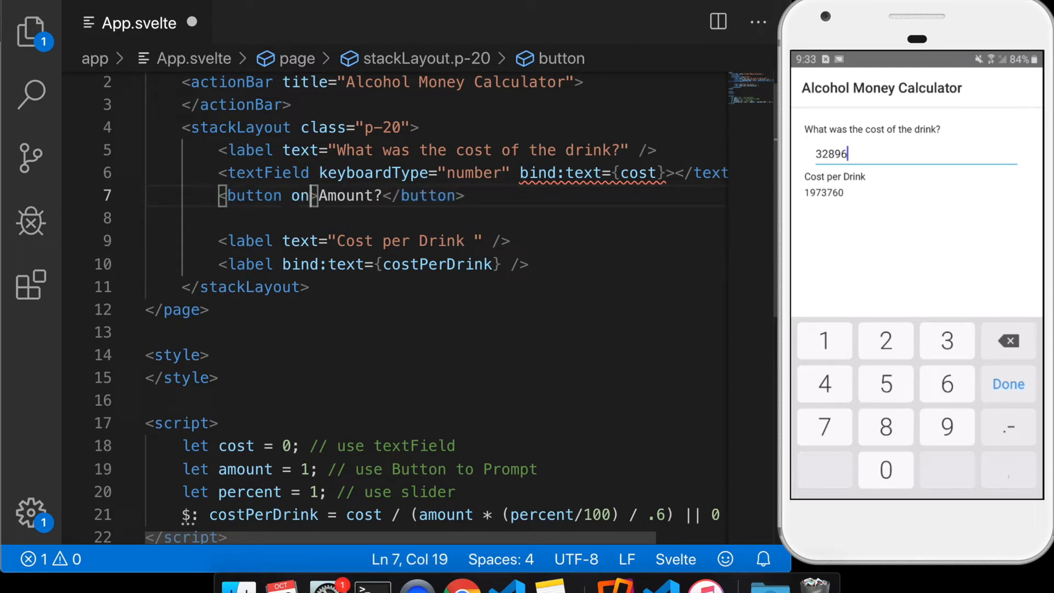
Give the button an on:tap= attribute, trying doubleTap before settling on tap
type(":t")
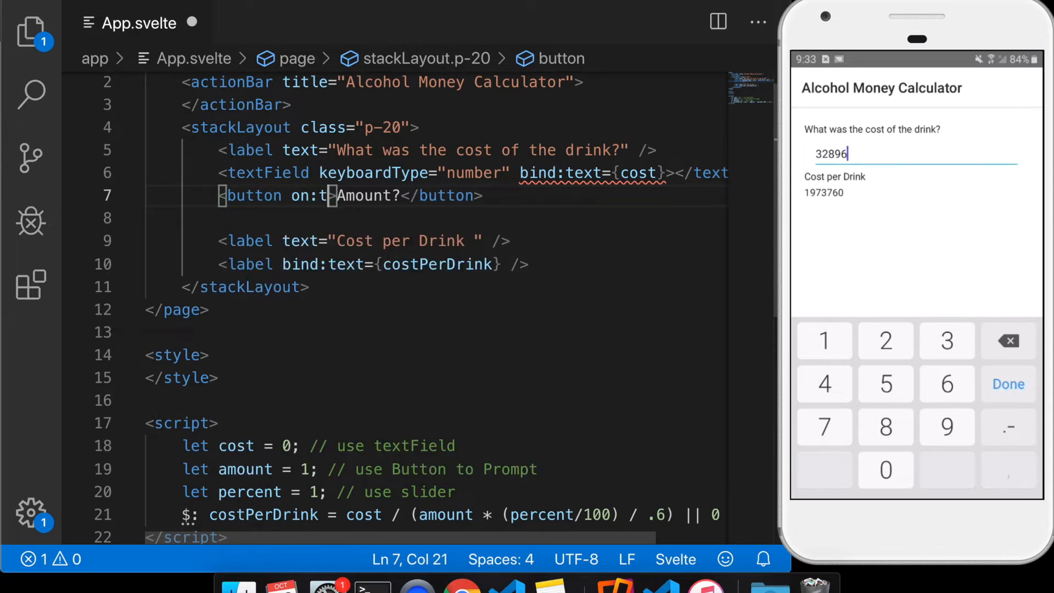
type("ap")
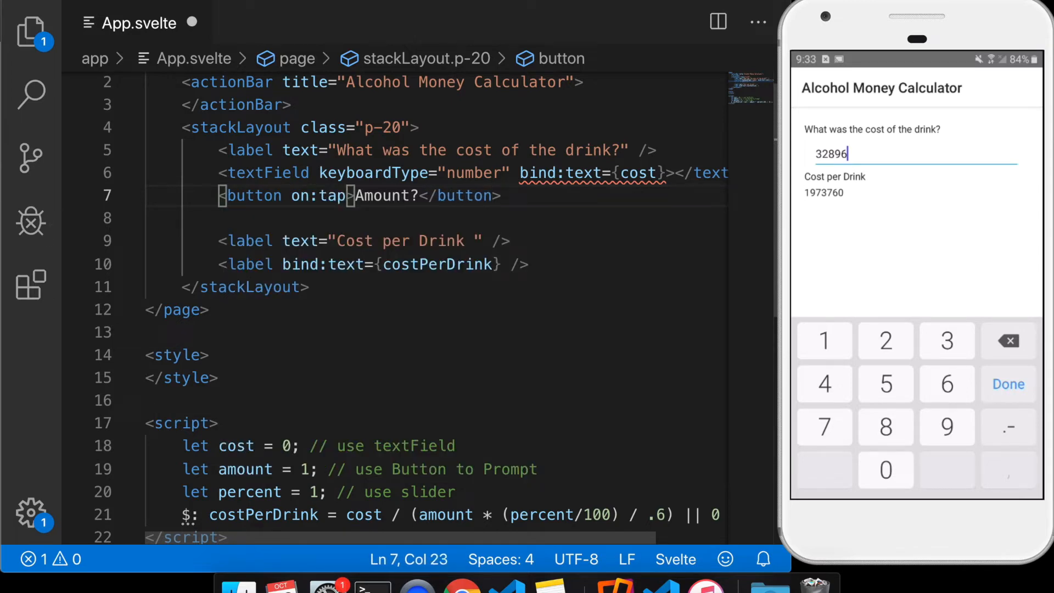
key("Backspace")
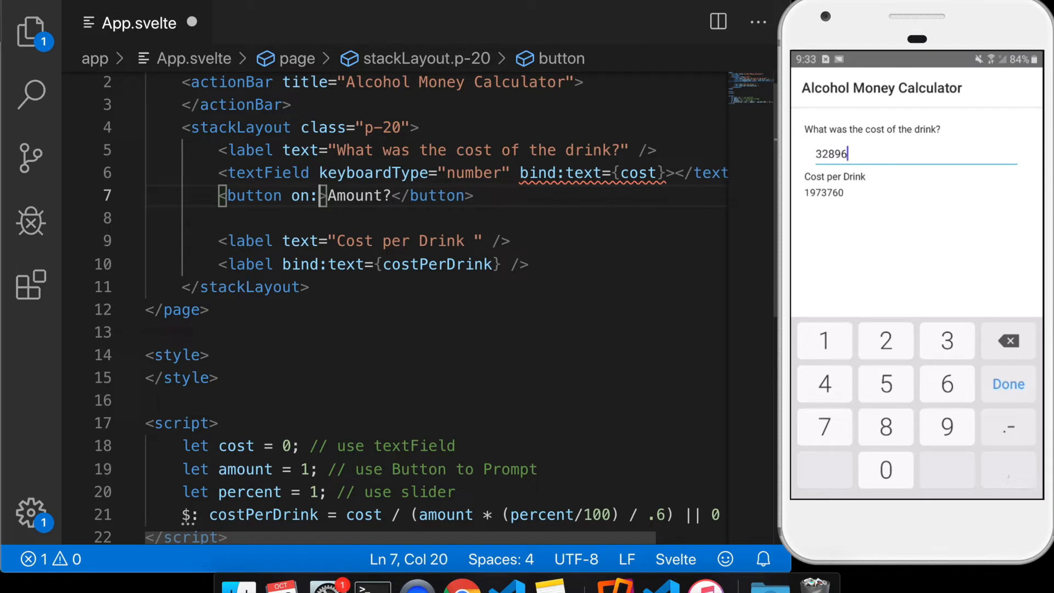
type("double")
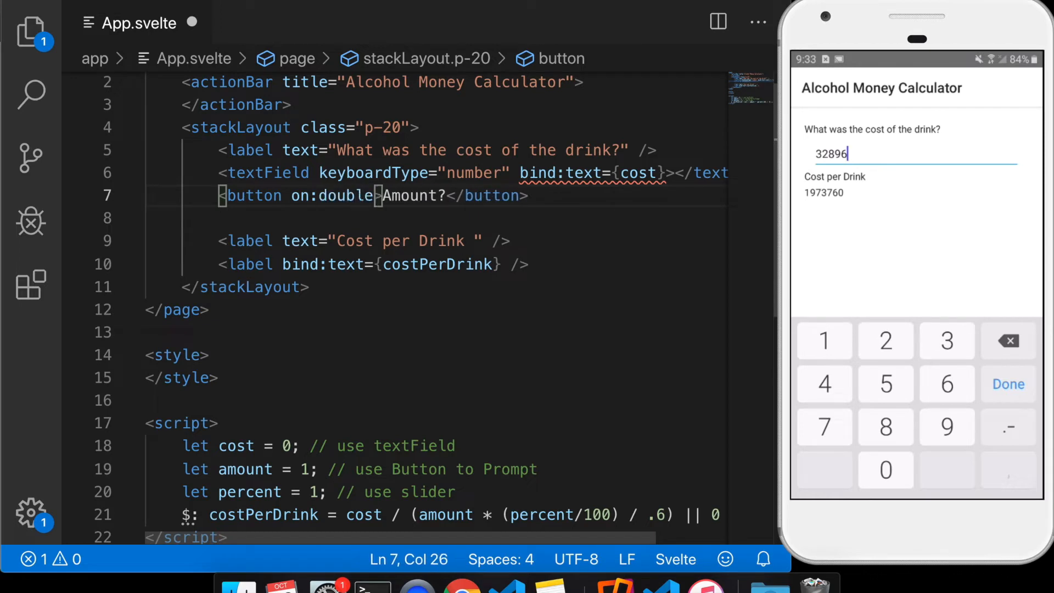
type("Tap")
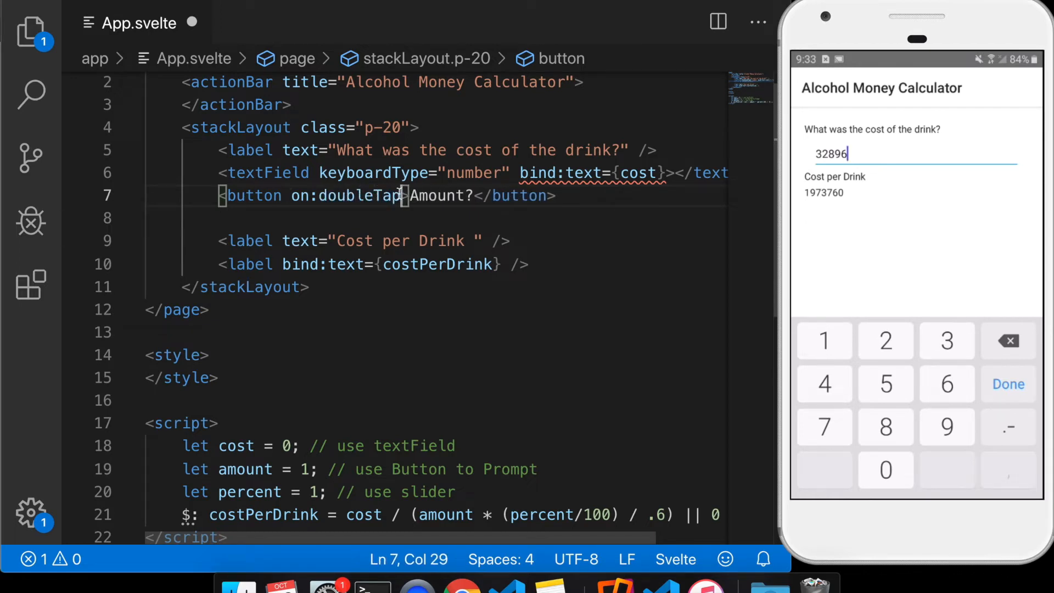
double_click(358, 195)
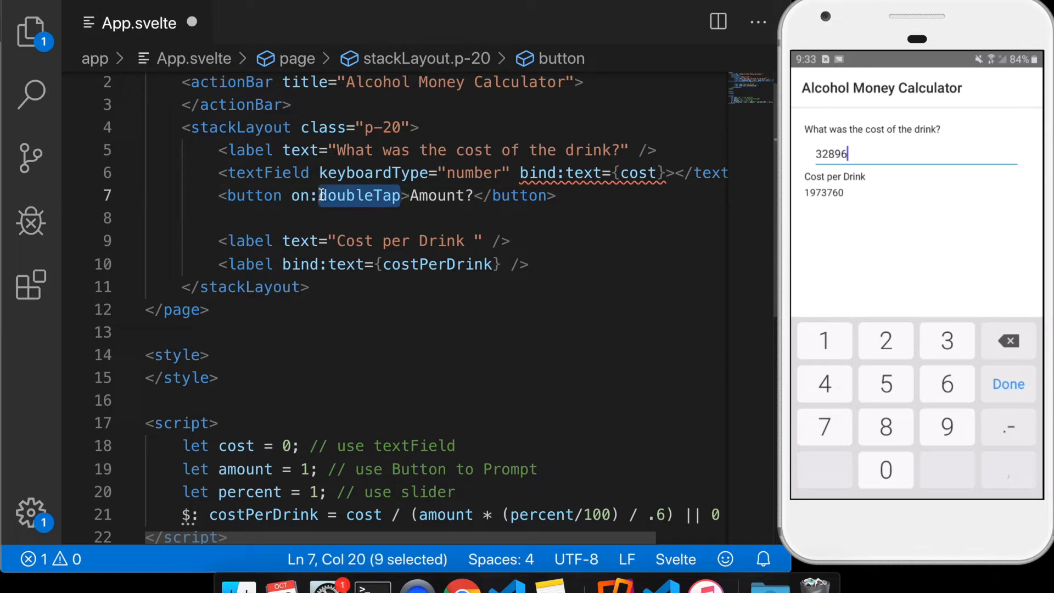
type("tap=")
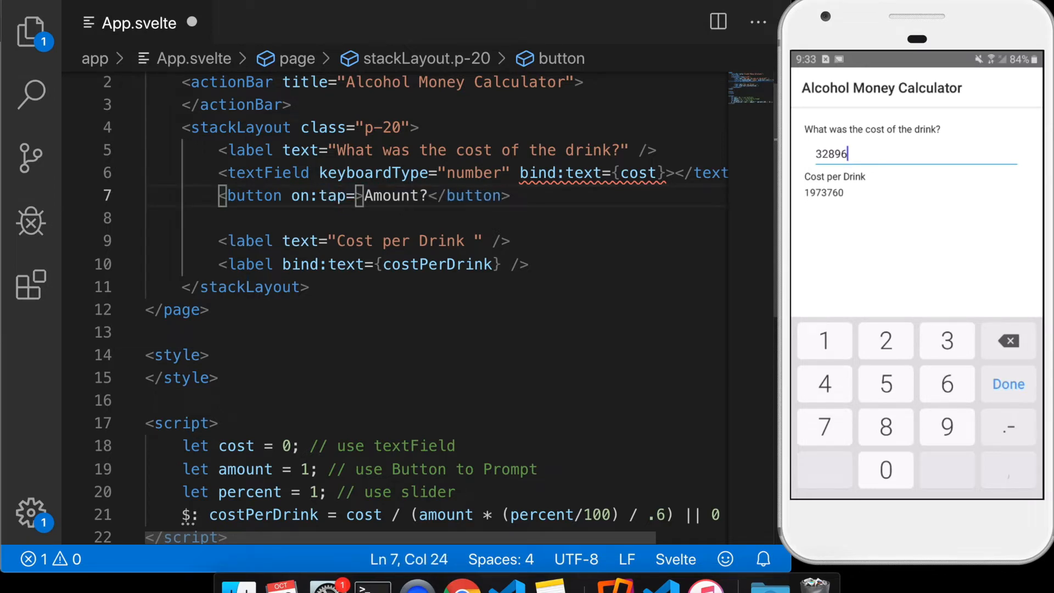
Set on:tap to an arrow function calling prompt('How many ounces?', '12')
type("{() => </button>")
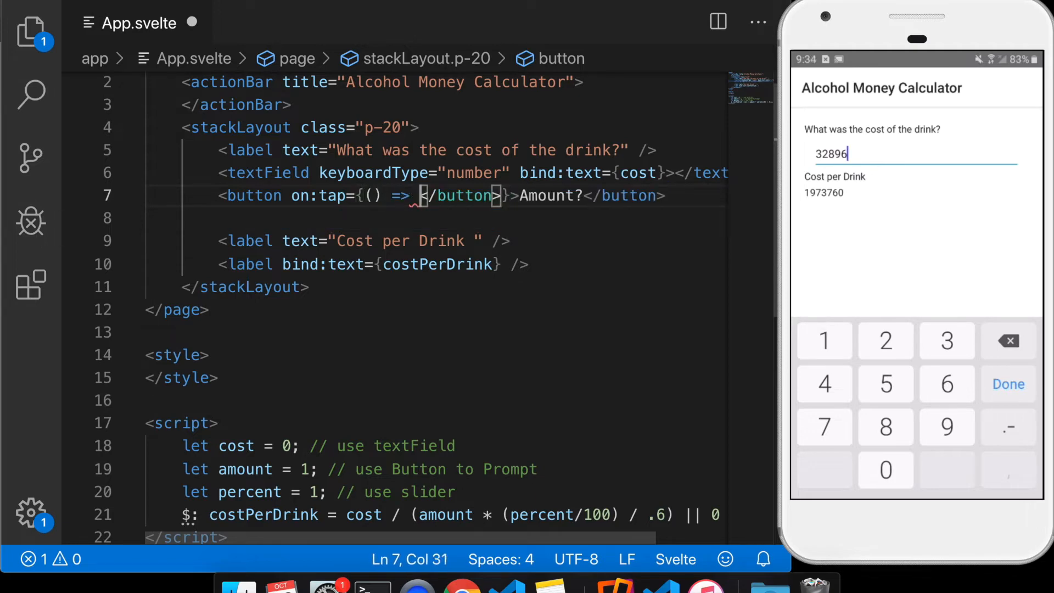
double_click(455, 195)
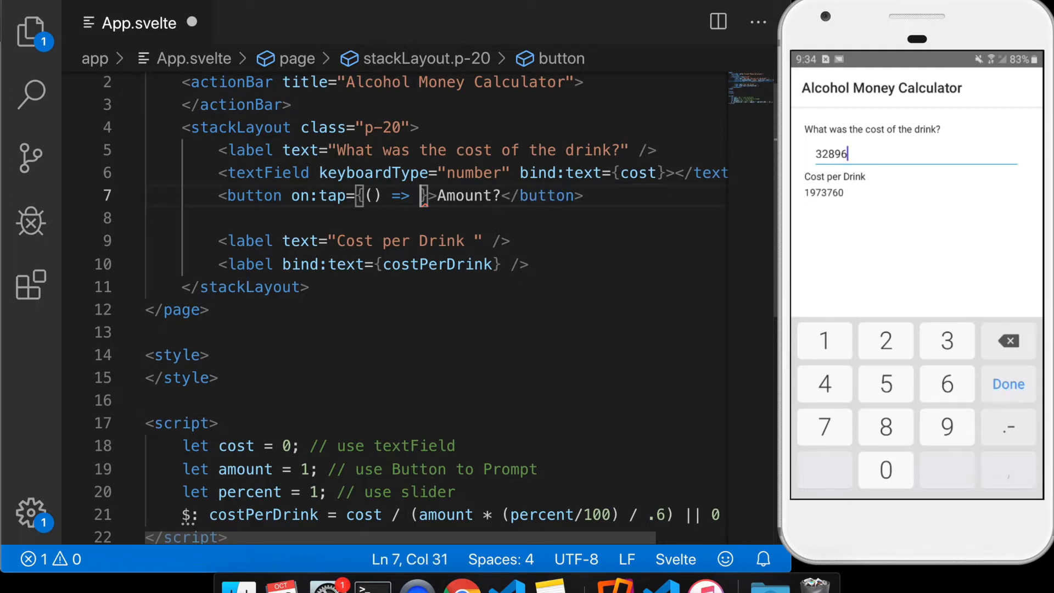
type("{")
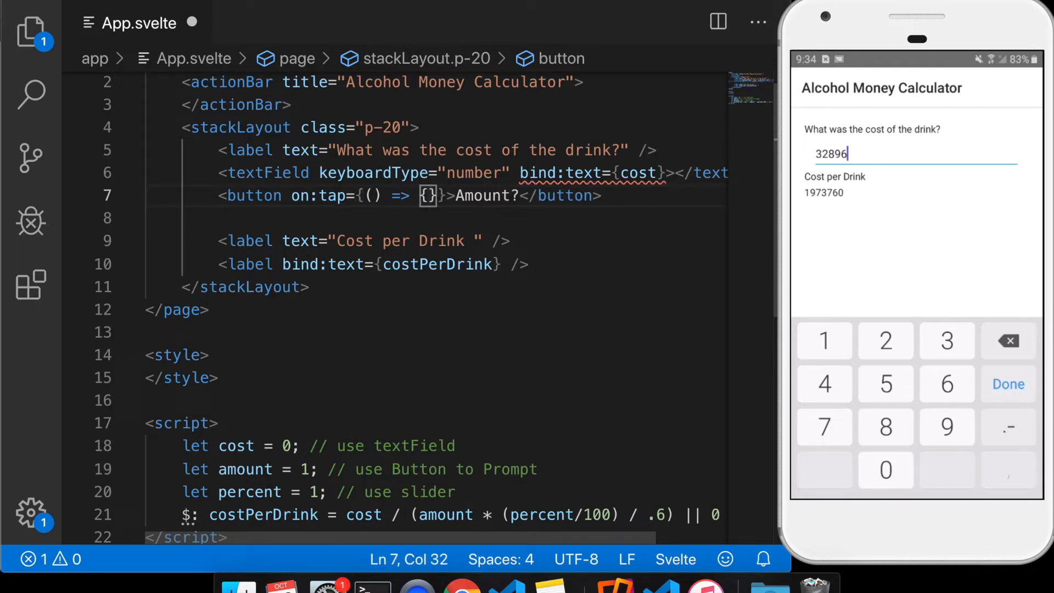
type("prompt('")
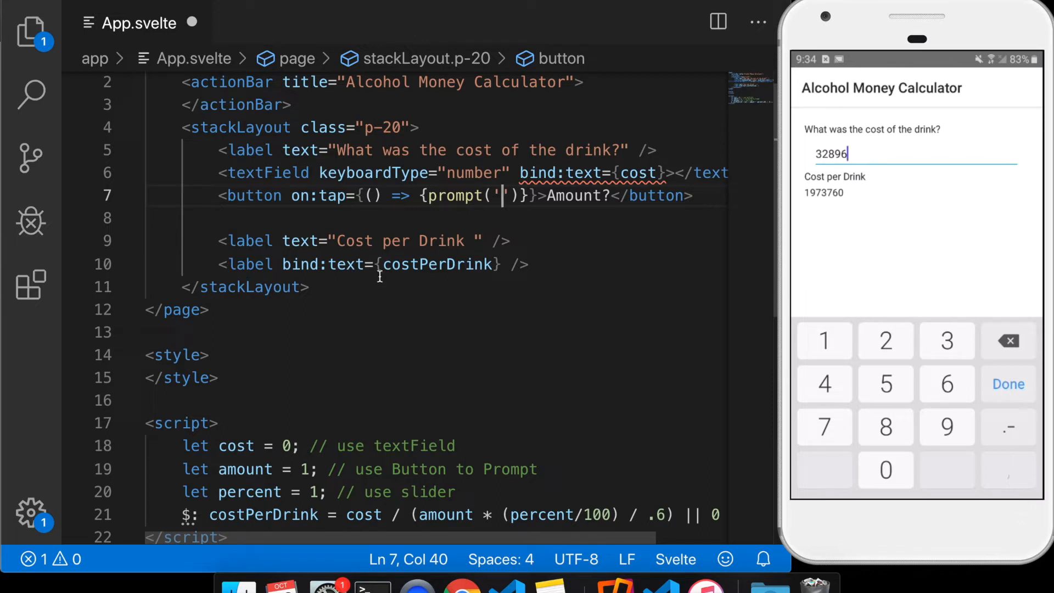
mouse_move(497, 335)
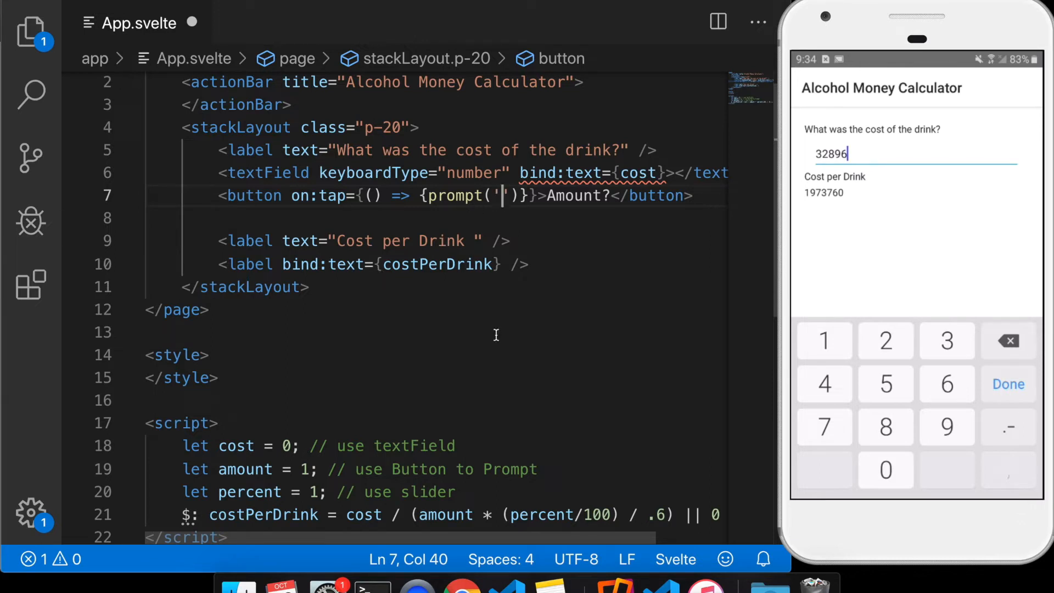
type("How m")
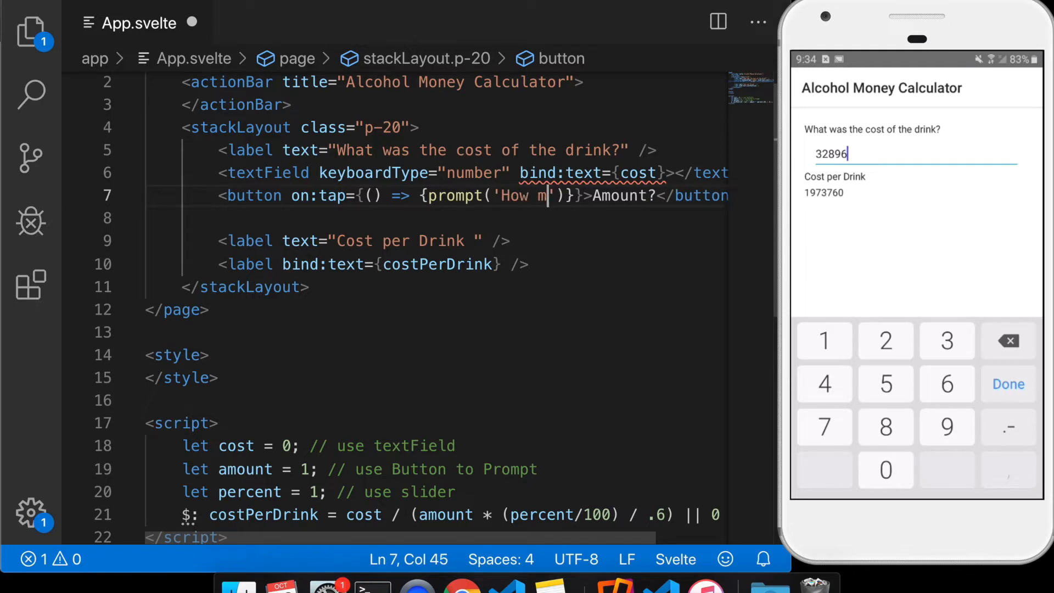
type("any ounces?")
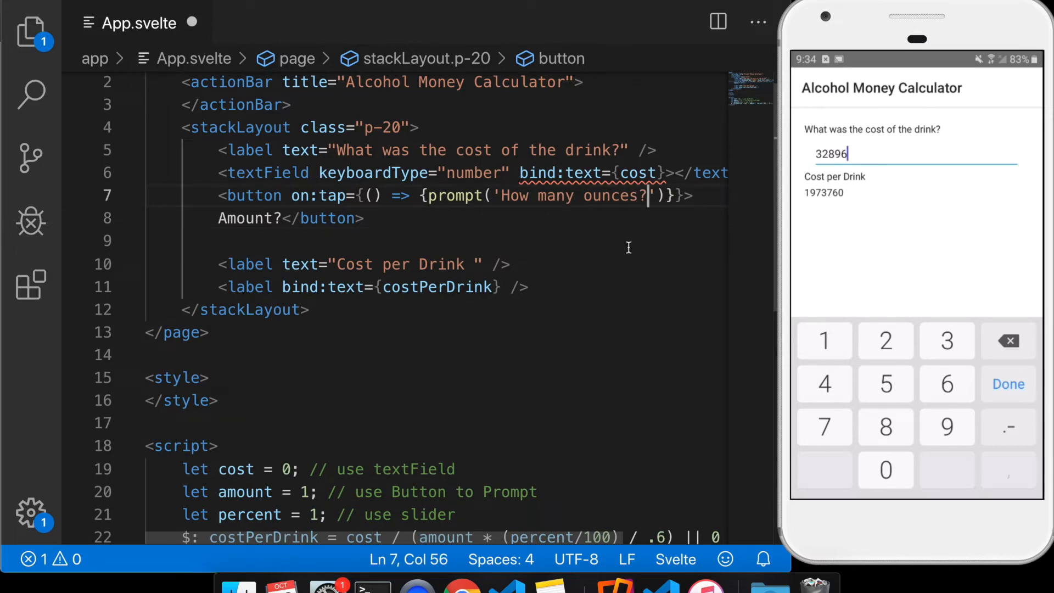
type("\",")
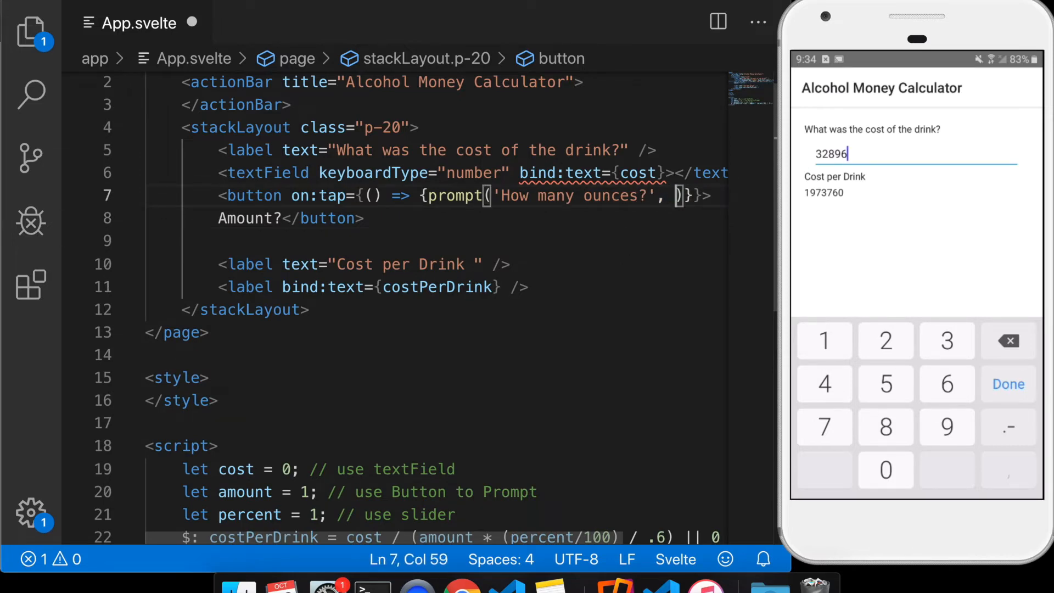
type("'")
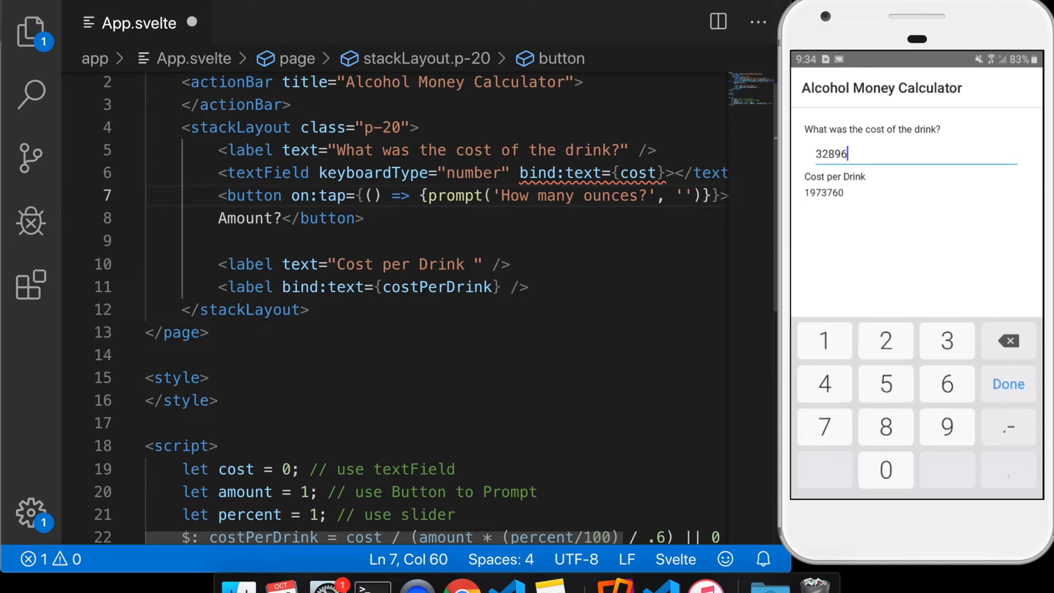
type("12")
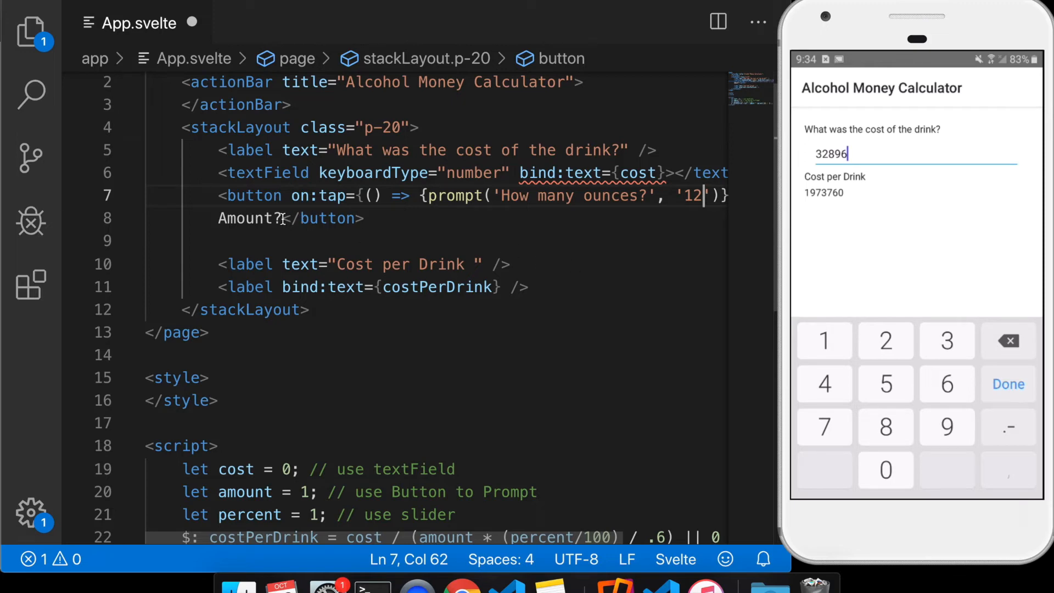
left_click(290, 218)
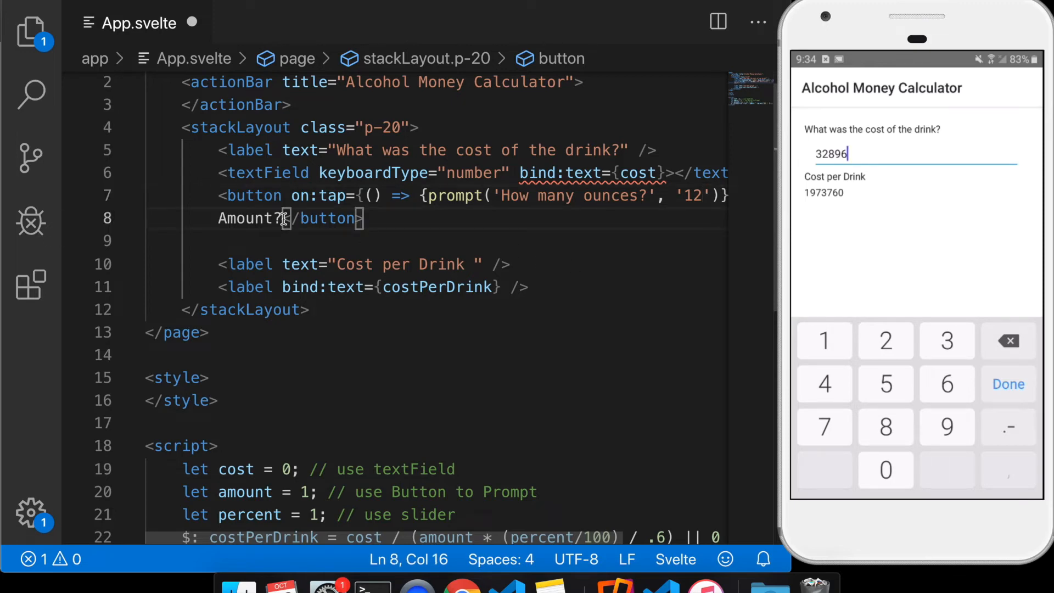
Save with </button> on its own line, tap Amount? on the phone and dismiss the How many ounces? prompt
key("ctrl+s")
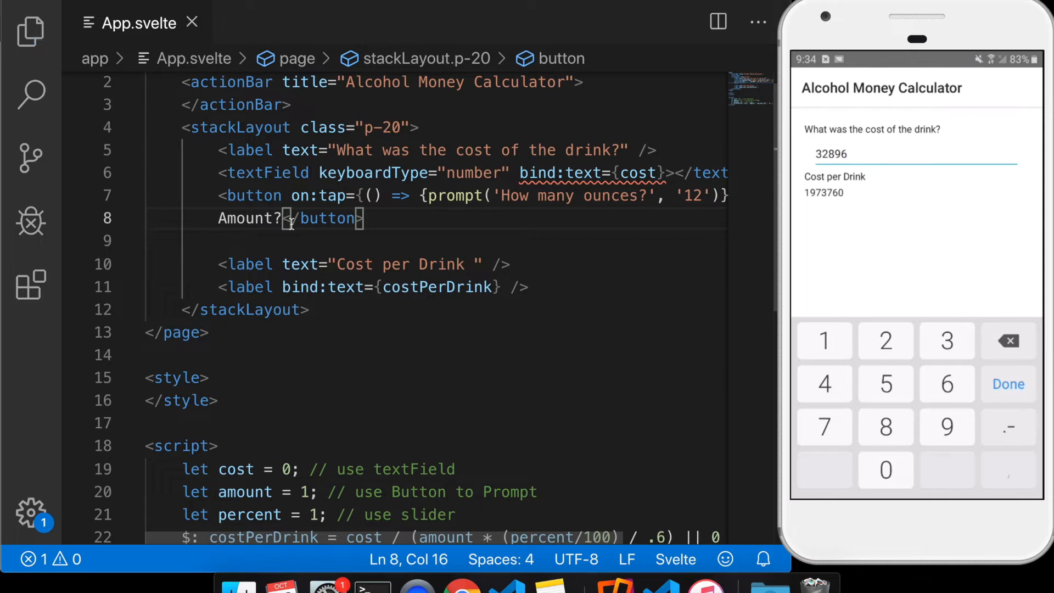
key("Enter")
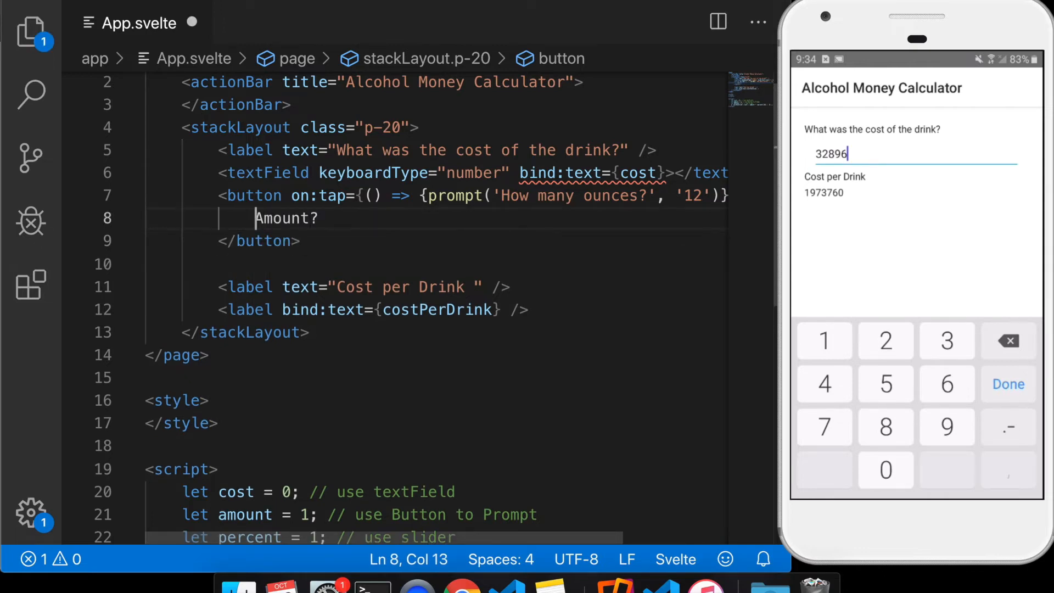
left_click(1008, 384)
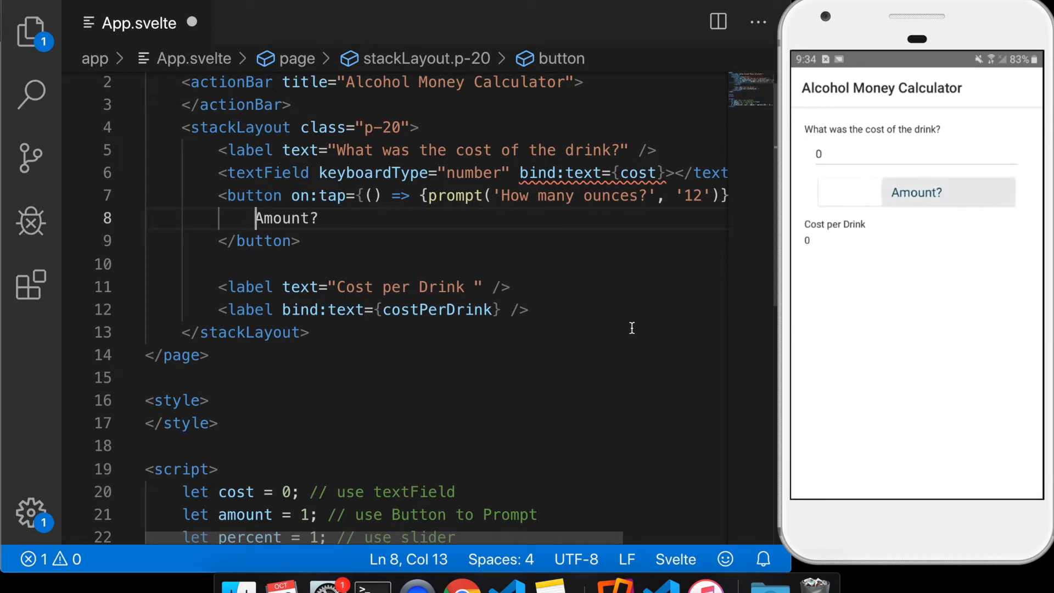
left_click(916, 191)
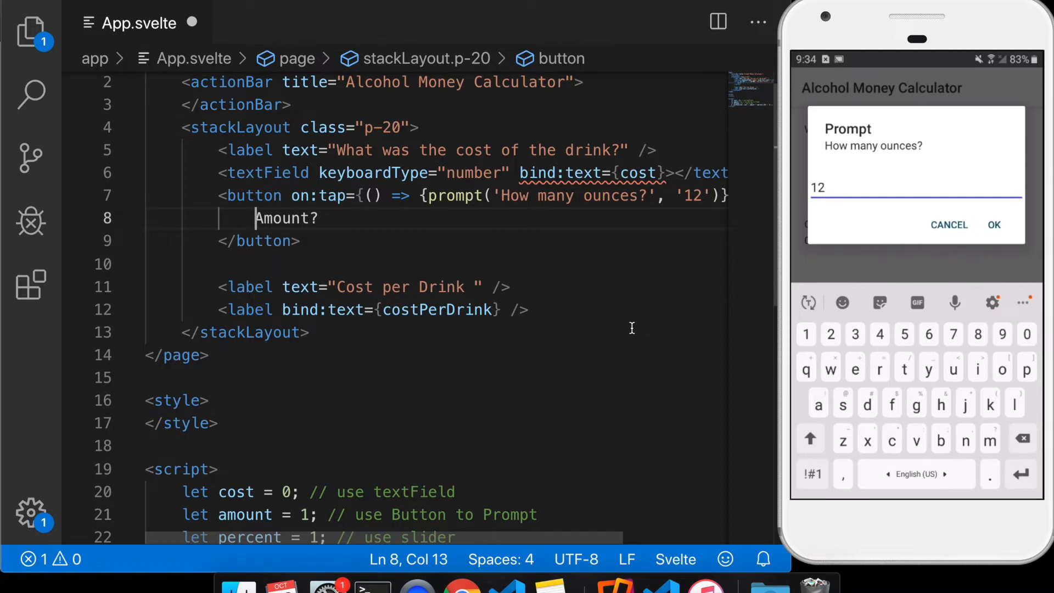
left_click(994, 224)
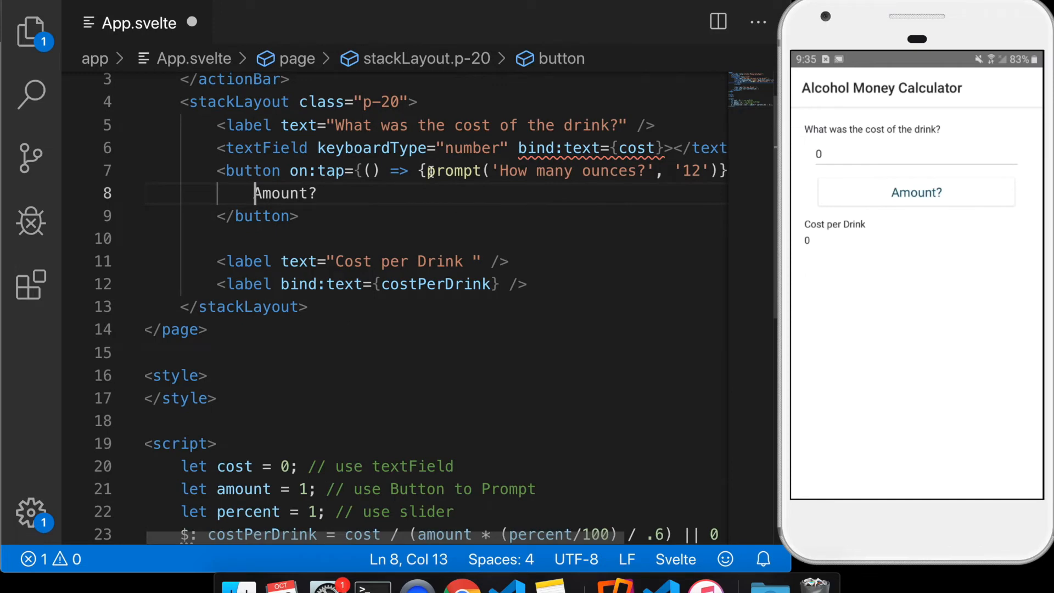
Start a handleAmount function in the script and point the button's on:tap to {handleAmount}
left_click_drag(425, 172, 707, 171)
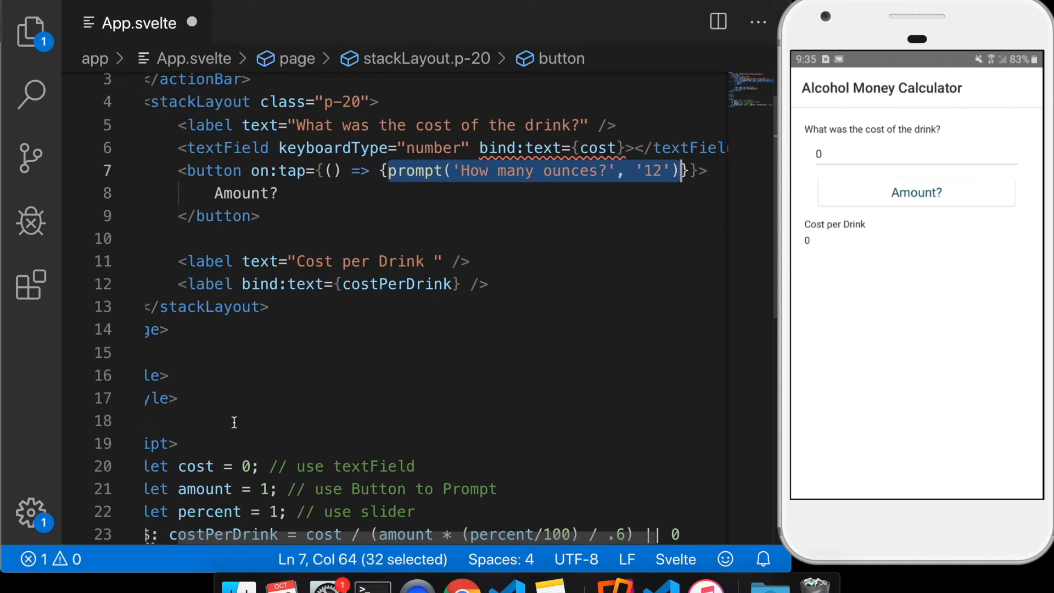
scroll("down", 3)
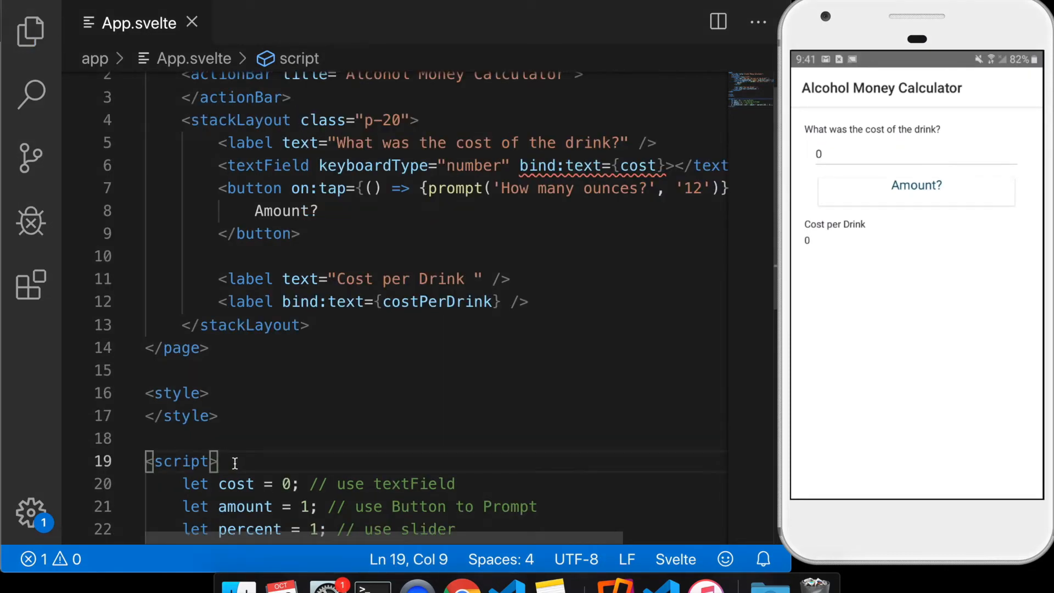
key("Enter")
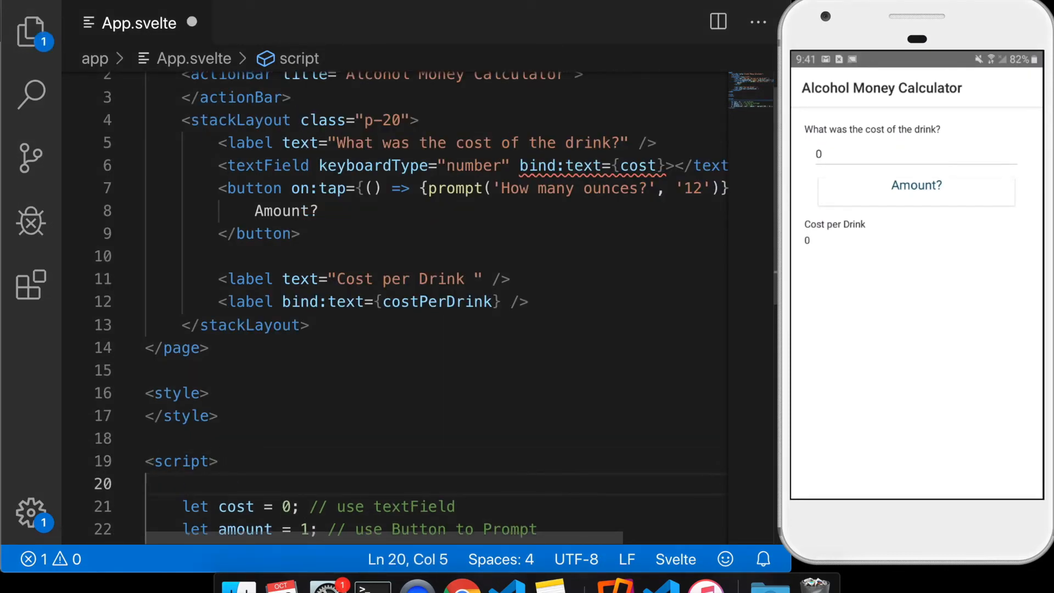
type("function")
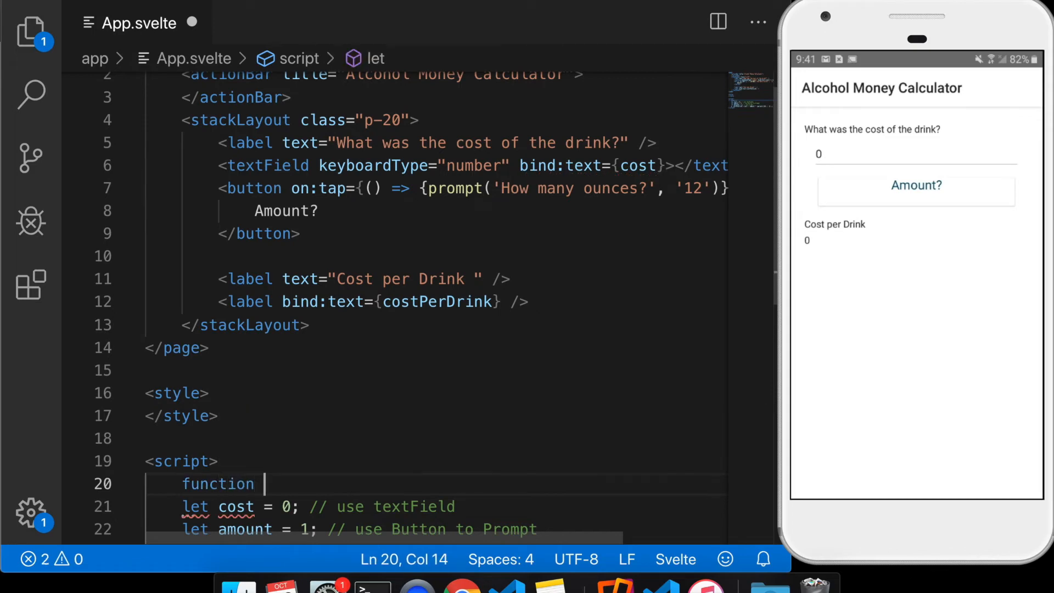
type("handle")
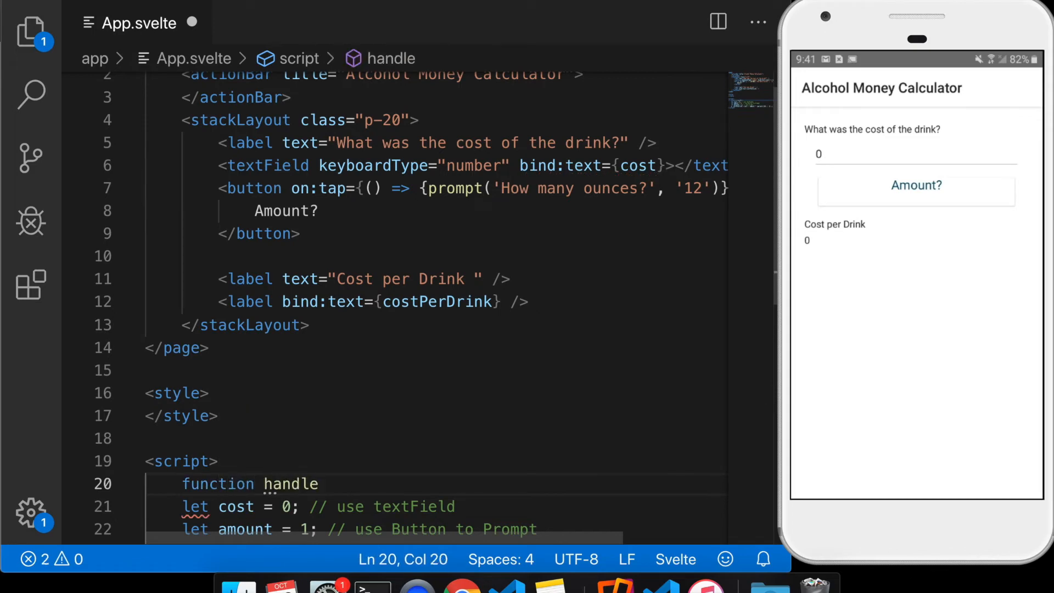
type("Amount() {")
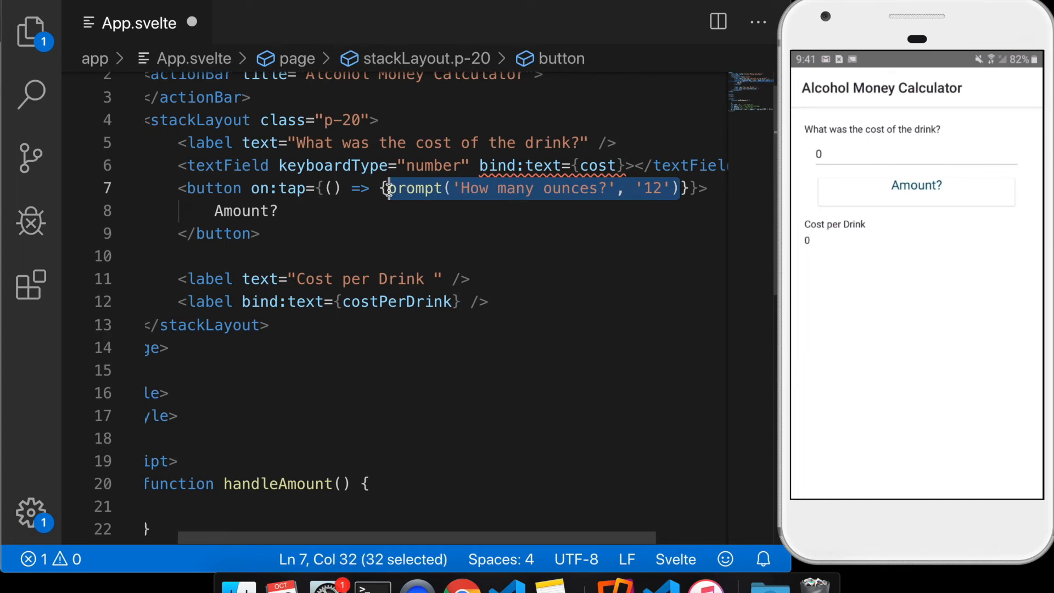
key("Delete")
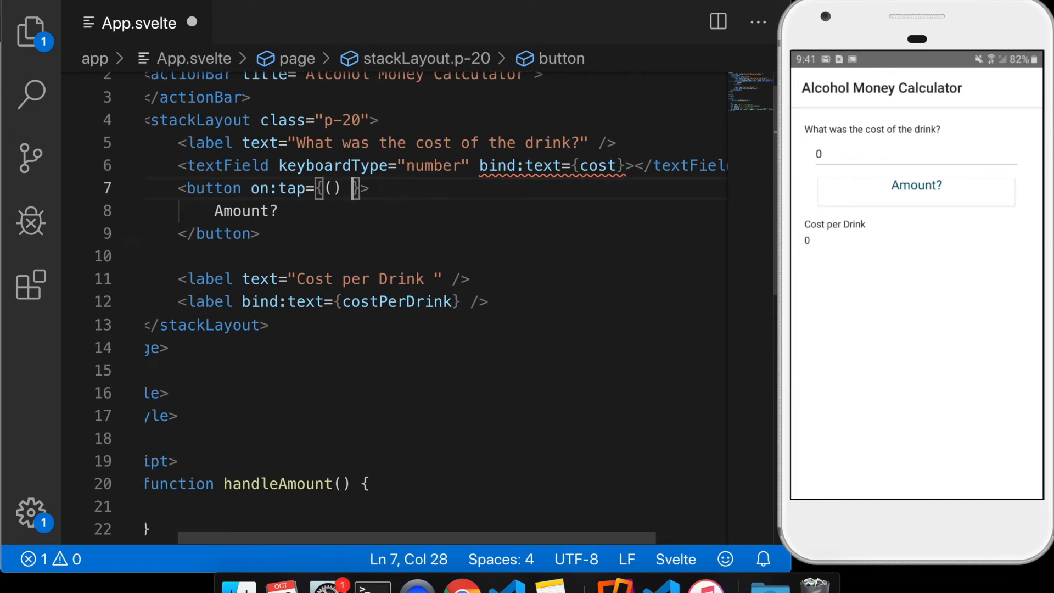
type("h")
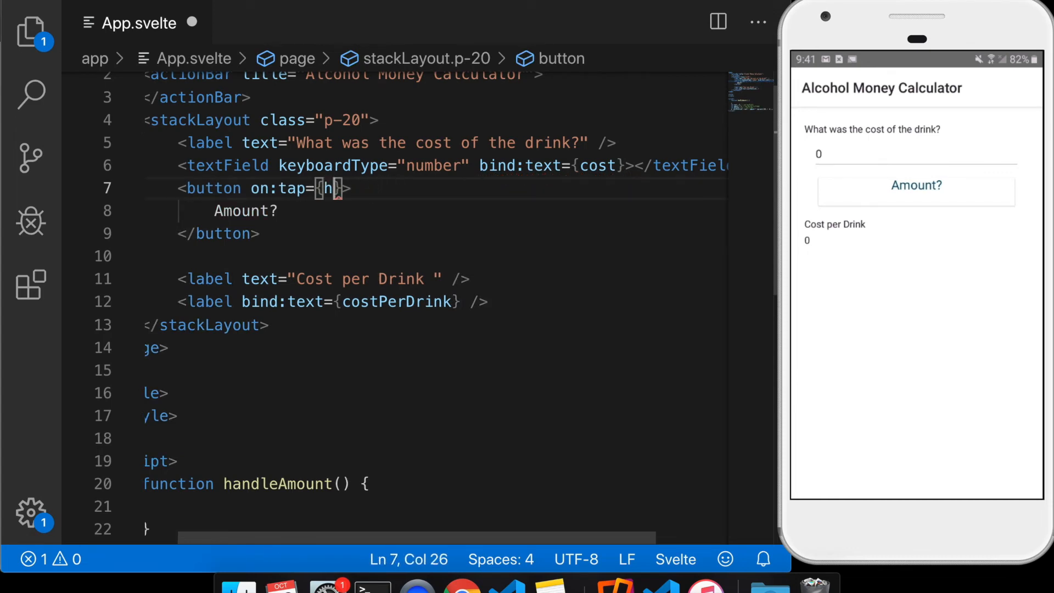
type("andleAmount")
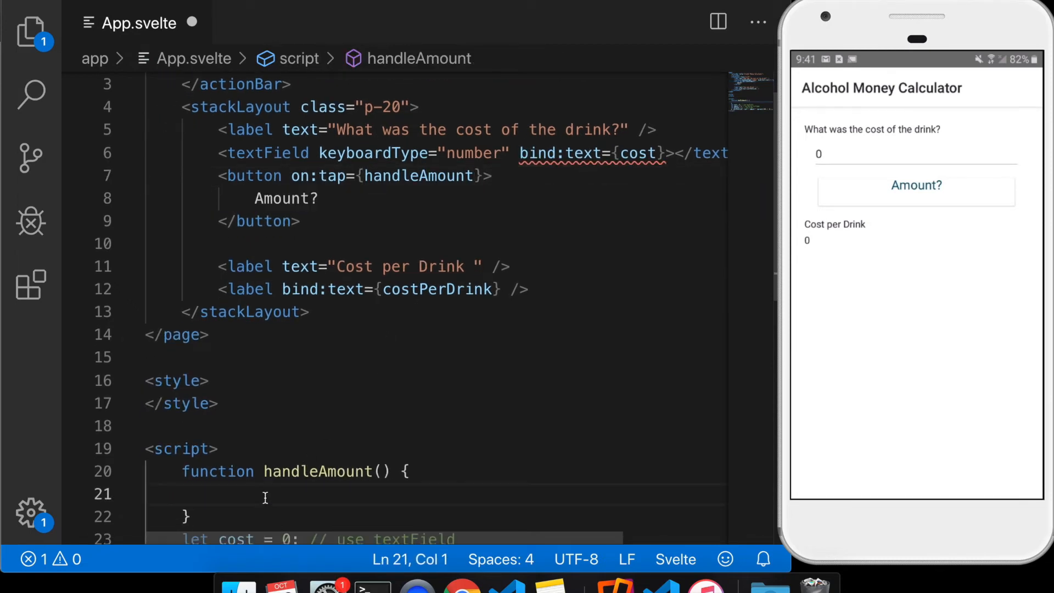
Have handleAmount call prompt('How many ounces?', '12').then setting amount = parseInt(res.text)
type("prompt('How many ounces?', '12')")
type(".then")
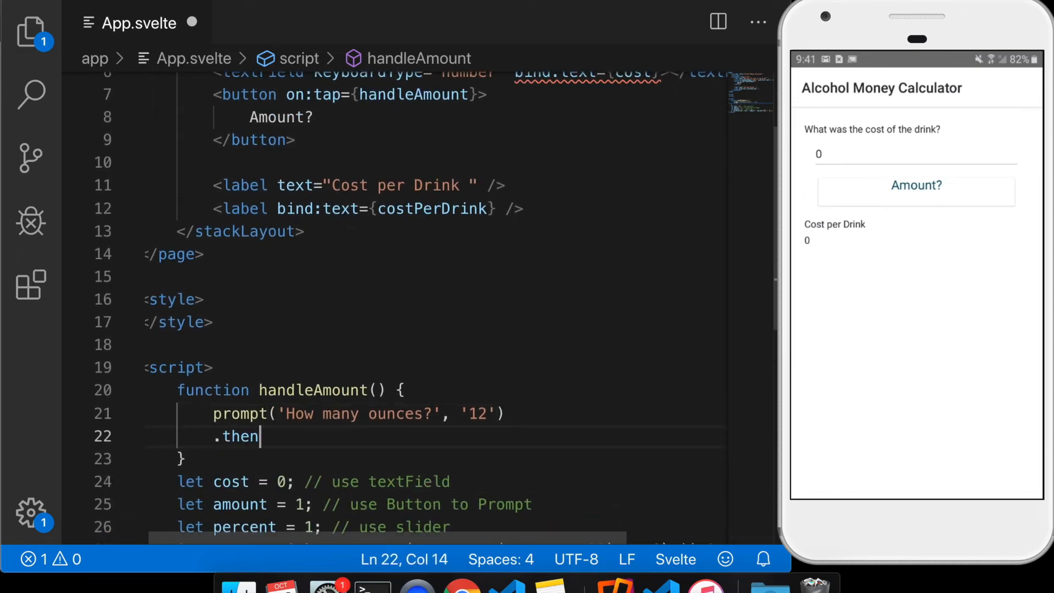
type("()")
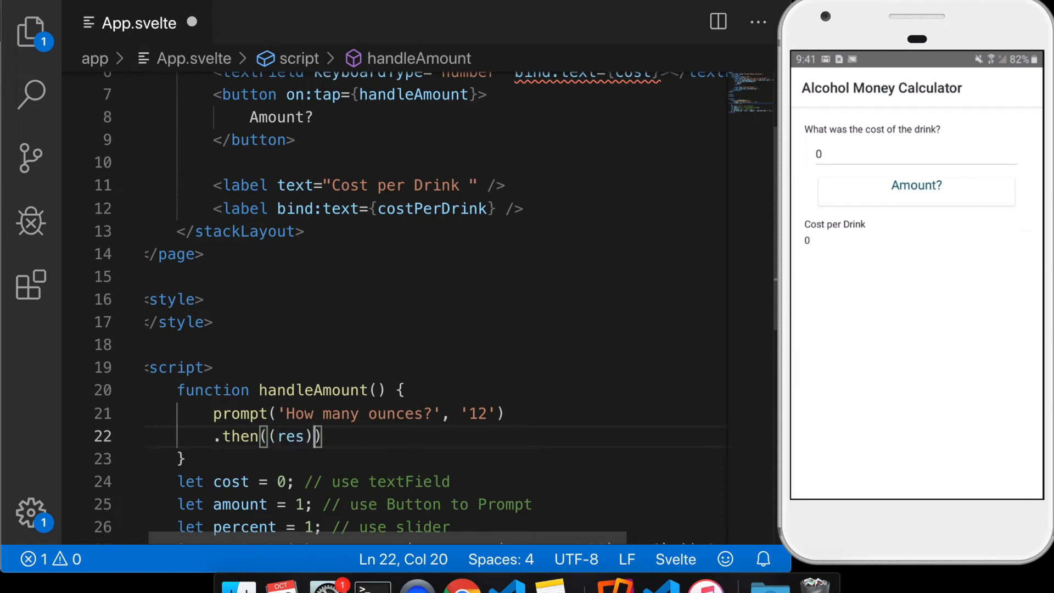
type("=> {")
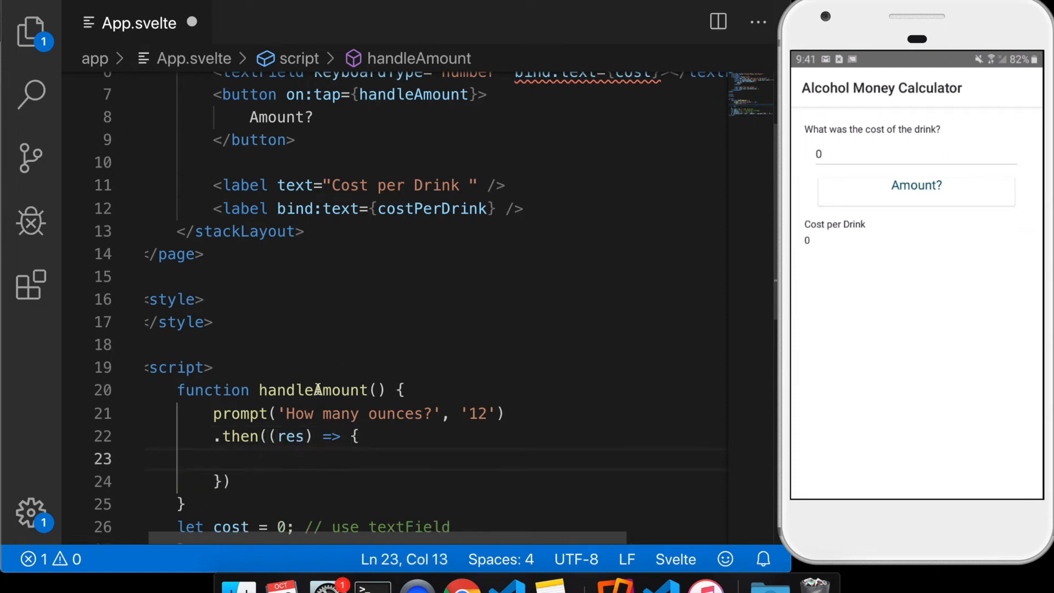
scroll("down", 3)
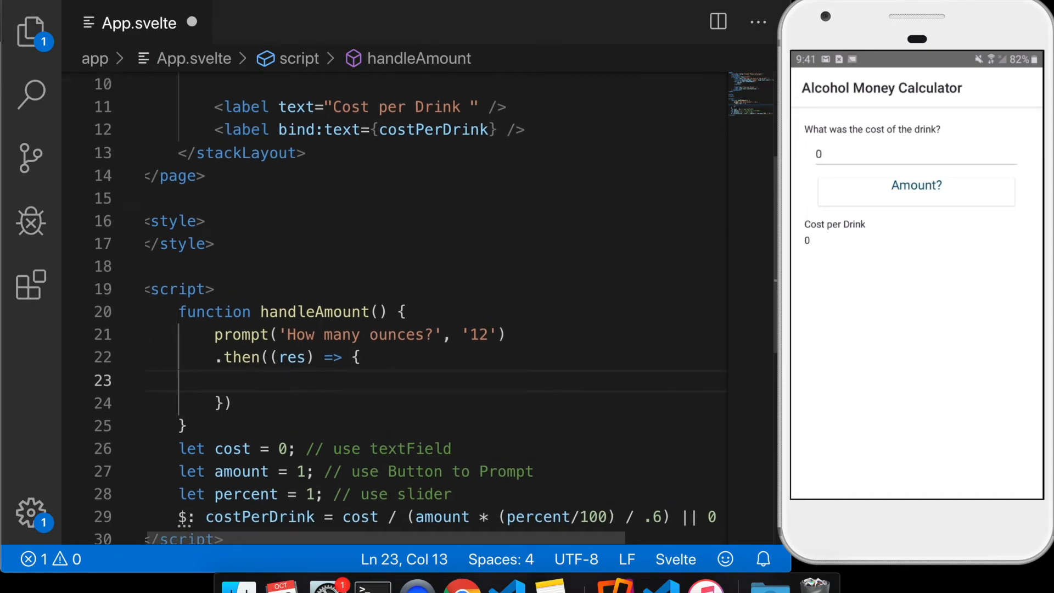
type("amount =")
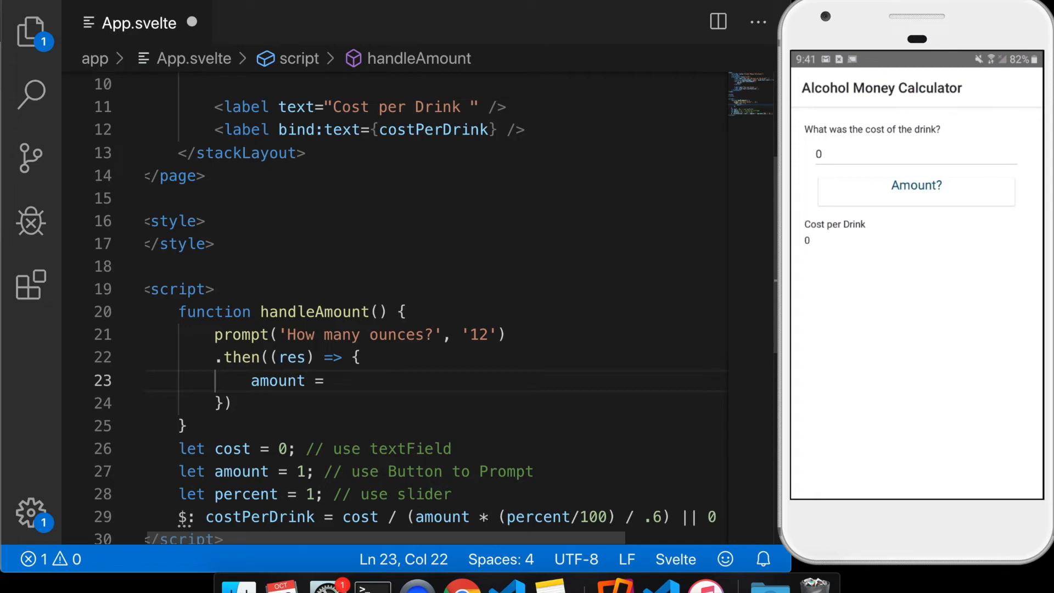
type("parseInt")
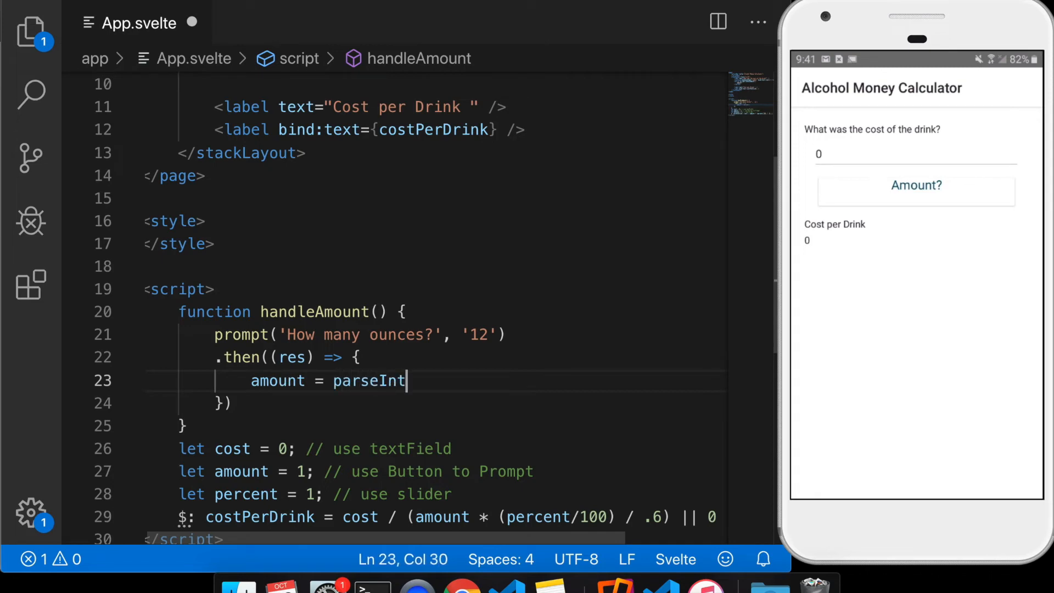
type("()")
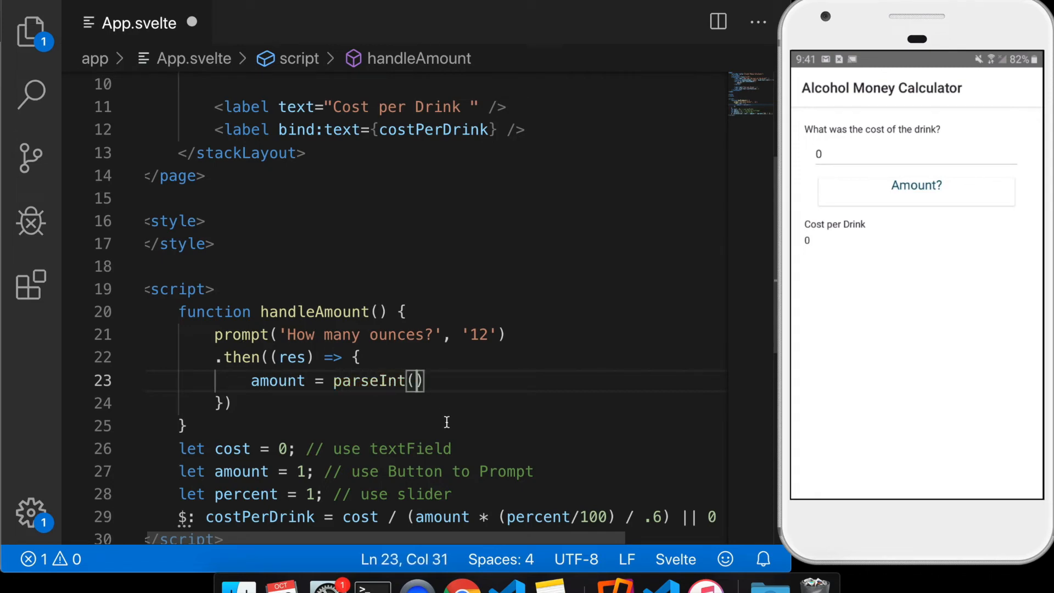
type("res.tex")
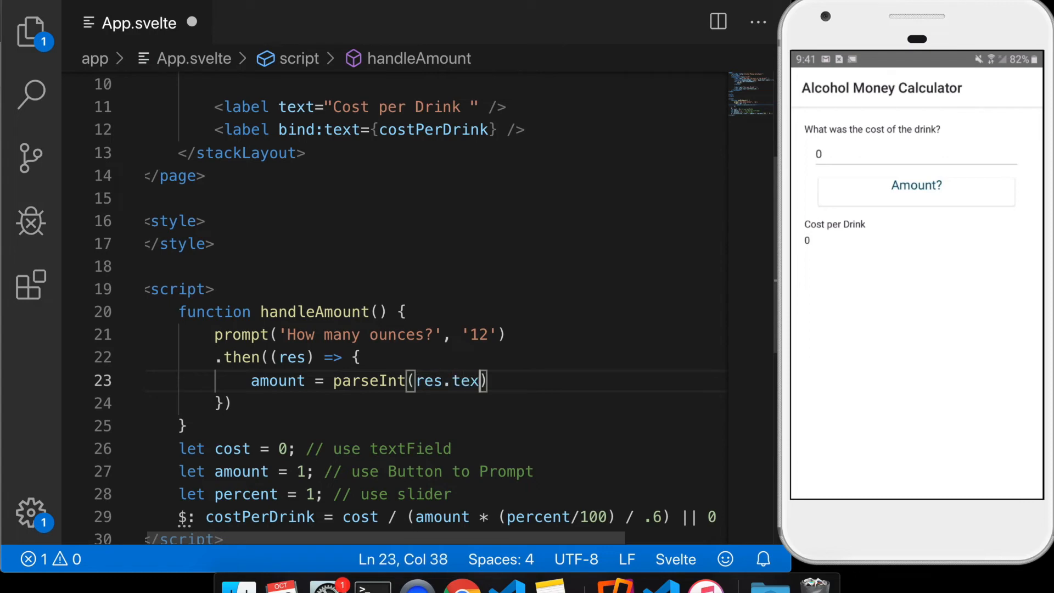
type("t);")
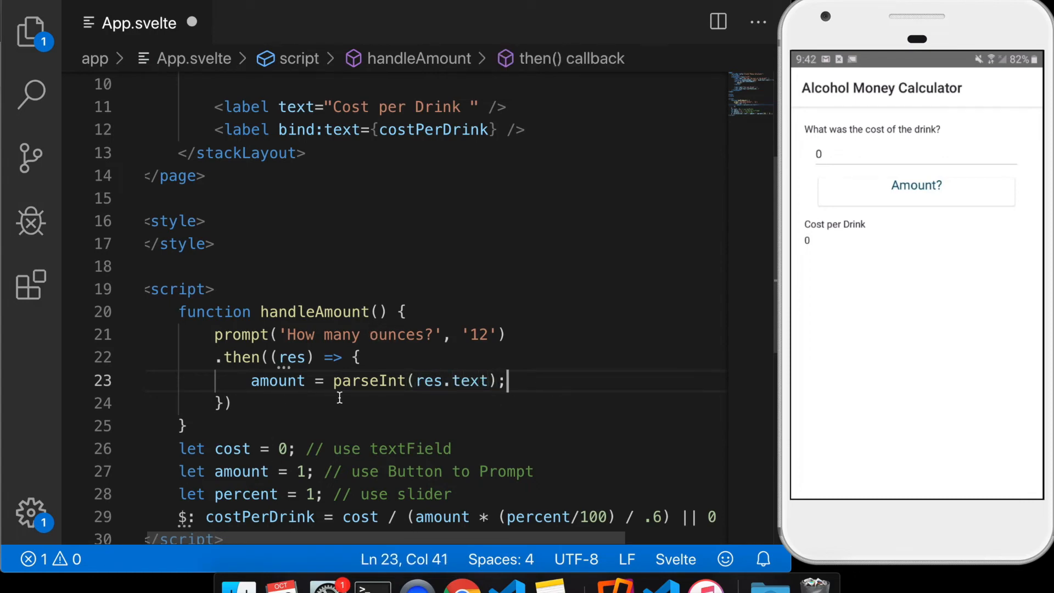
mouse_move(514, 398)
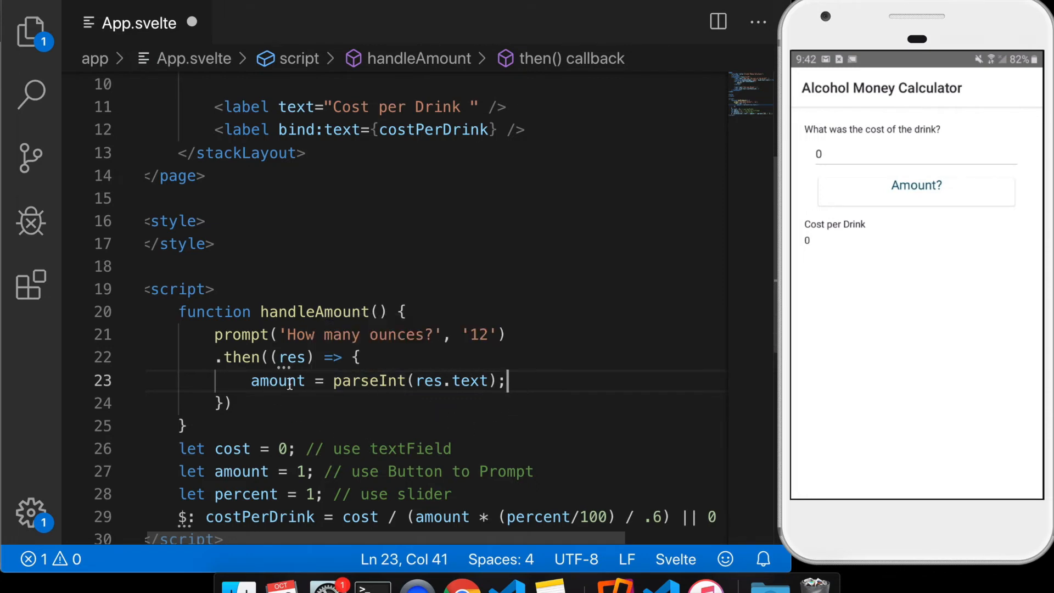
scroll("down", 3)
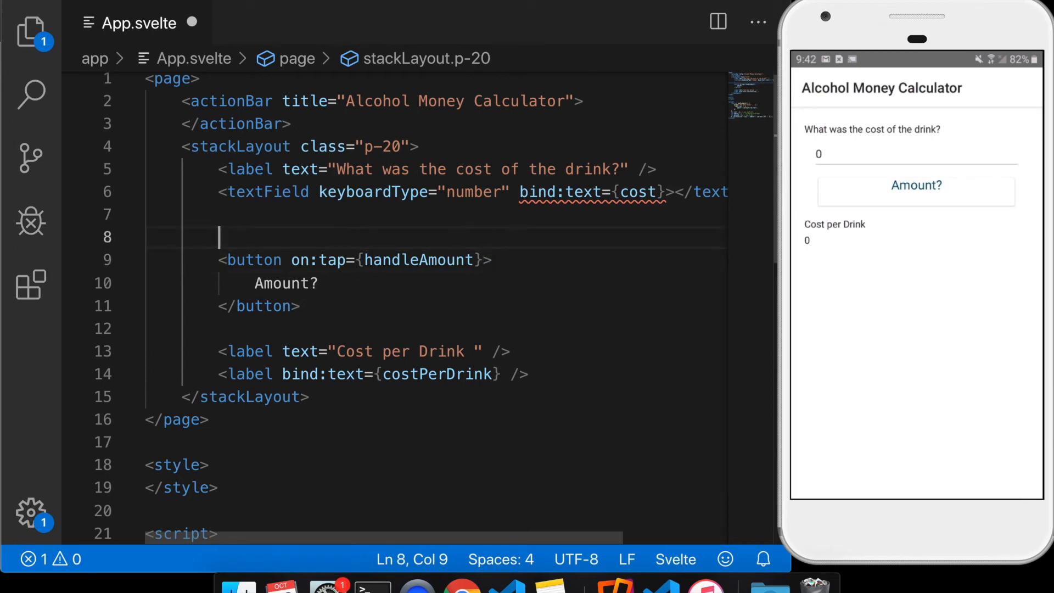
Write <label text="Amount" /> and <label bind:text={amount} /> above the Amount? button
type("<label text=\"")
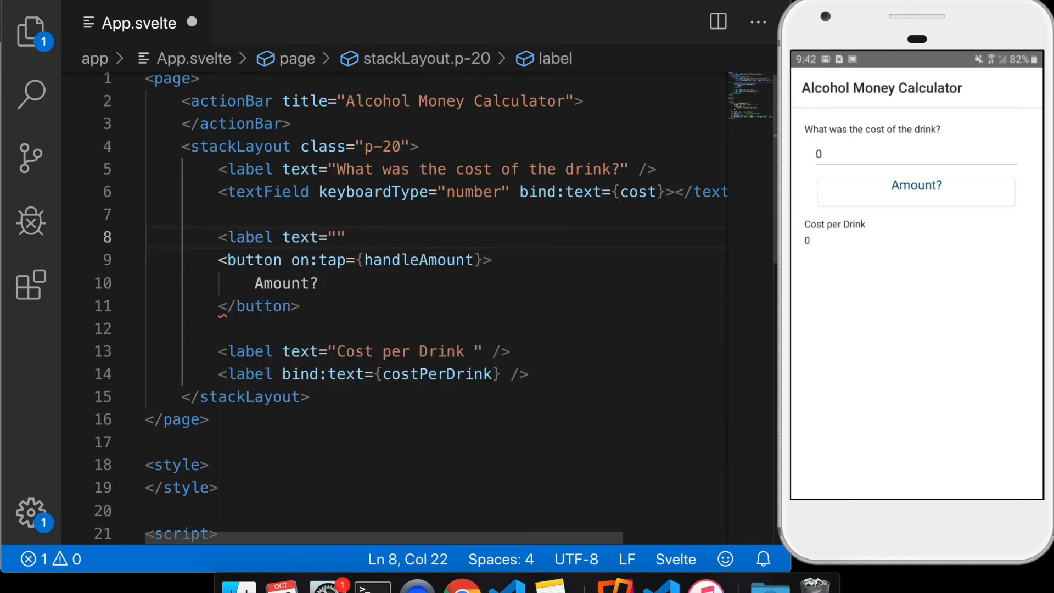
type("Amount")
type("<label")
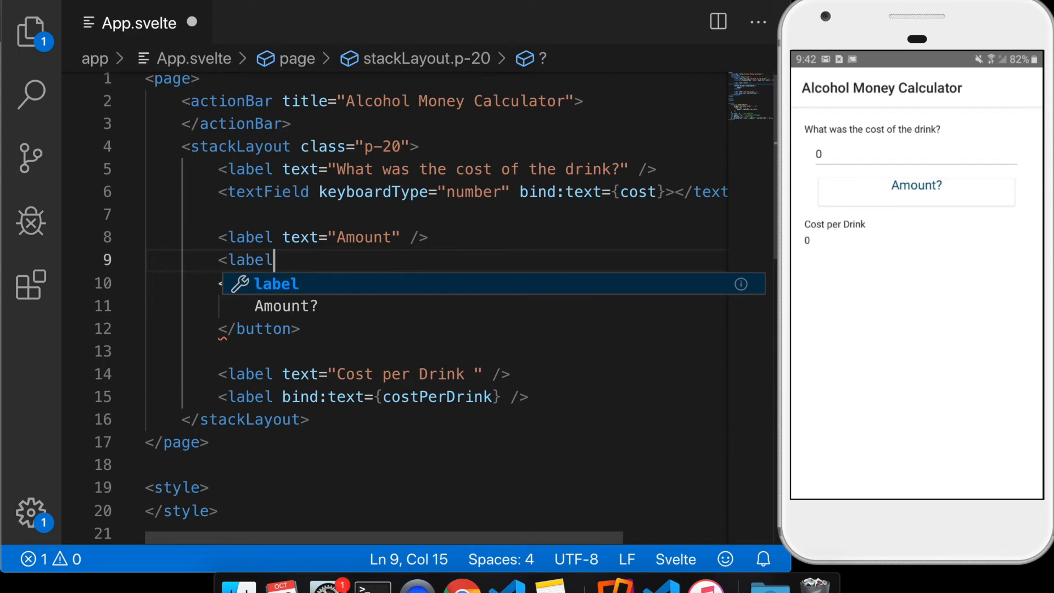
type("bind:t")
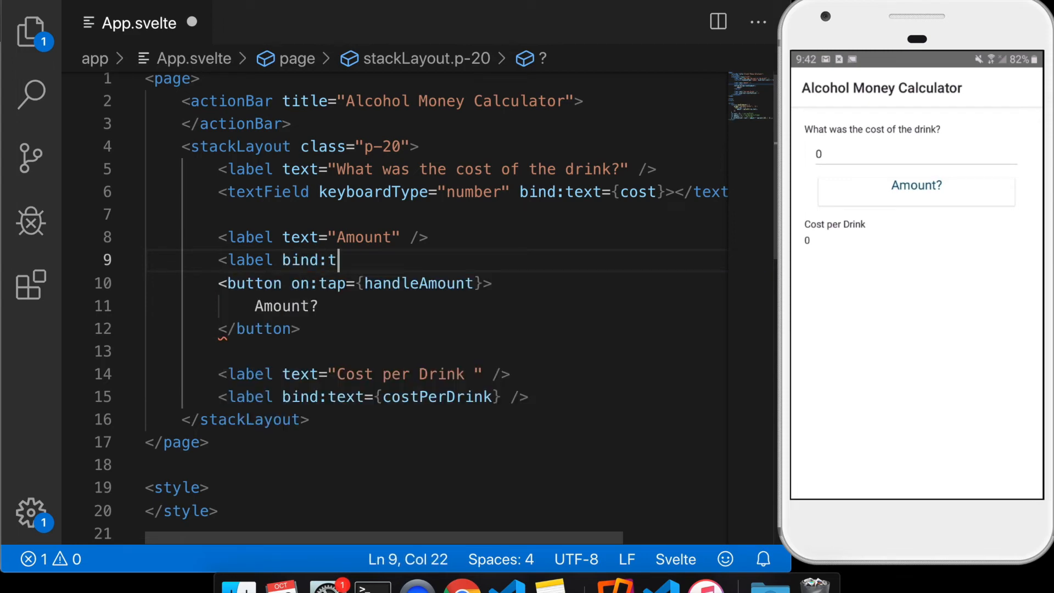
type("ext={amount} />")
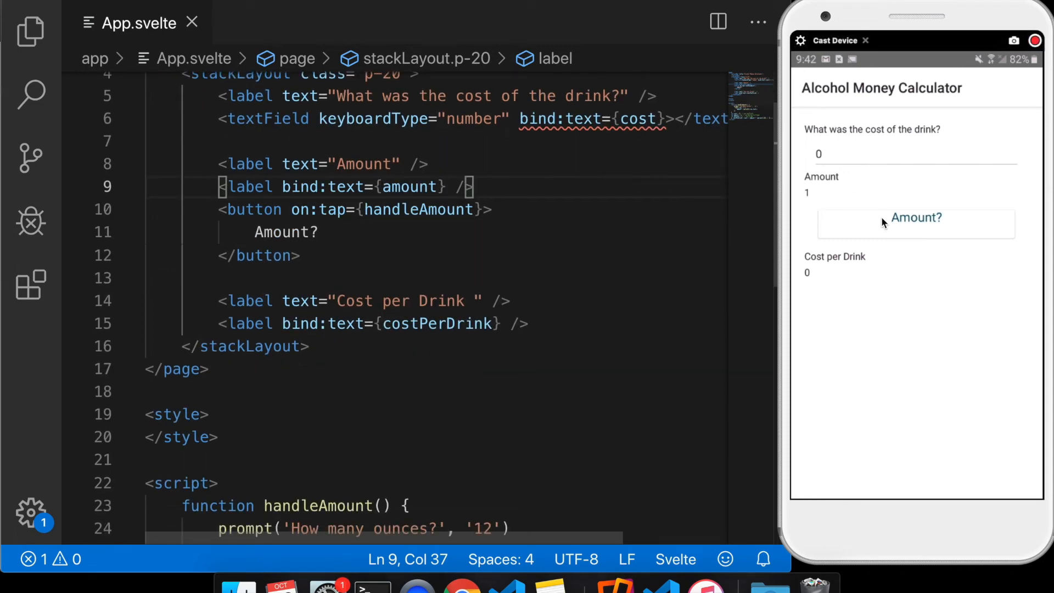
mouse_move(905, 236)
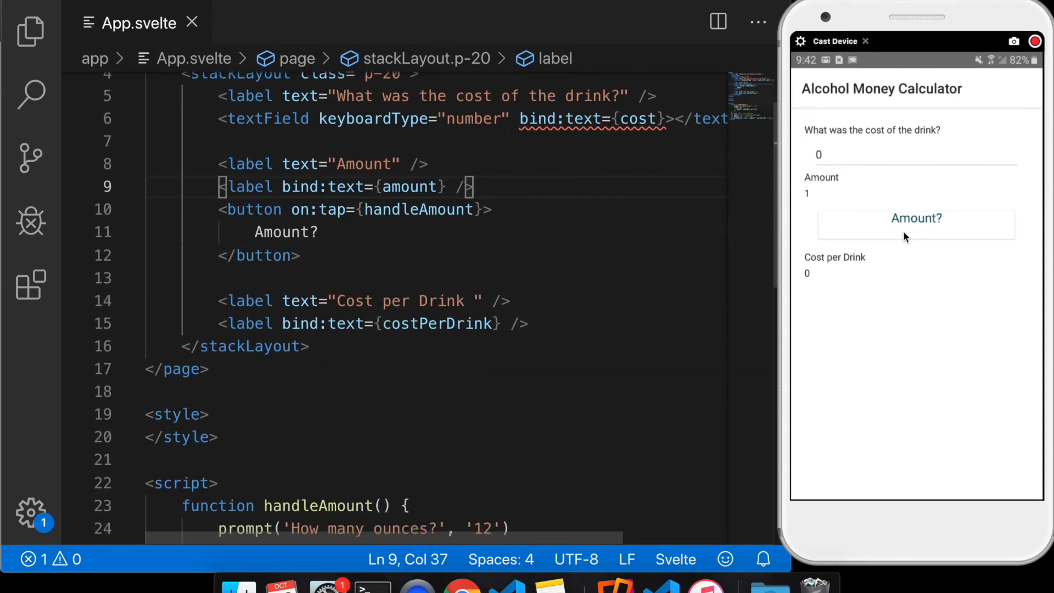
On the phone accept the default 12 ounces via Amount?, enter cost 2, and see cost per drink 10
left_click(915, 217)
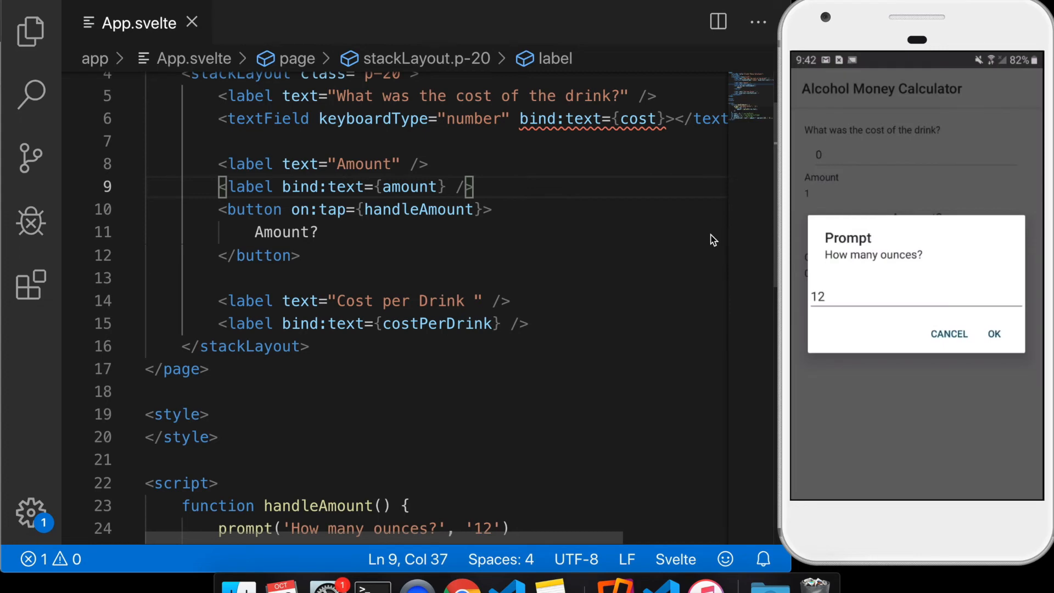
left_click(995, 334)
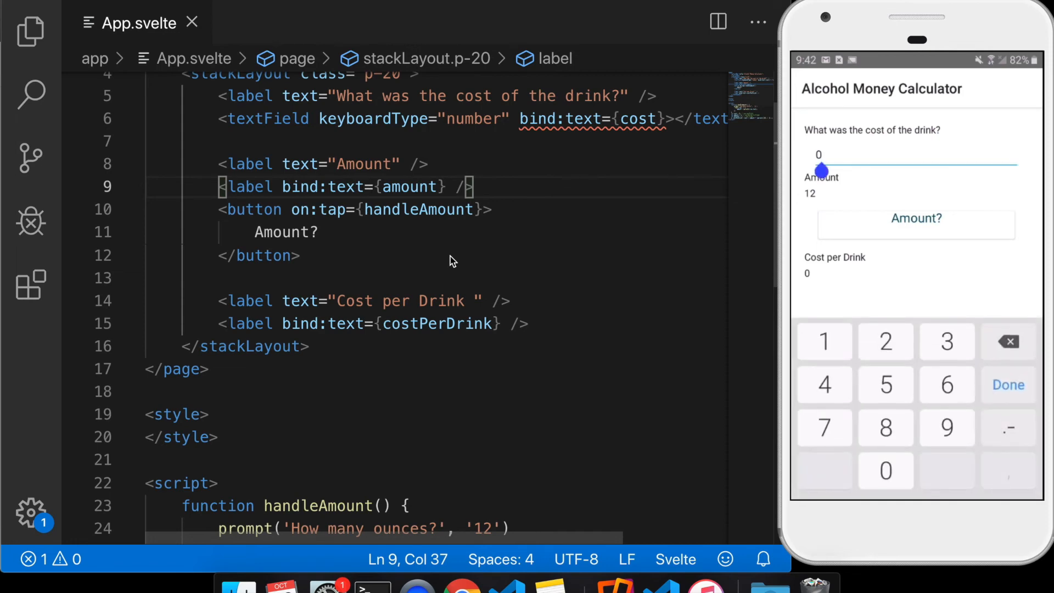
left_click(915, 153)
type("2")
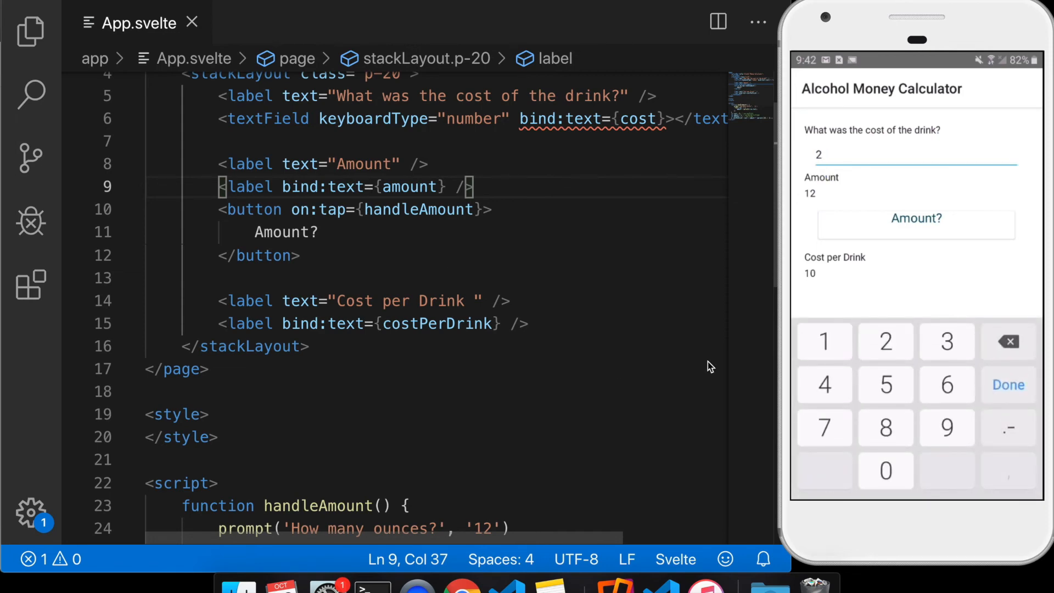
scroll("down", 3)
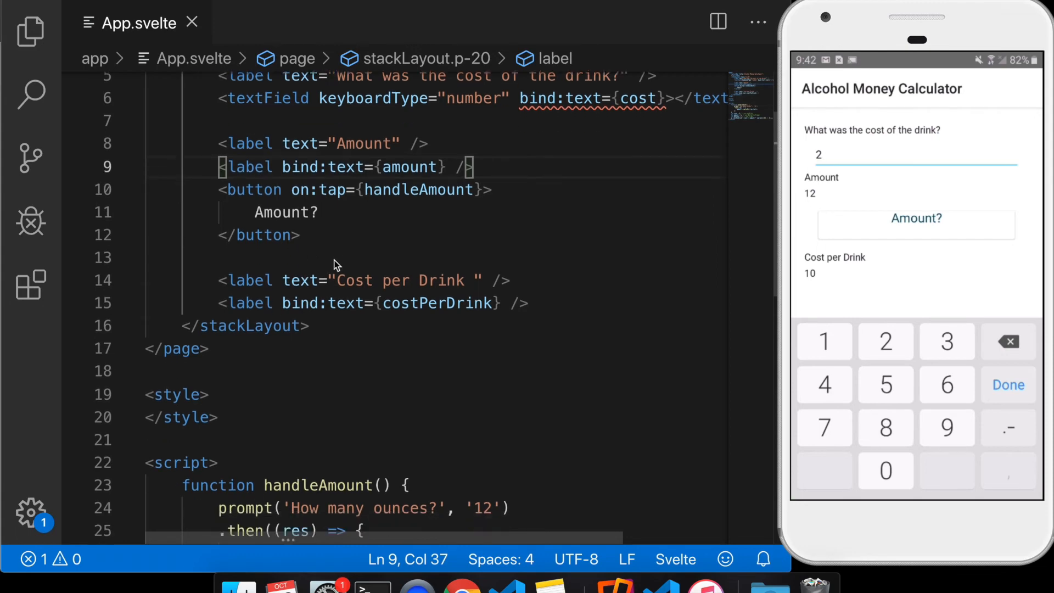
scroll("down", 3)
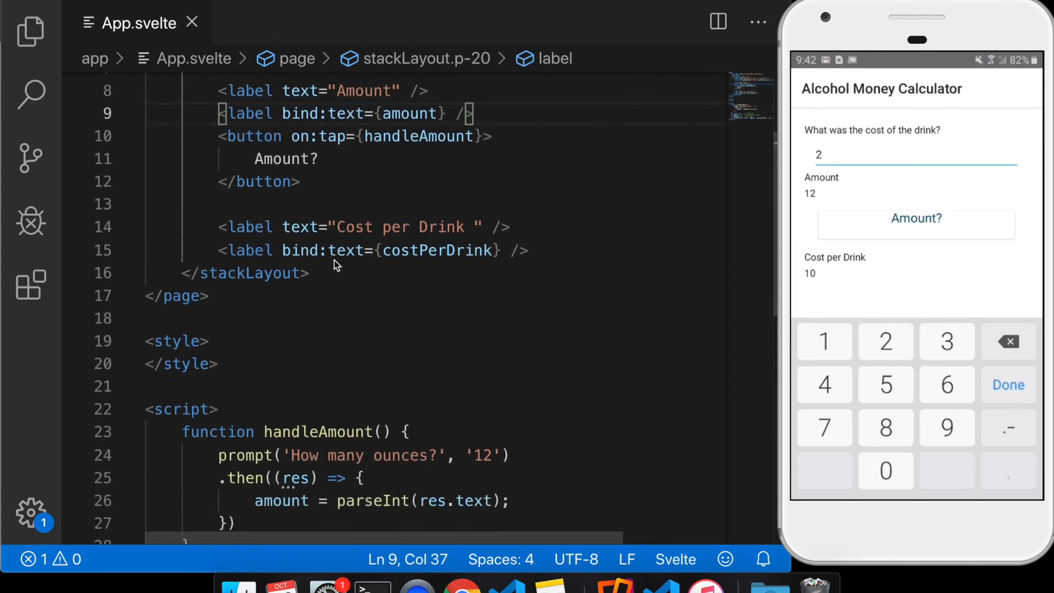
scroll("down", 3)
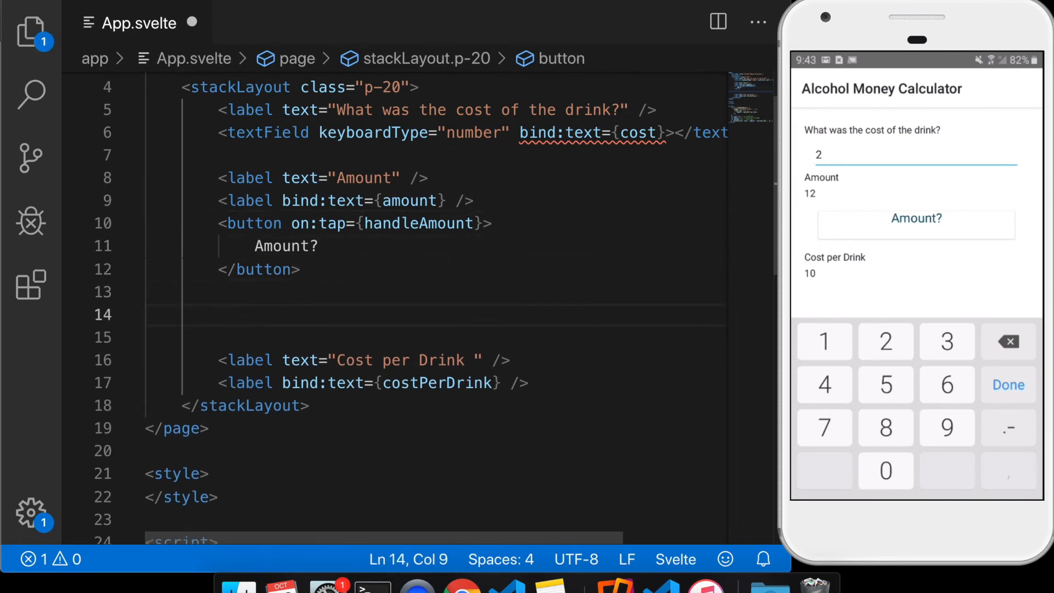
Write <slider bind:value={percent} />, trying a literal 5 before settling on percent
type("<slider></slider>")
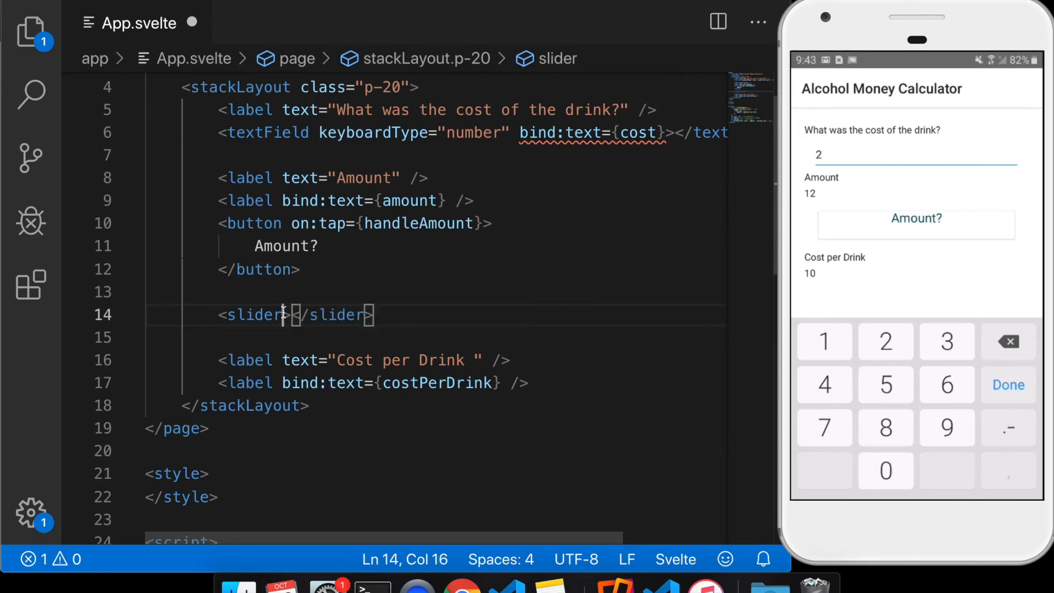
type("value=")
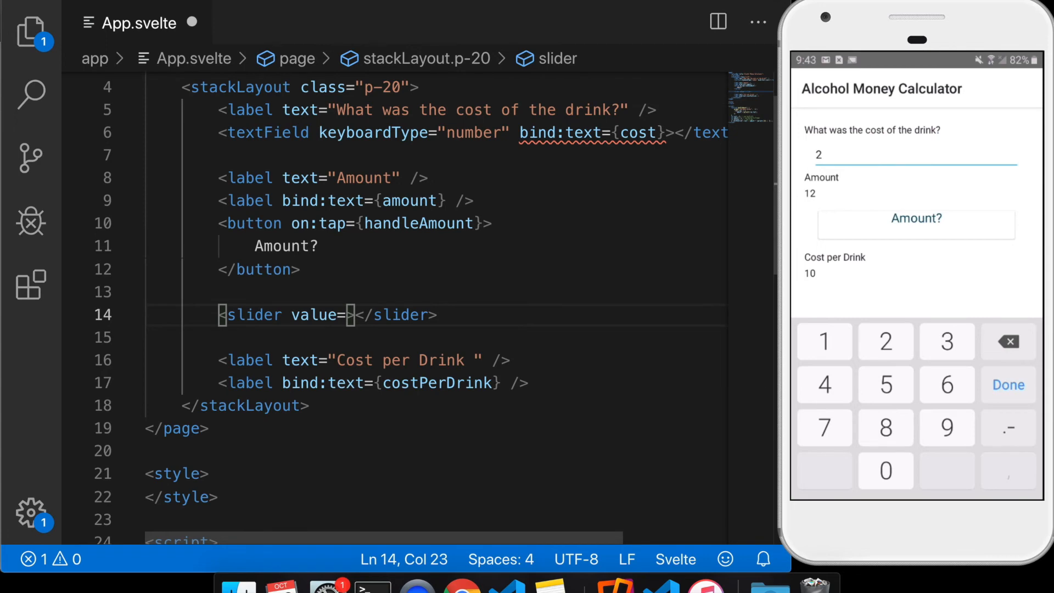
type("{}")
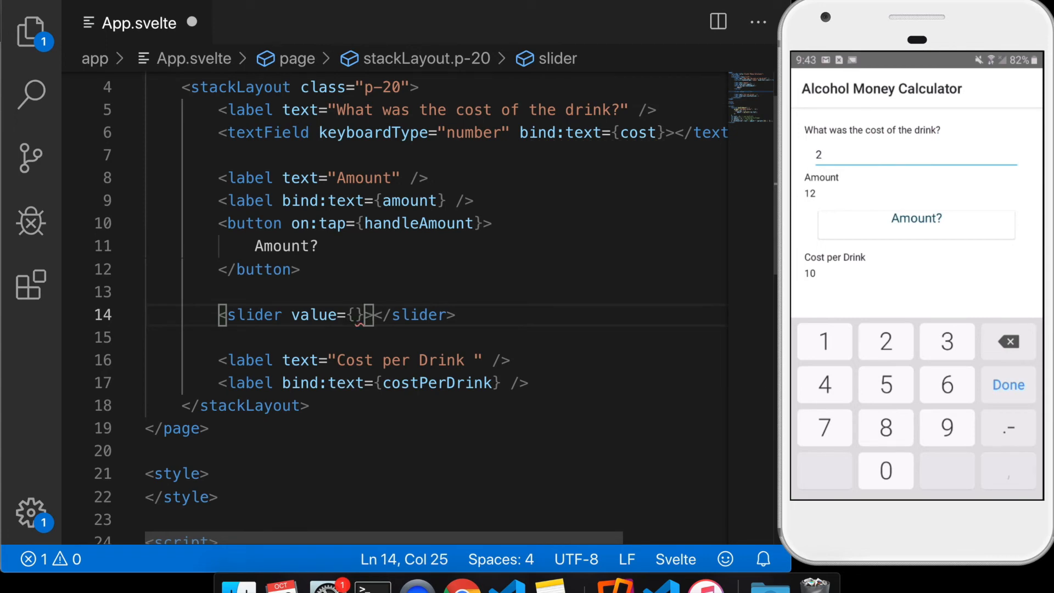
type("5")
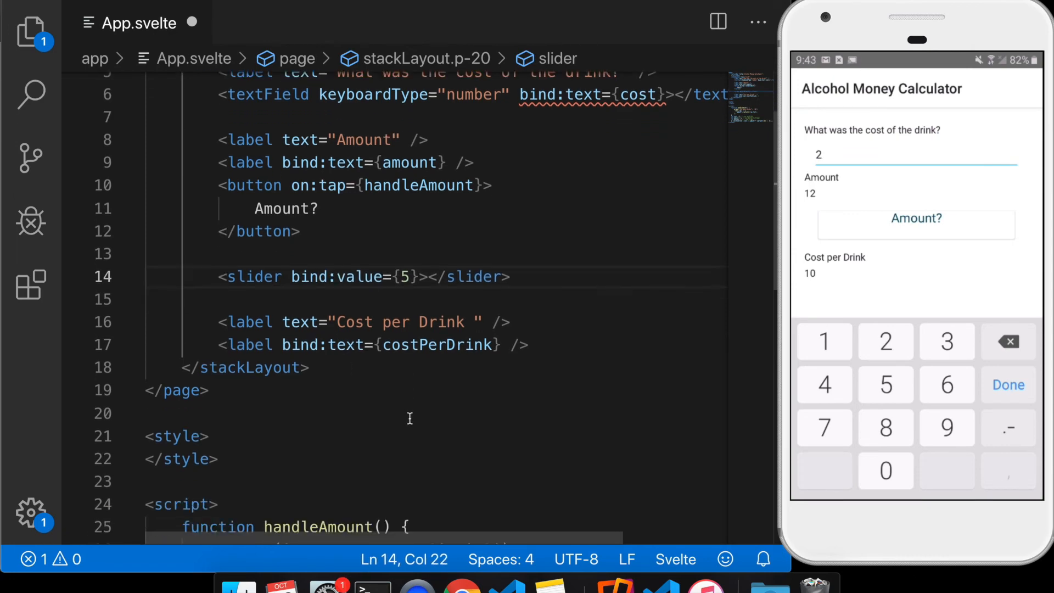
scroll("down", 3)
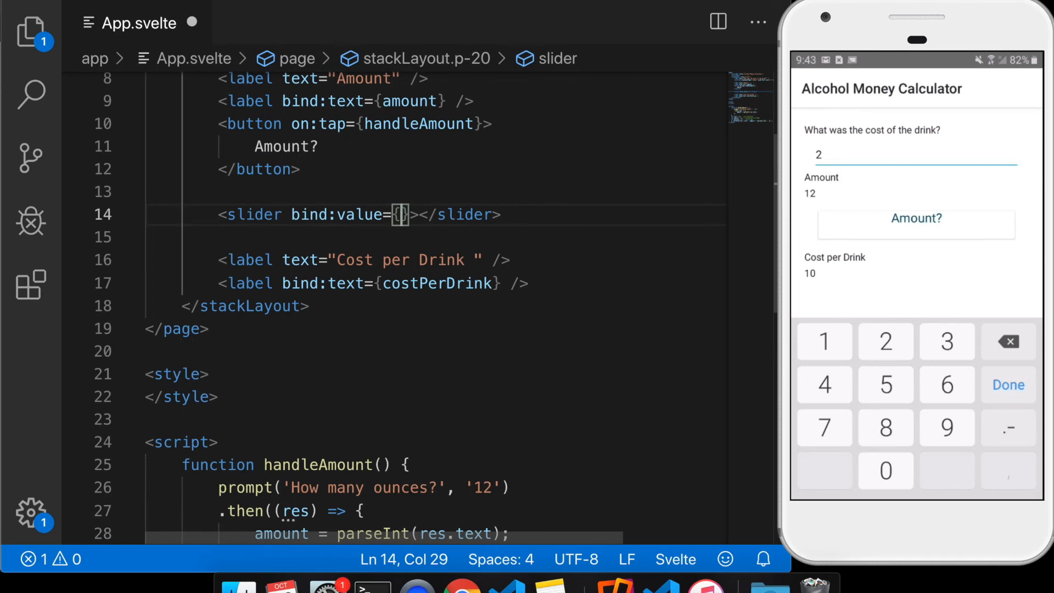
type("percent")
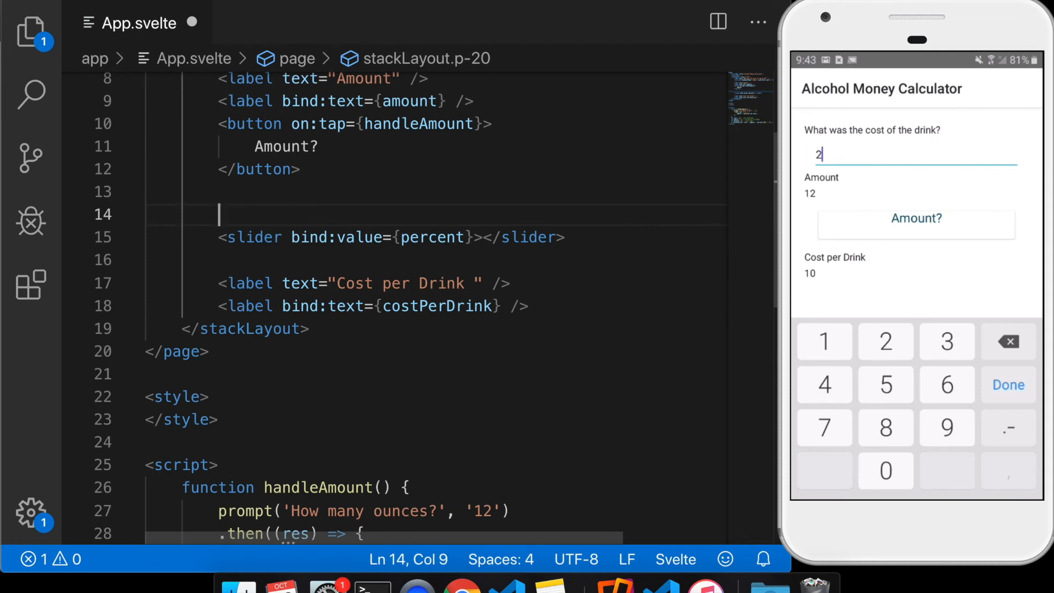
mouse_move(356, 195)
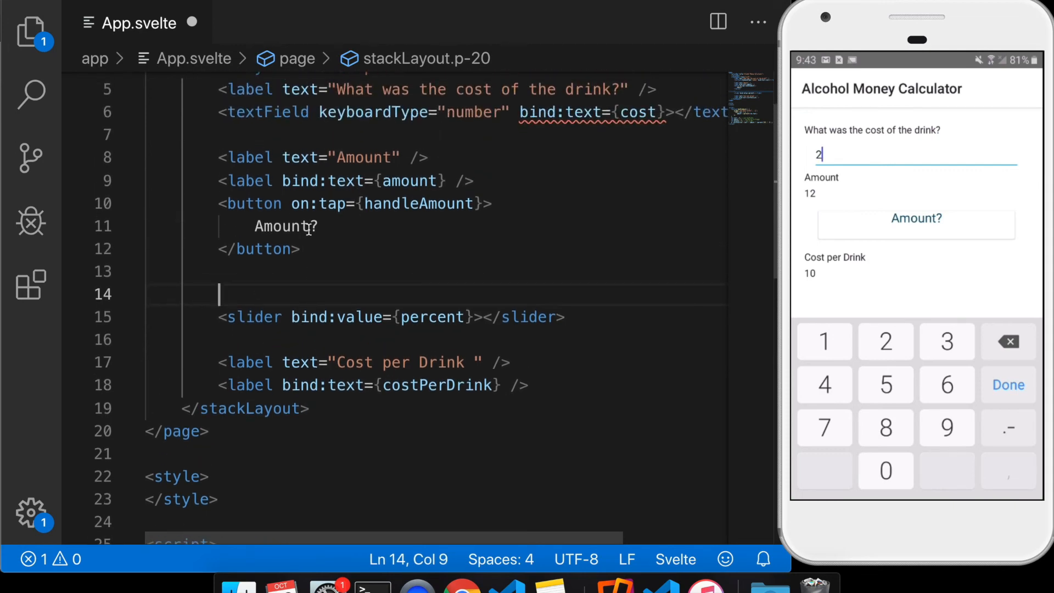
Write <label text="Percent Alc" /> and <label bind:text={percent} /> above the slider
type("<label text=\"Perce")
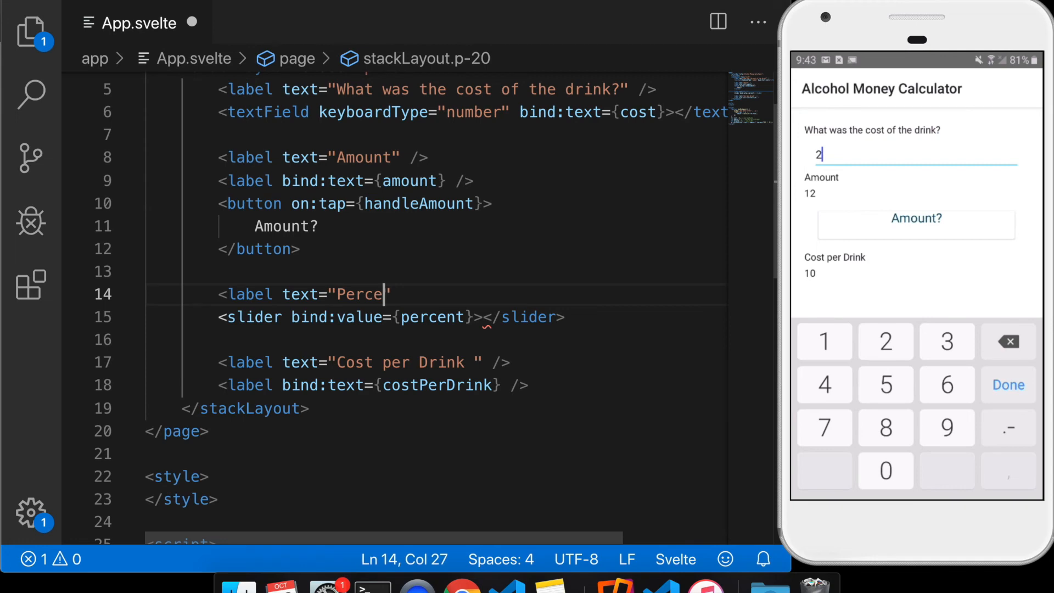
type("nt Alc")
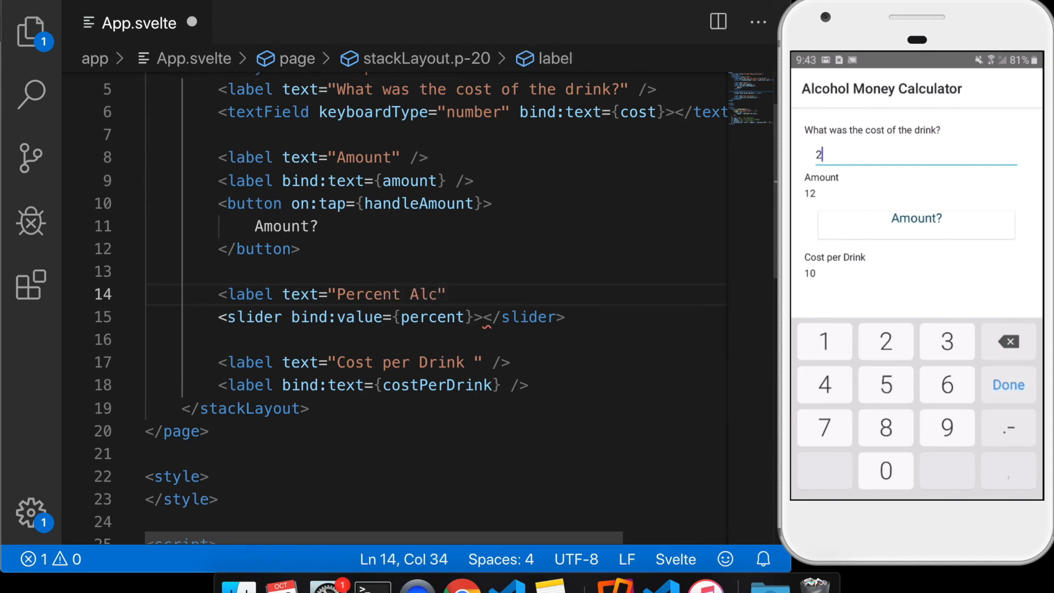
key("Enter")
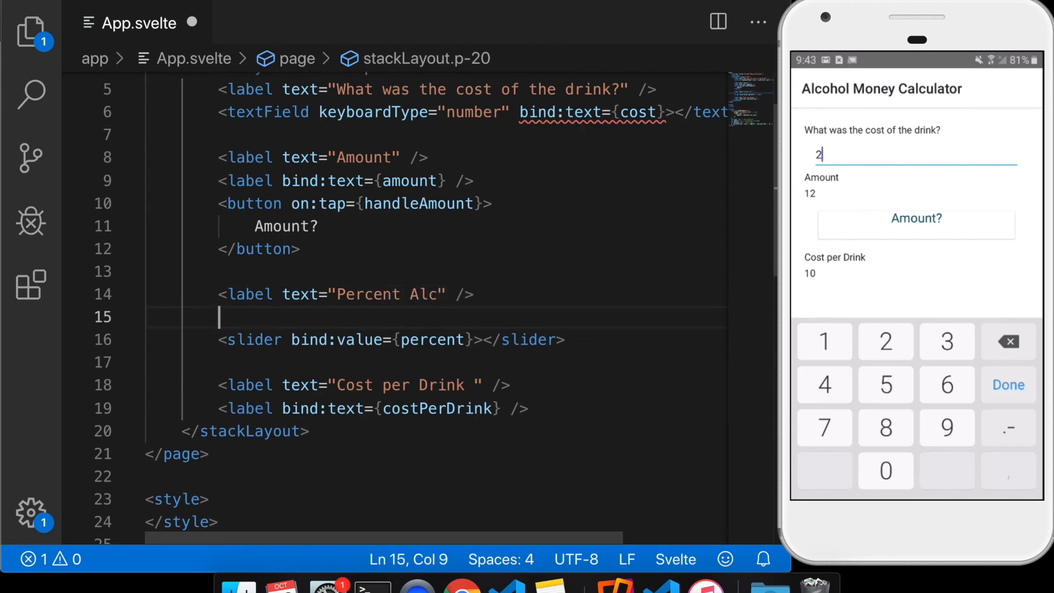
type("label")
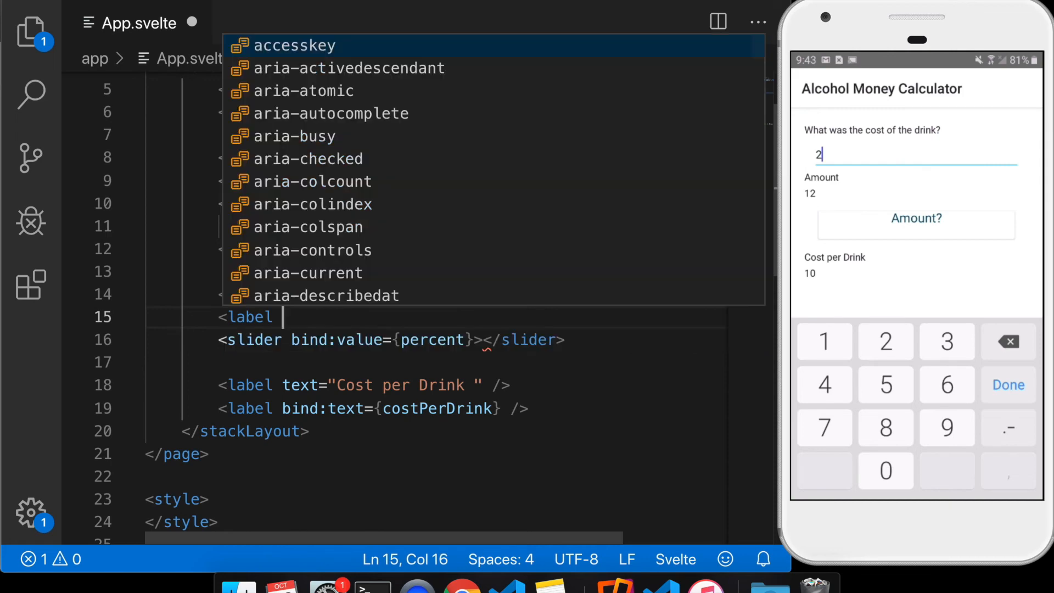
type("bind:te")
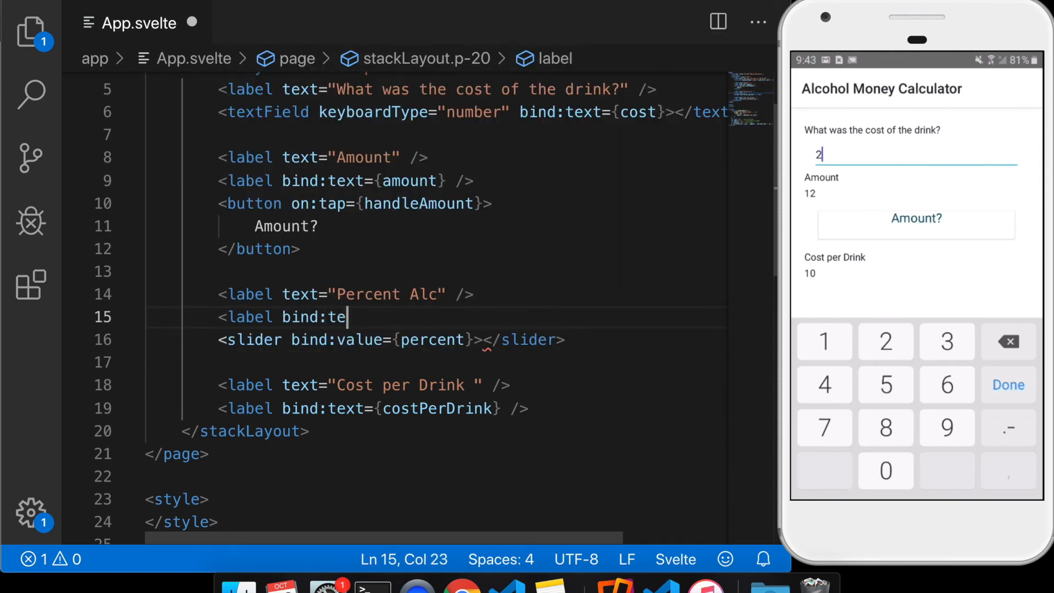
type("xt={}")
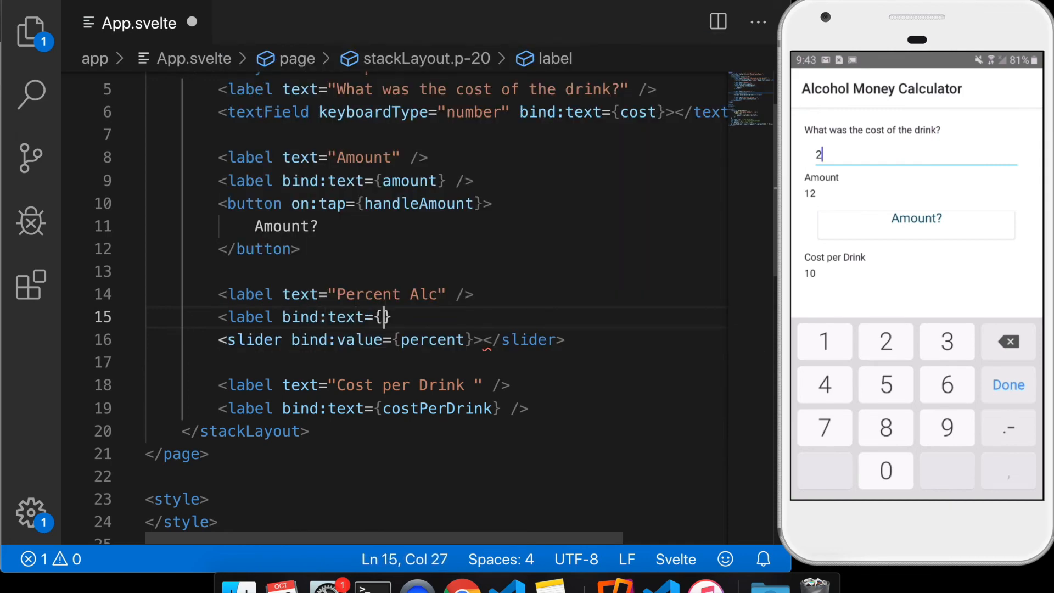
type("percent")
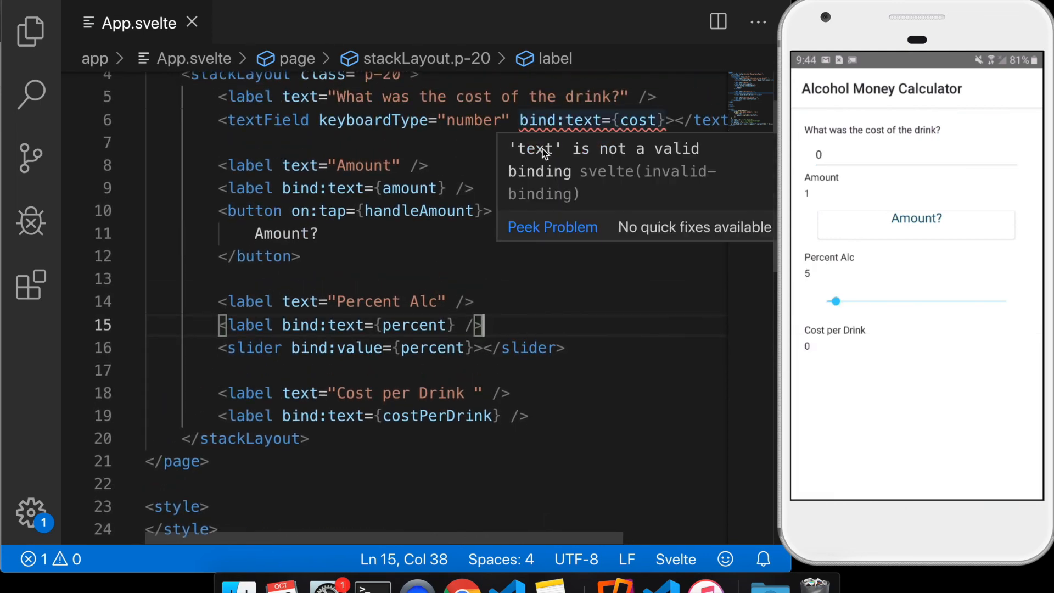
mouse_move(375, 238)
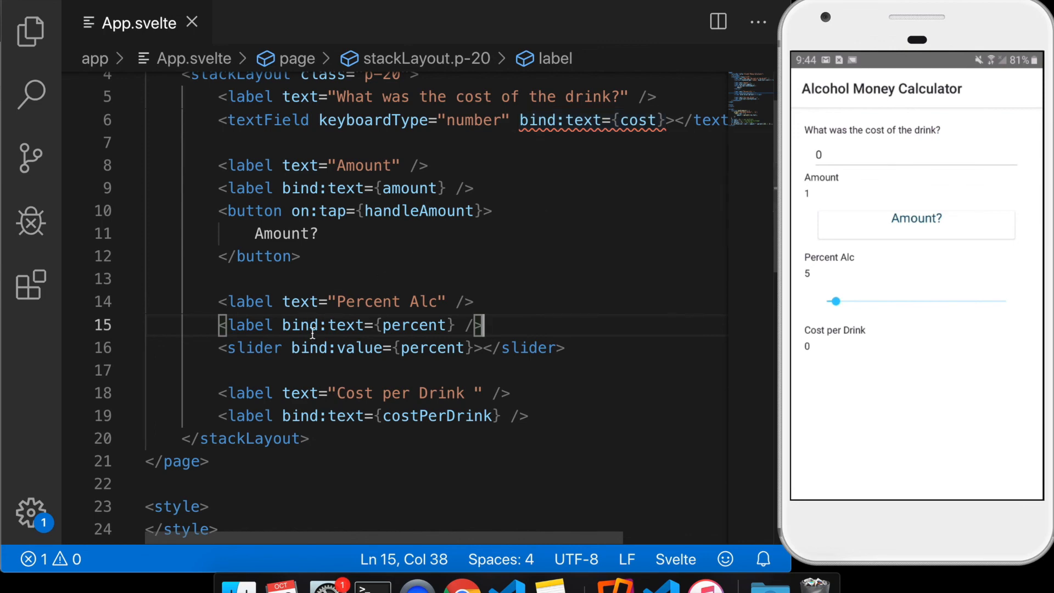
On the phone drag Percent Alc to 20, accept 12 ounces, then lower it to 5 watching cost per drink update
left_click_drag(835, 301, 865, 301)
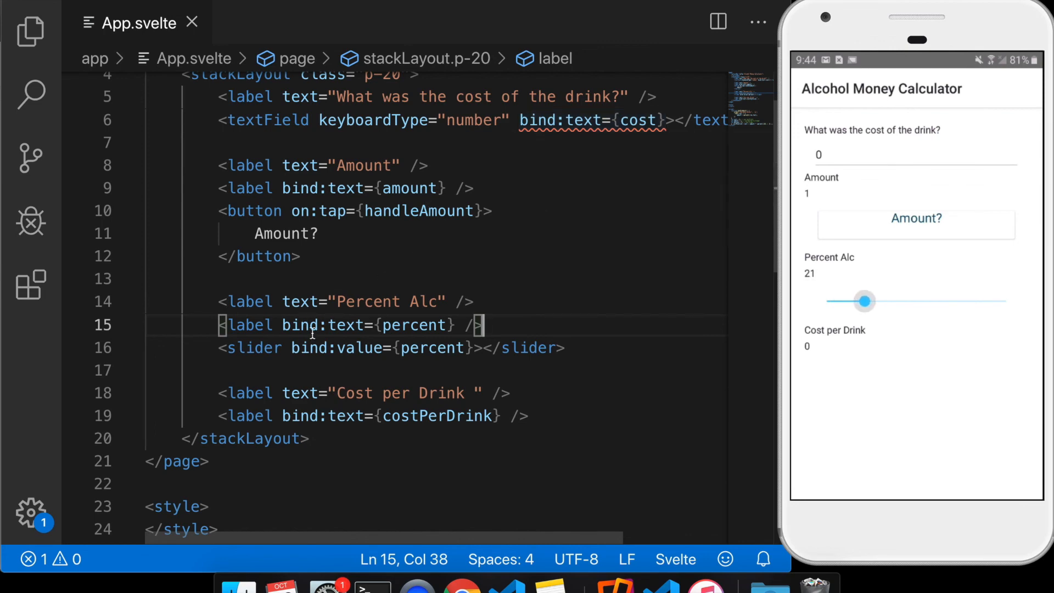
left_click_drag(866, 301, 855, 301)
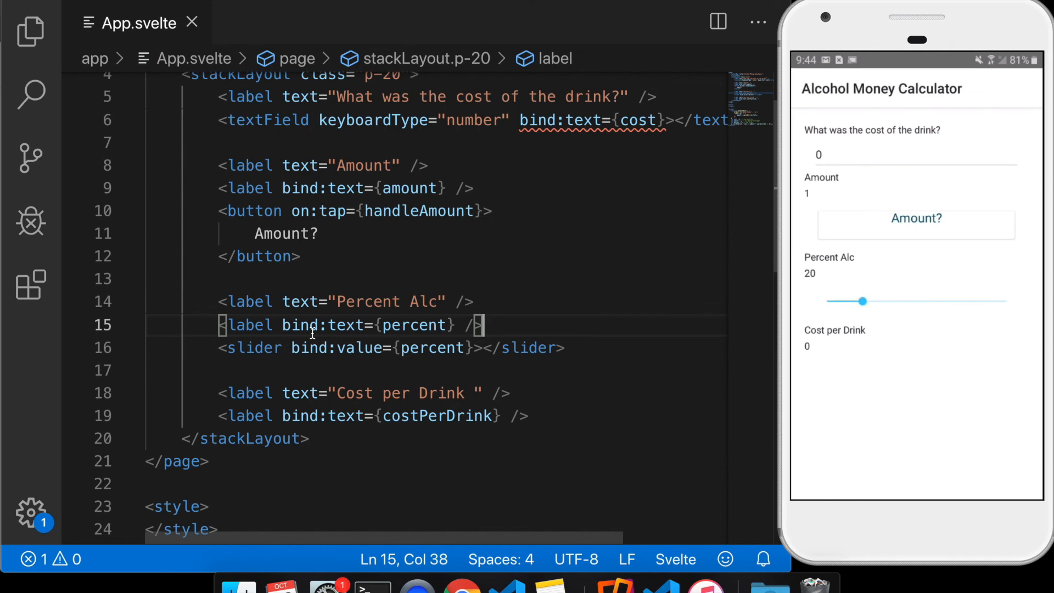
left_click(914, 154)
type("5")
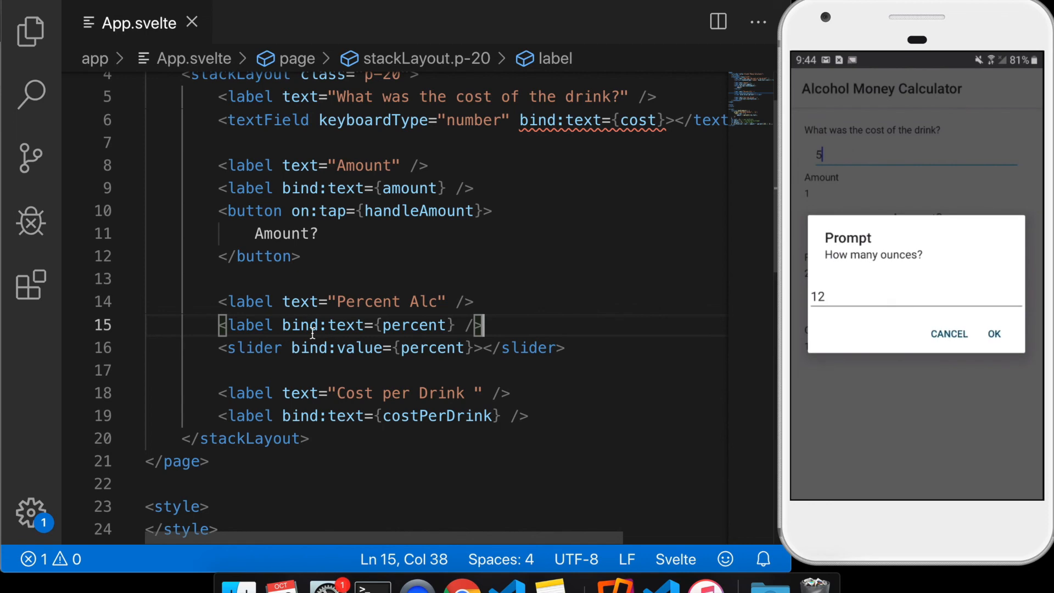
left_click(994, 334)
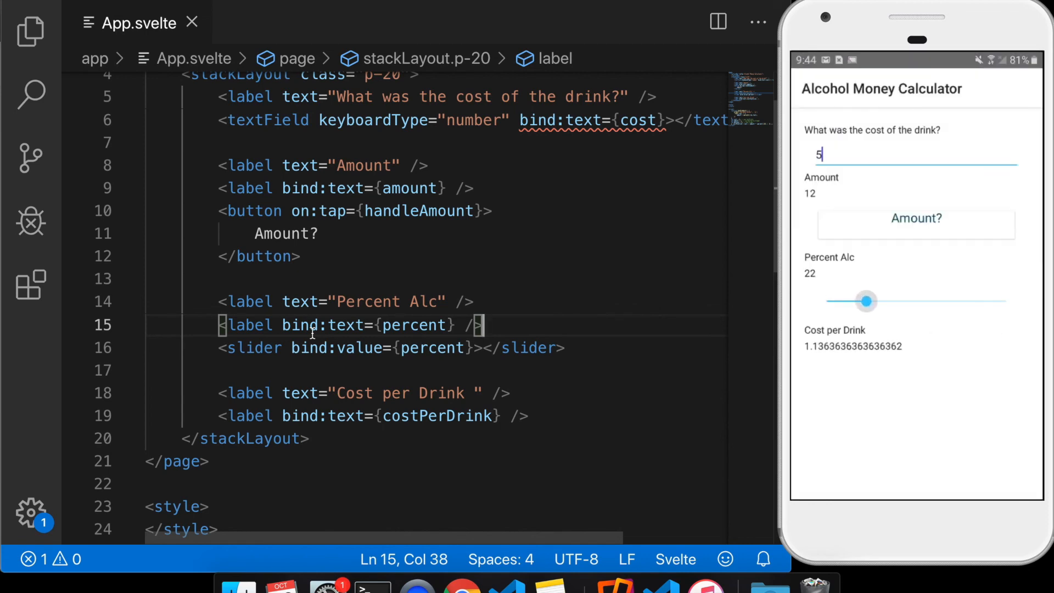
left_click_drag(866, 301, 845, 301)
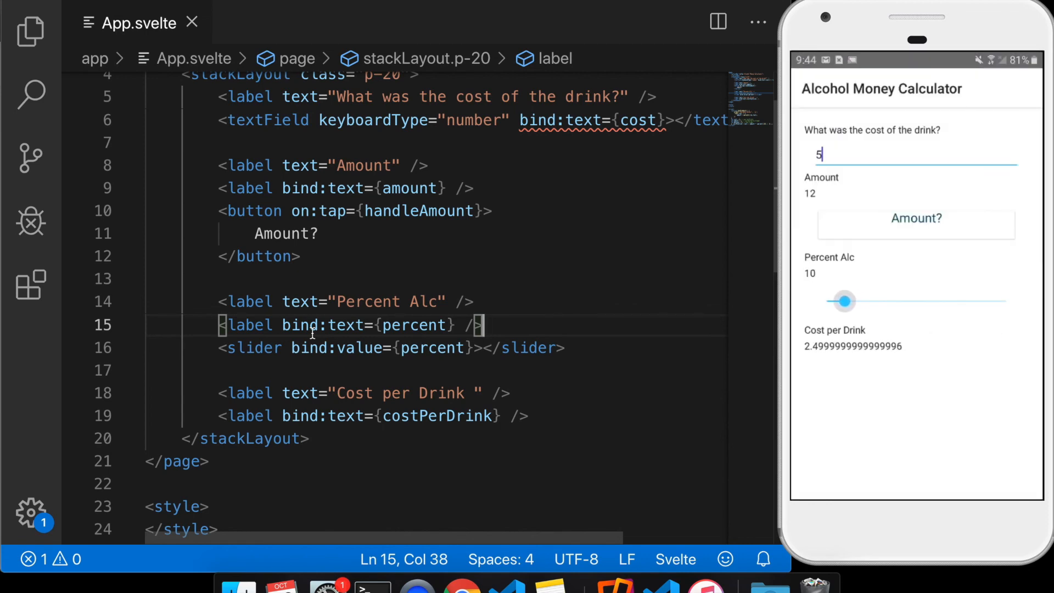
left_click_drag(843, 300, 835, 301)
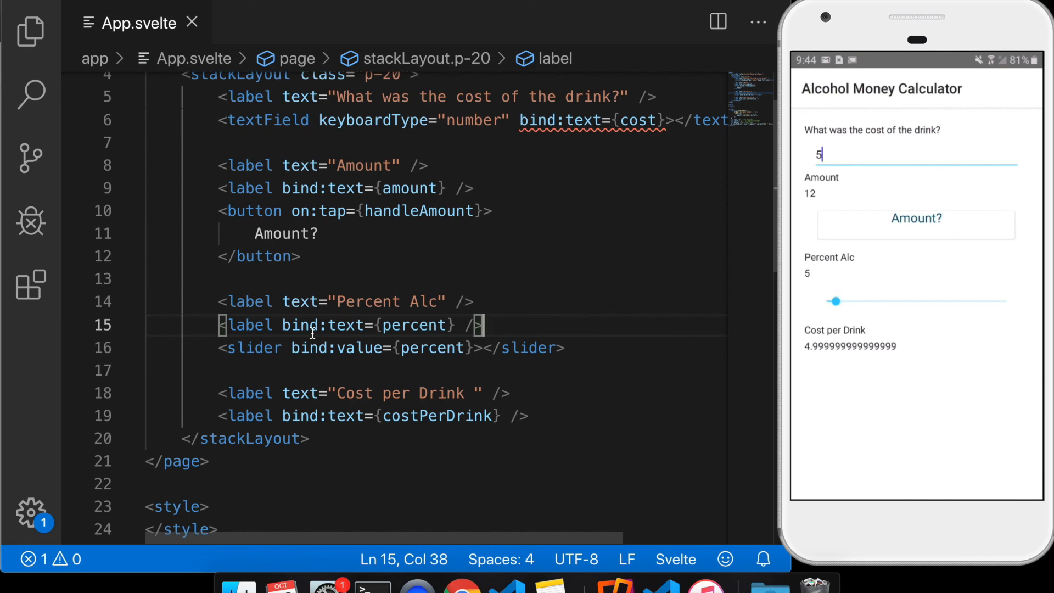
mouse_move(658, 271)
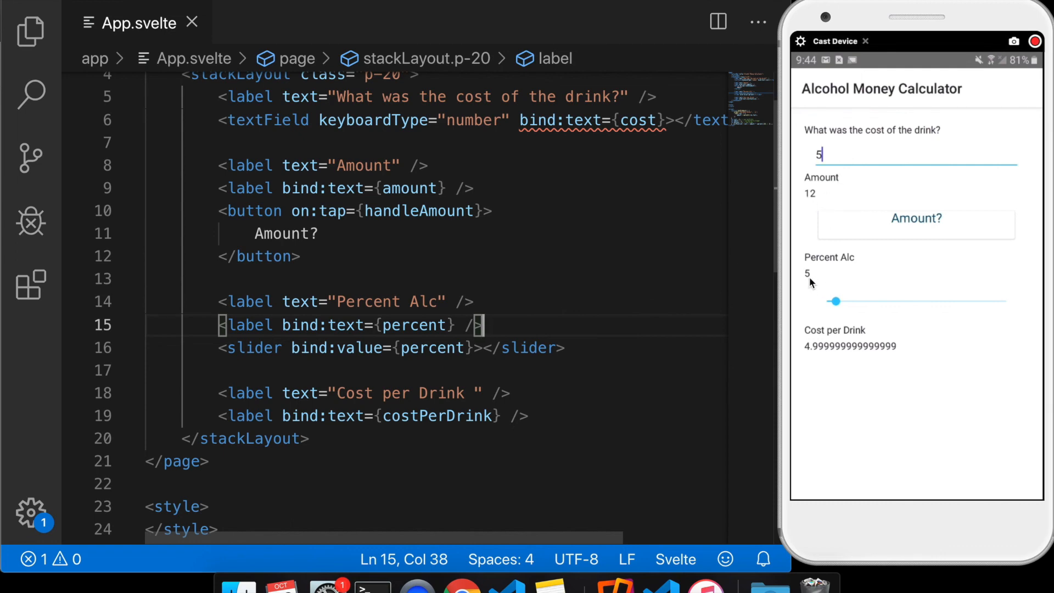
mouse_move(818, 263)
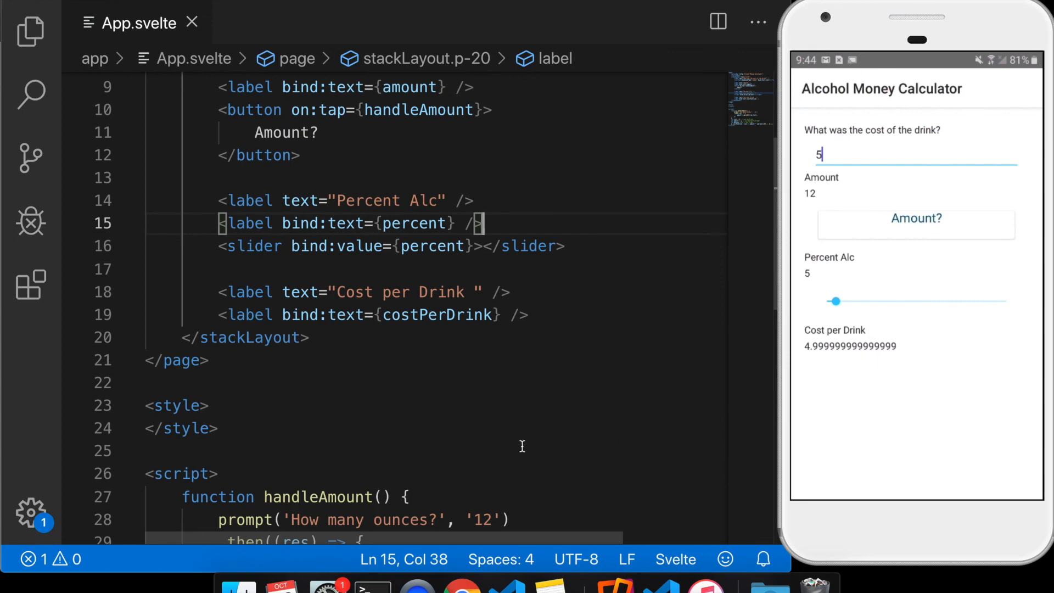
mouse_move(339, 342)
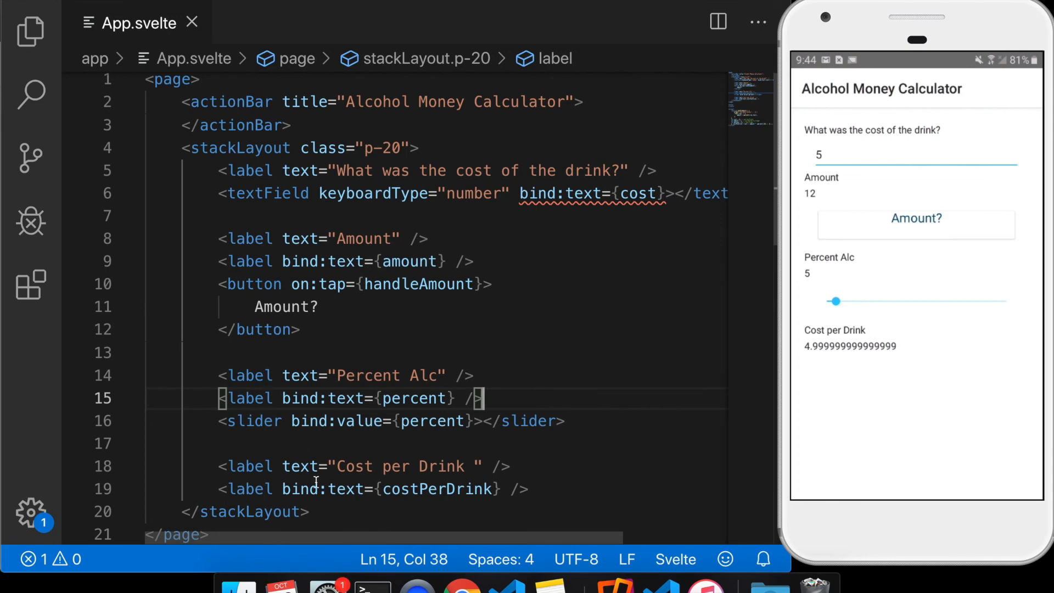
scroll("down", 3)
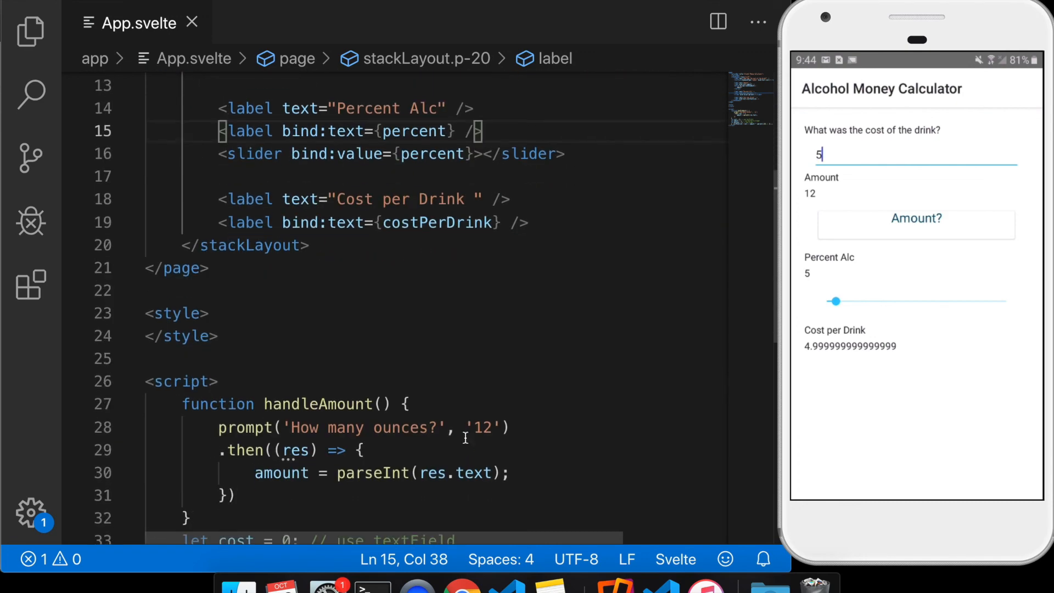
scroll("down", 3)
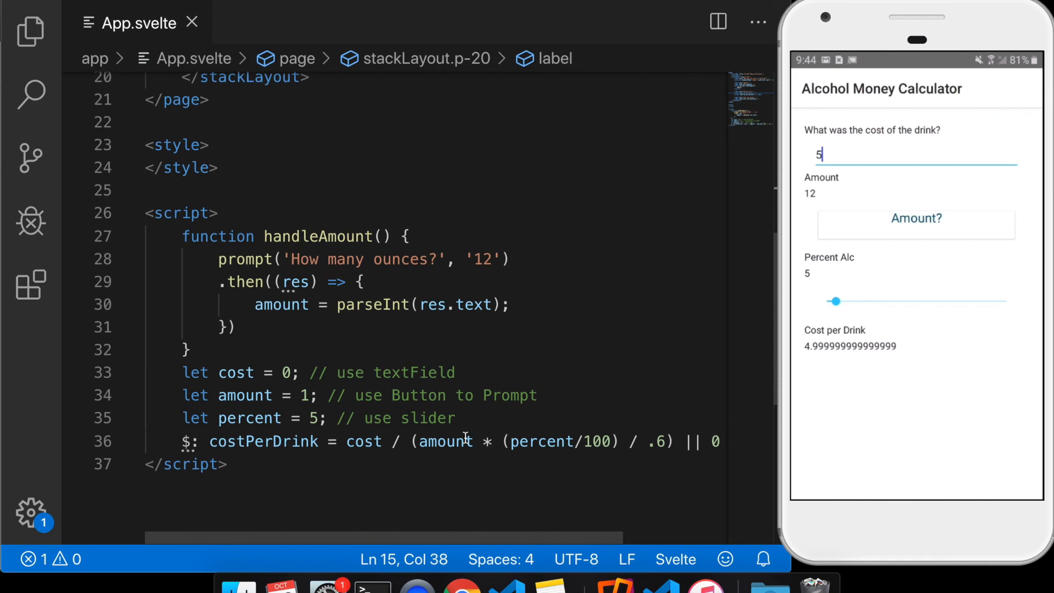